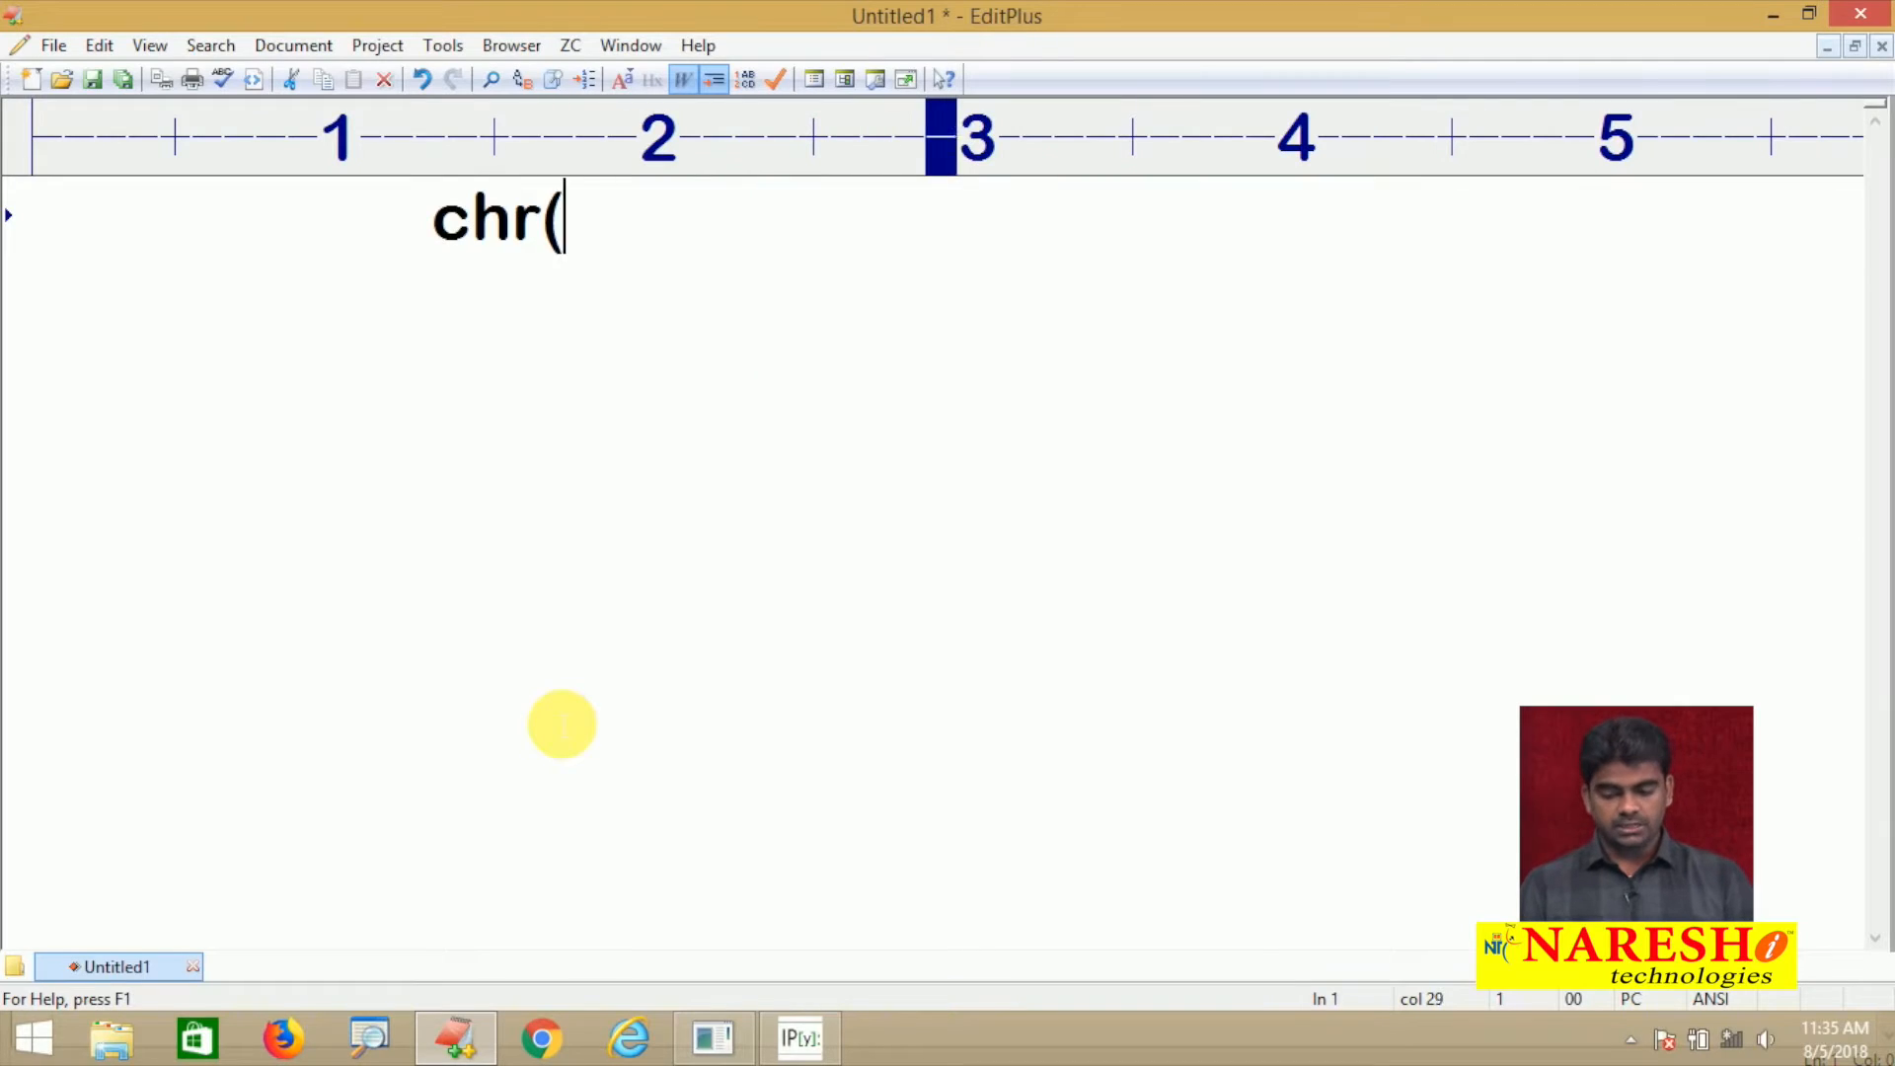
Type the heading 'chr( ) and ord( )' on the notes' first line
text() and)
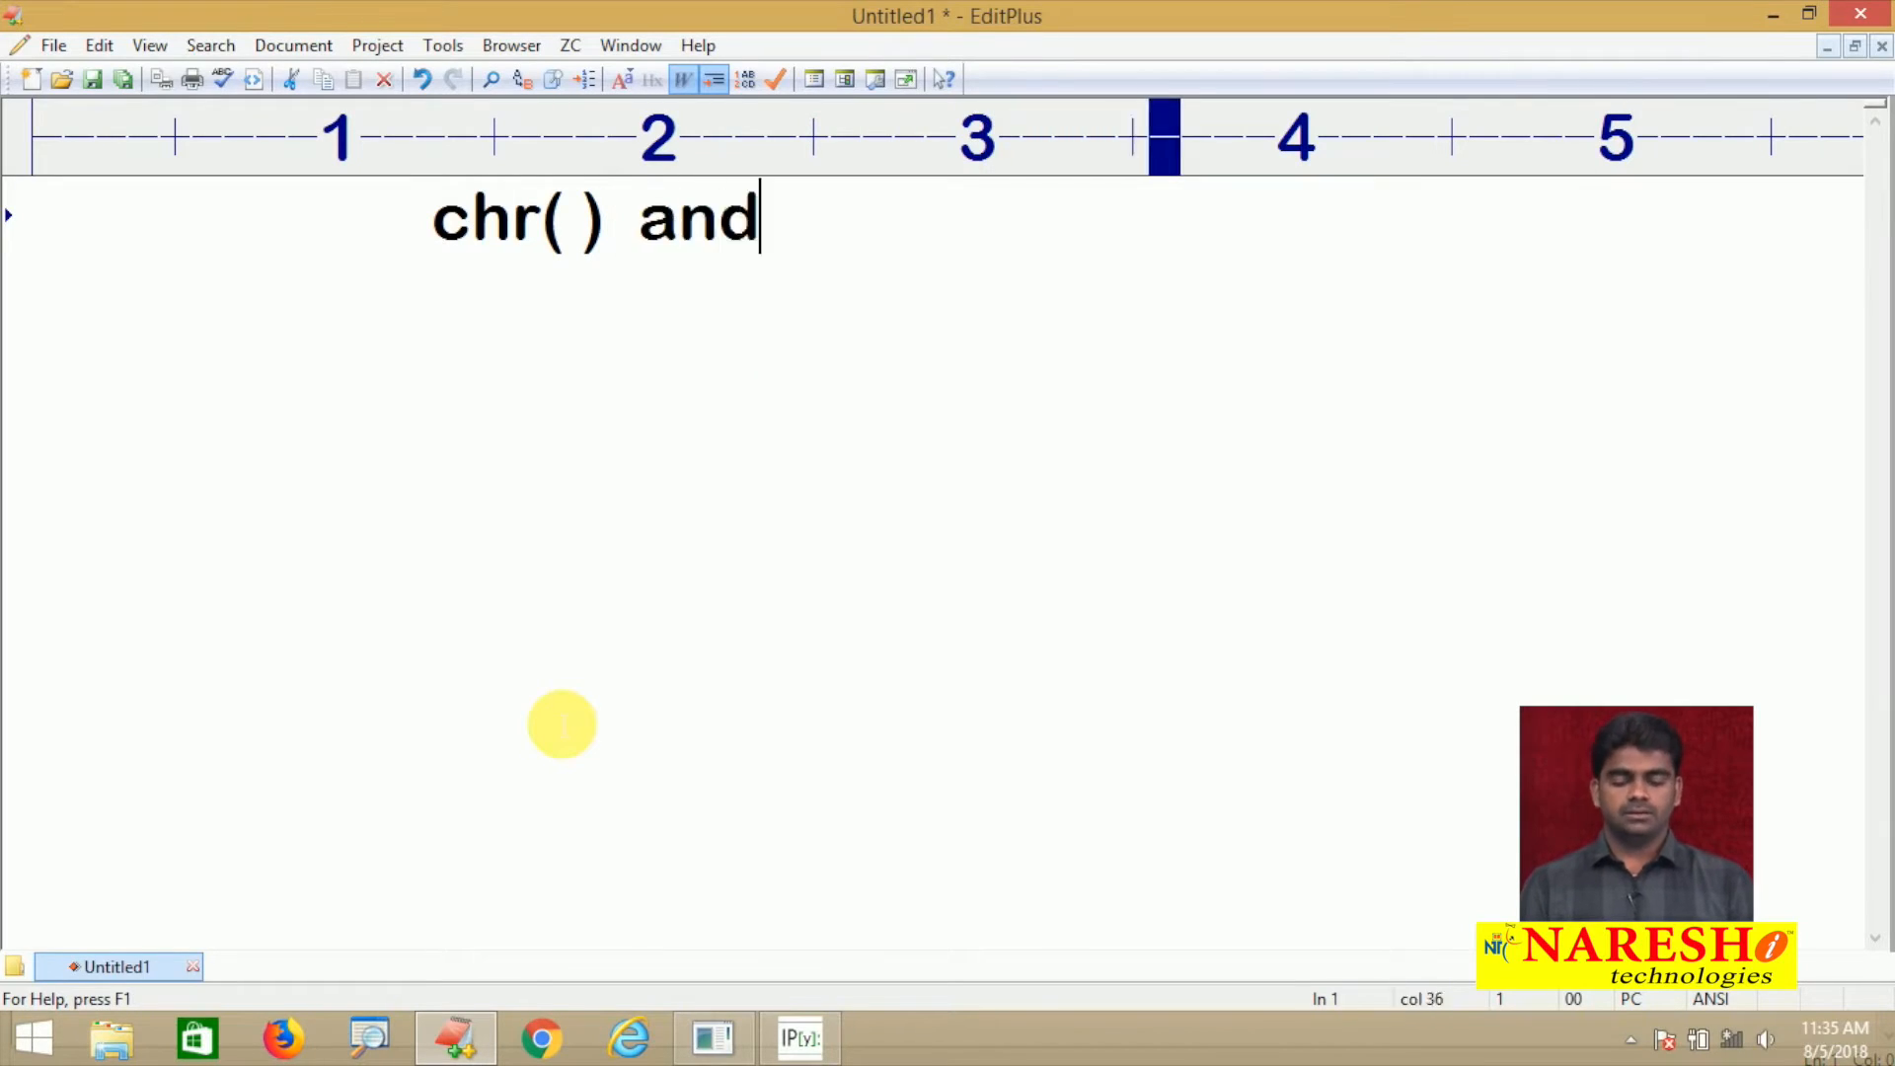
text(ord( ))
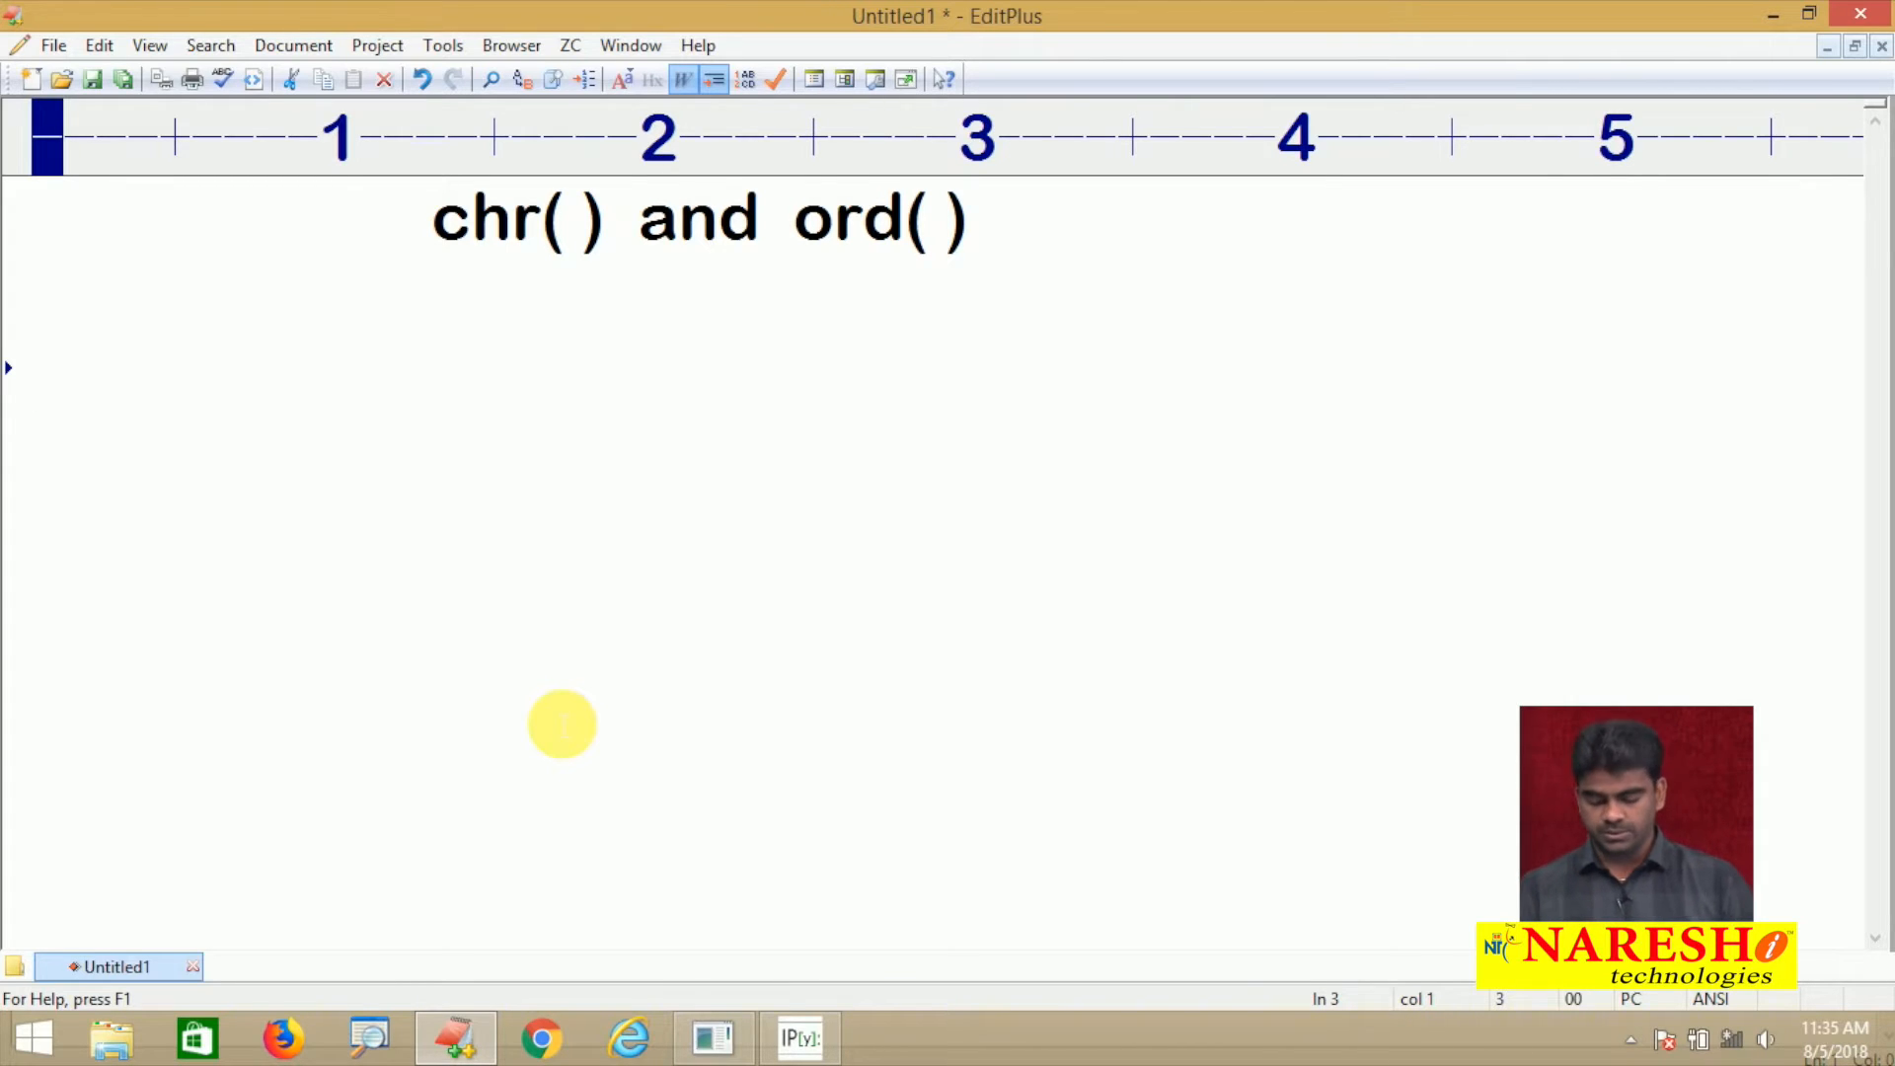
Write 'chr( ) : Converts the specified integer value into character.' below the heading
text(chr)
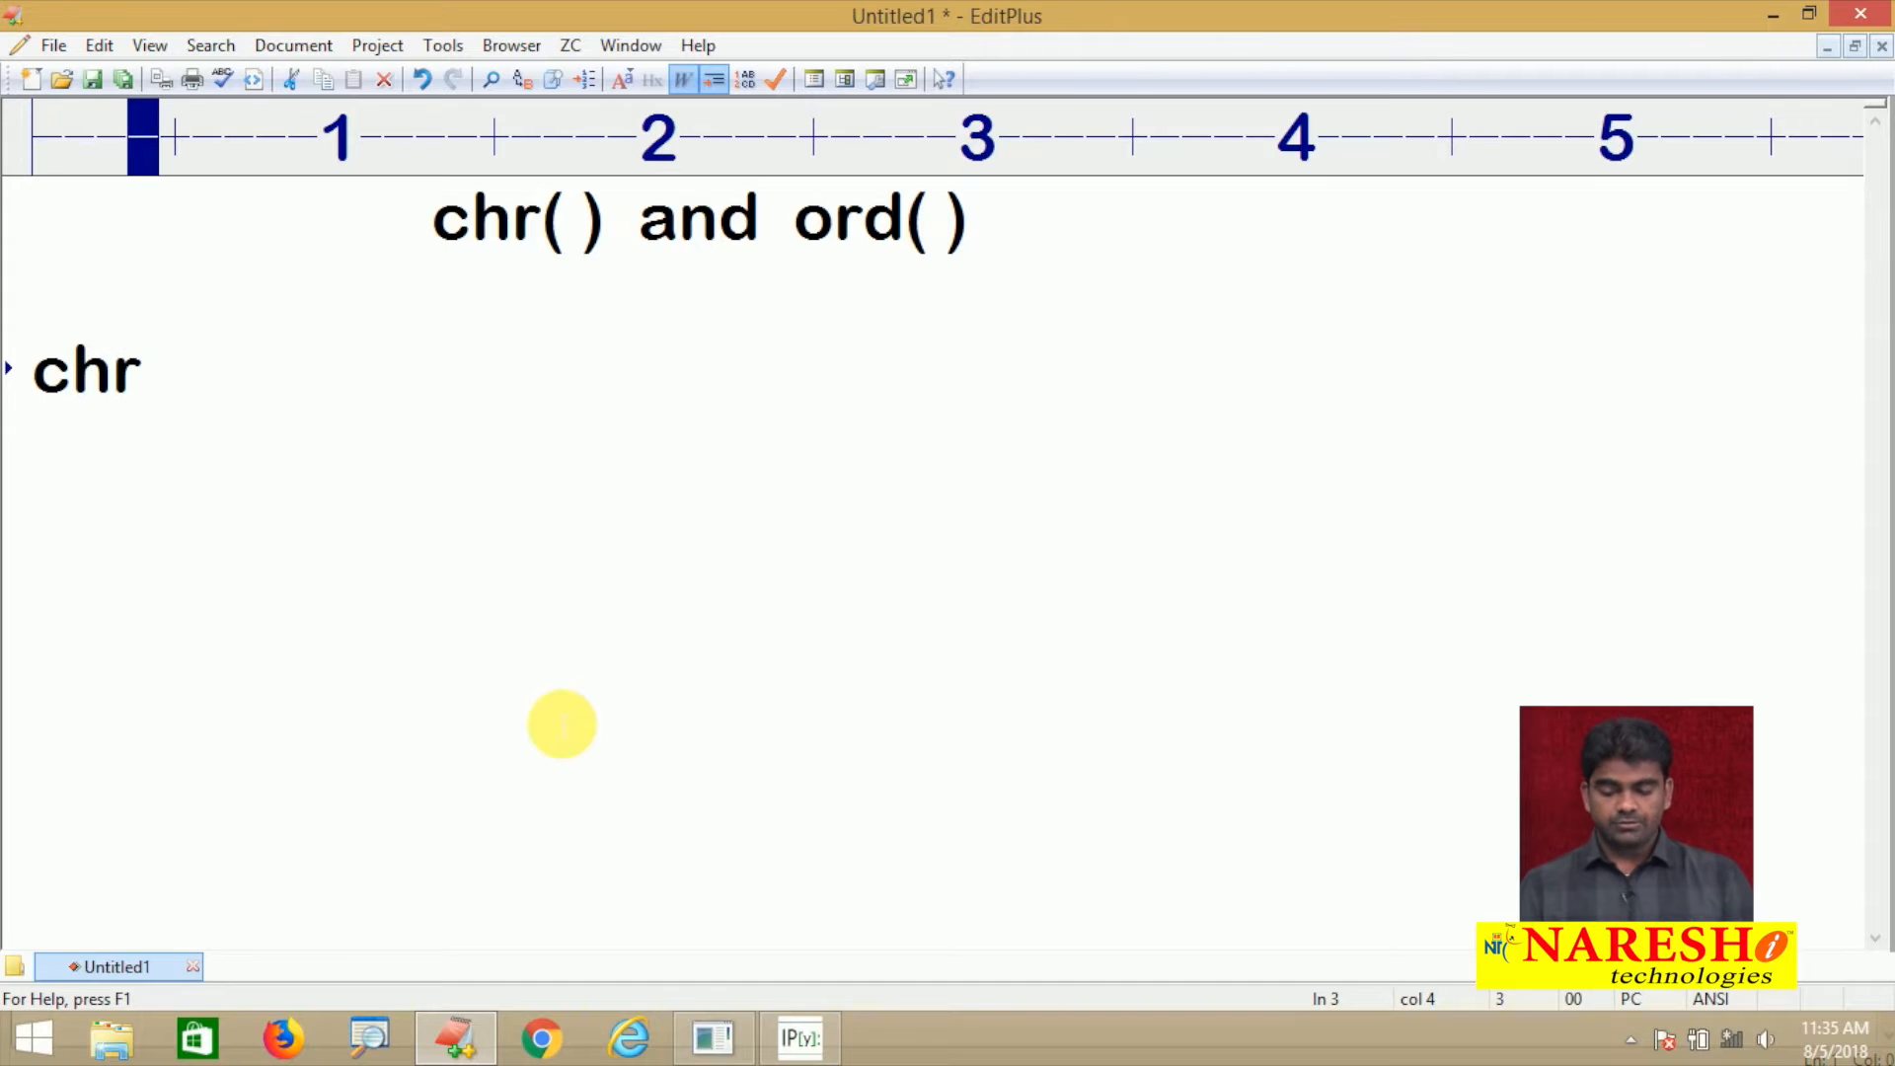
text(( ) : Converts the)
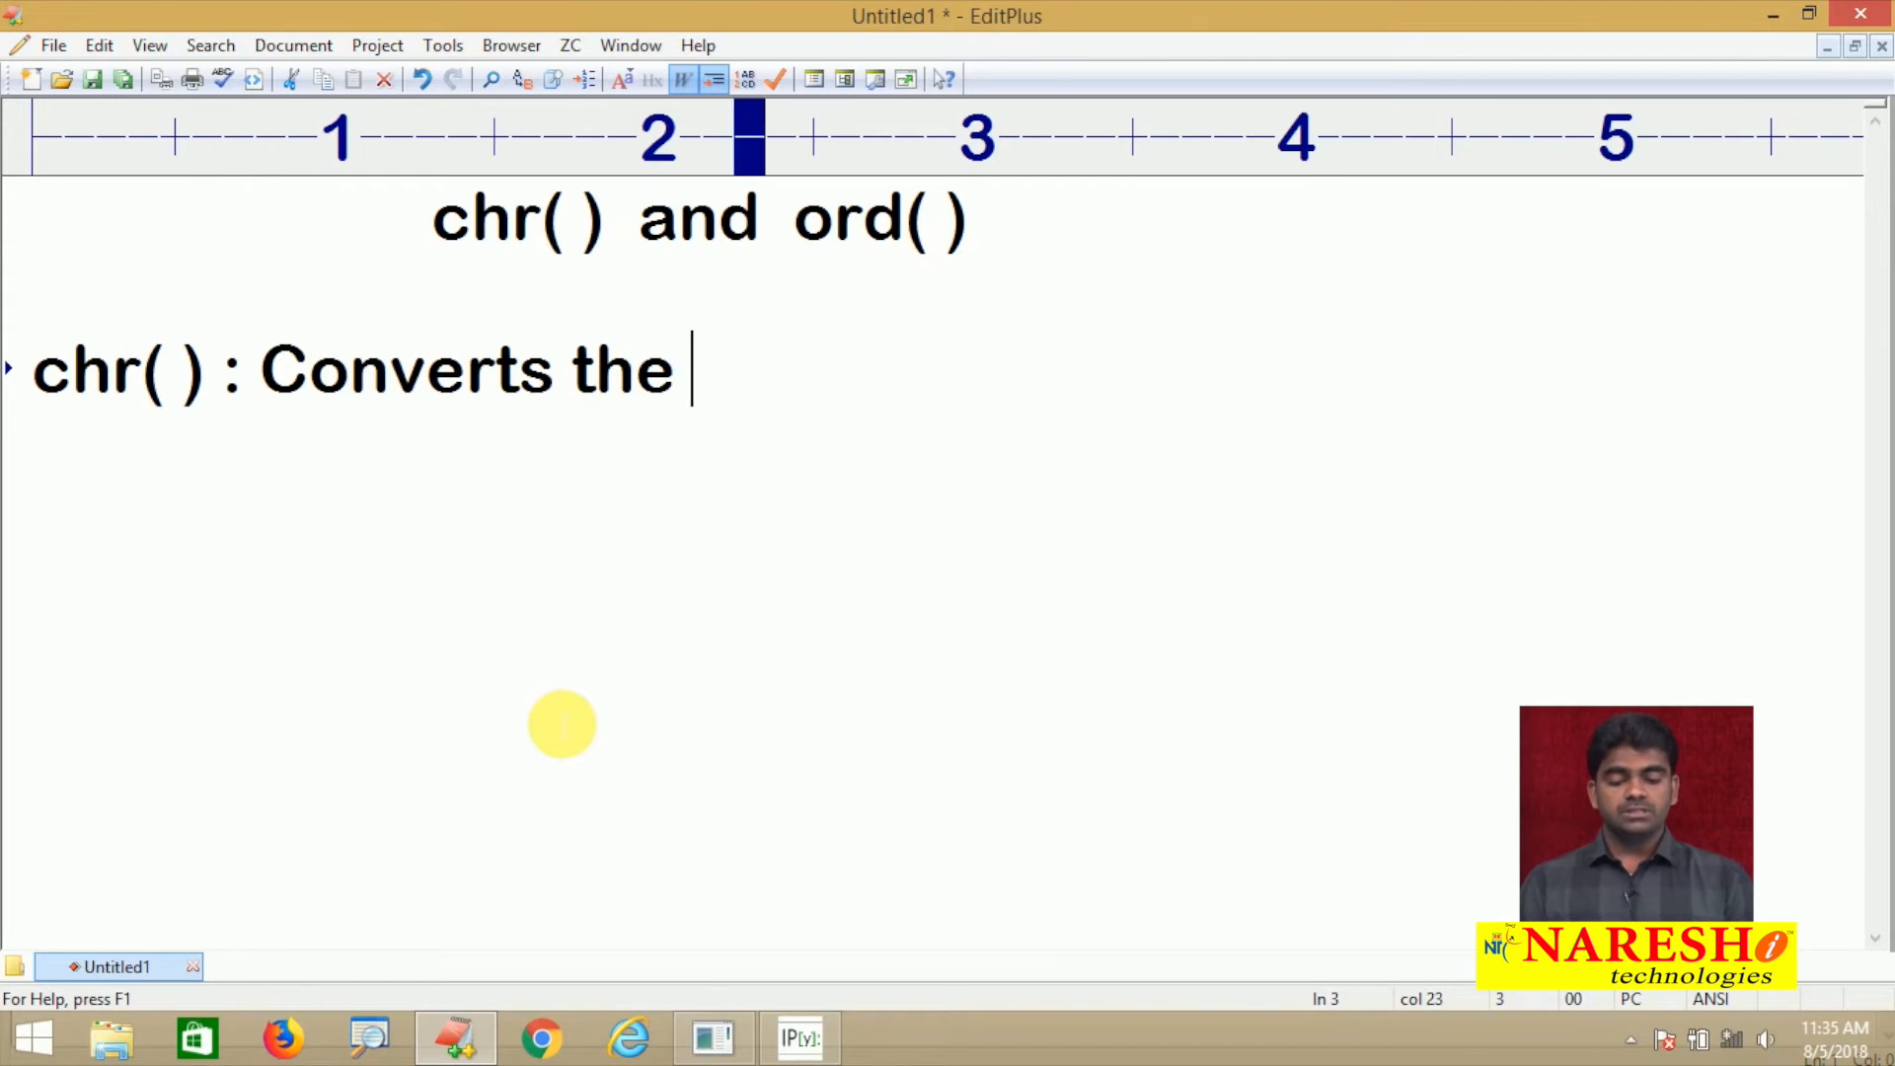
text(specf)
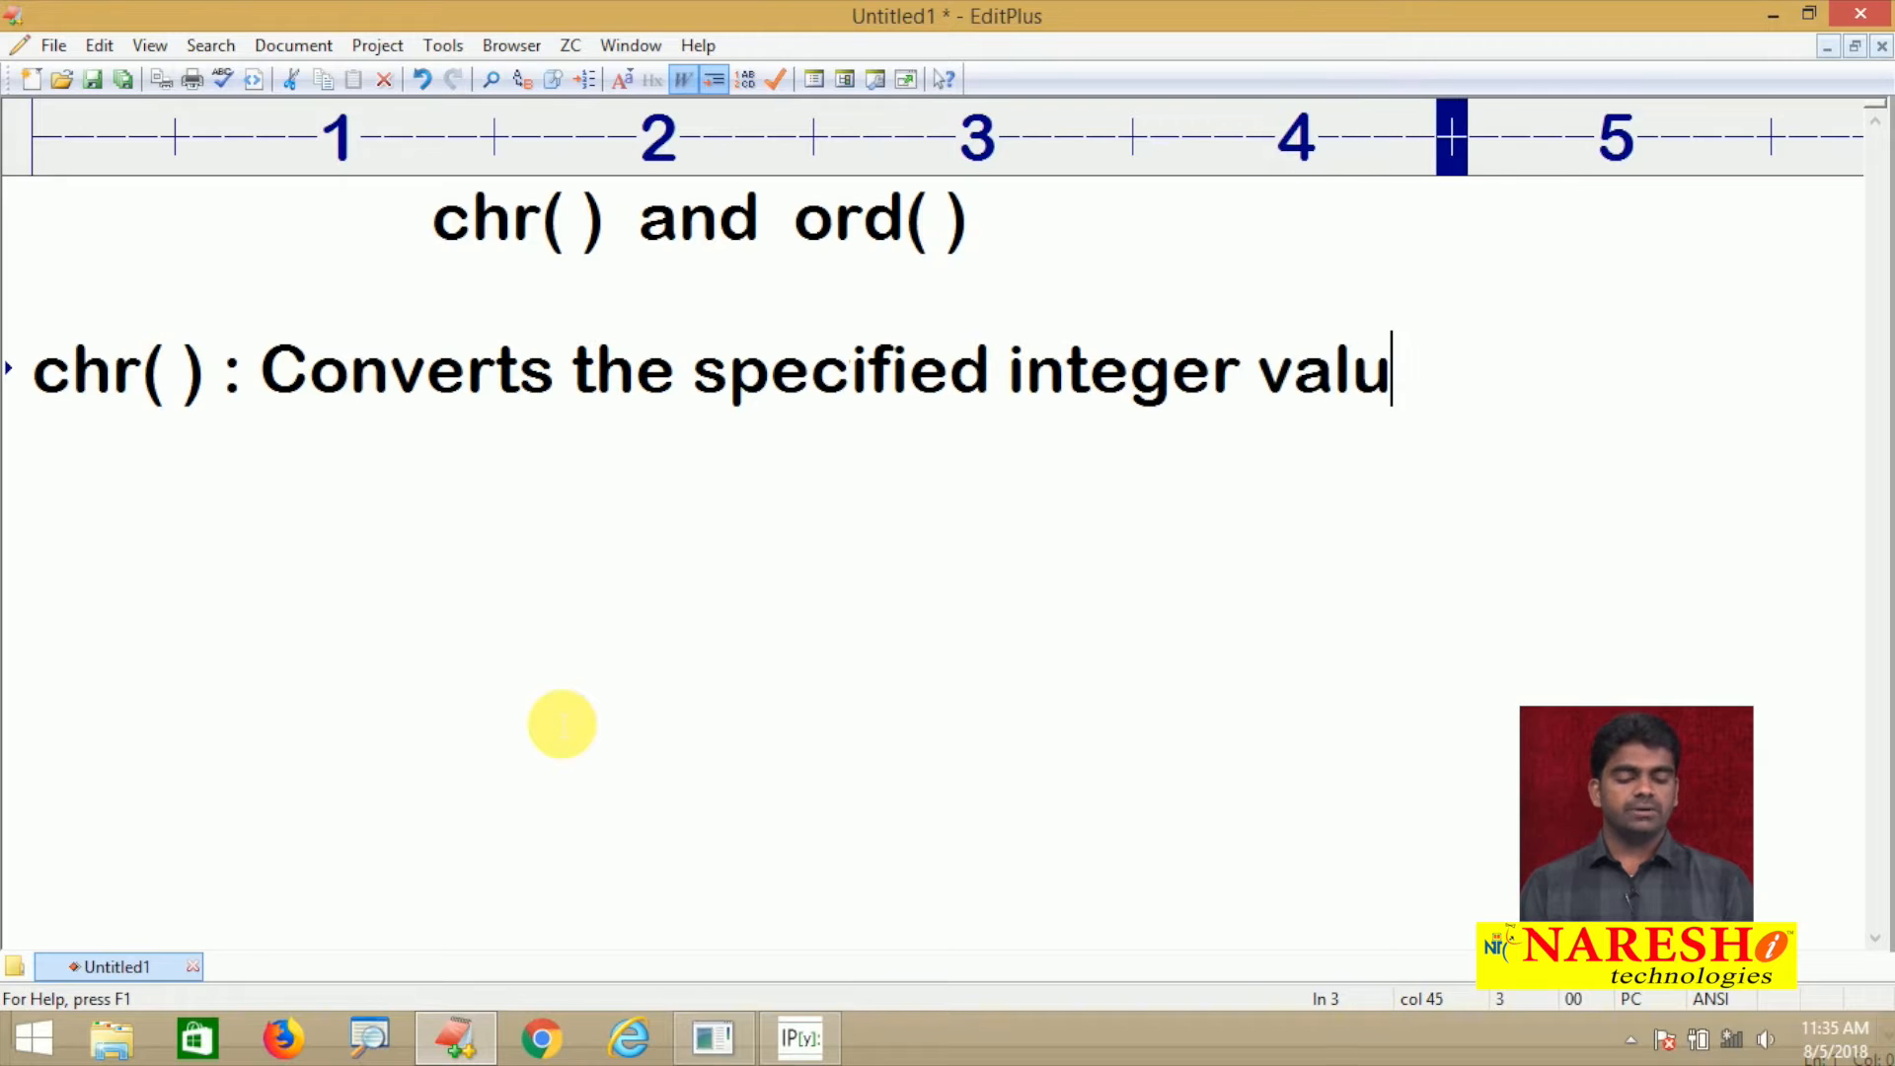
text(e into character.)
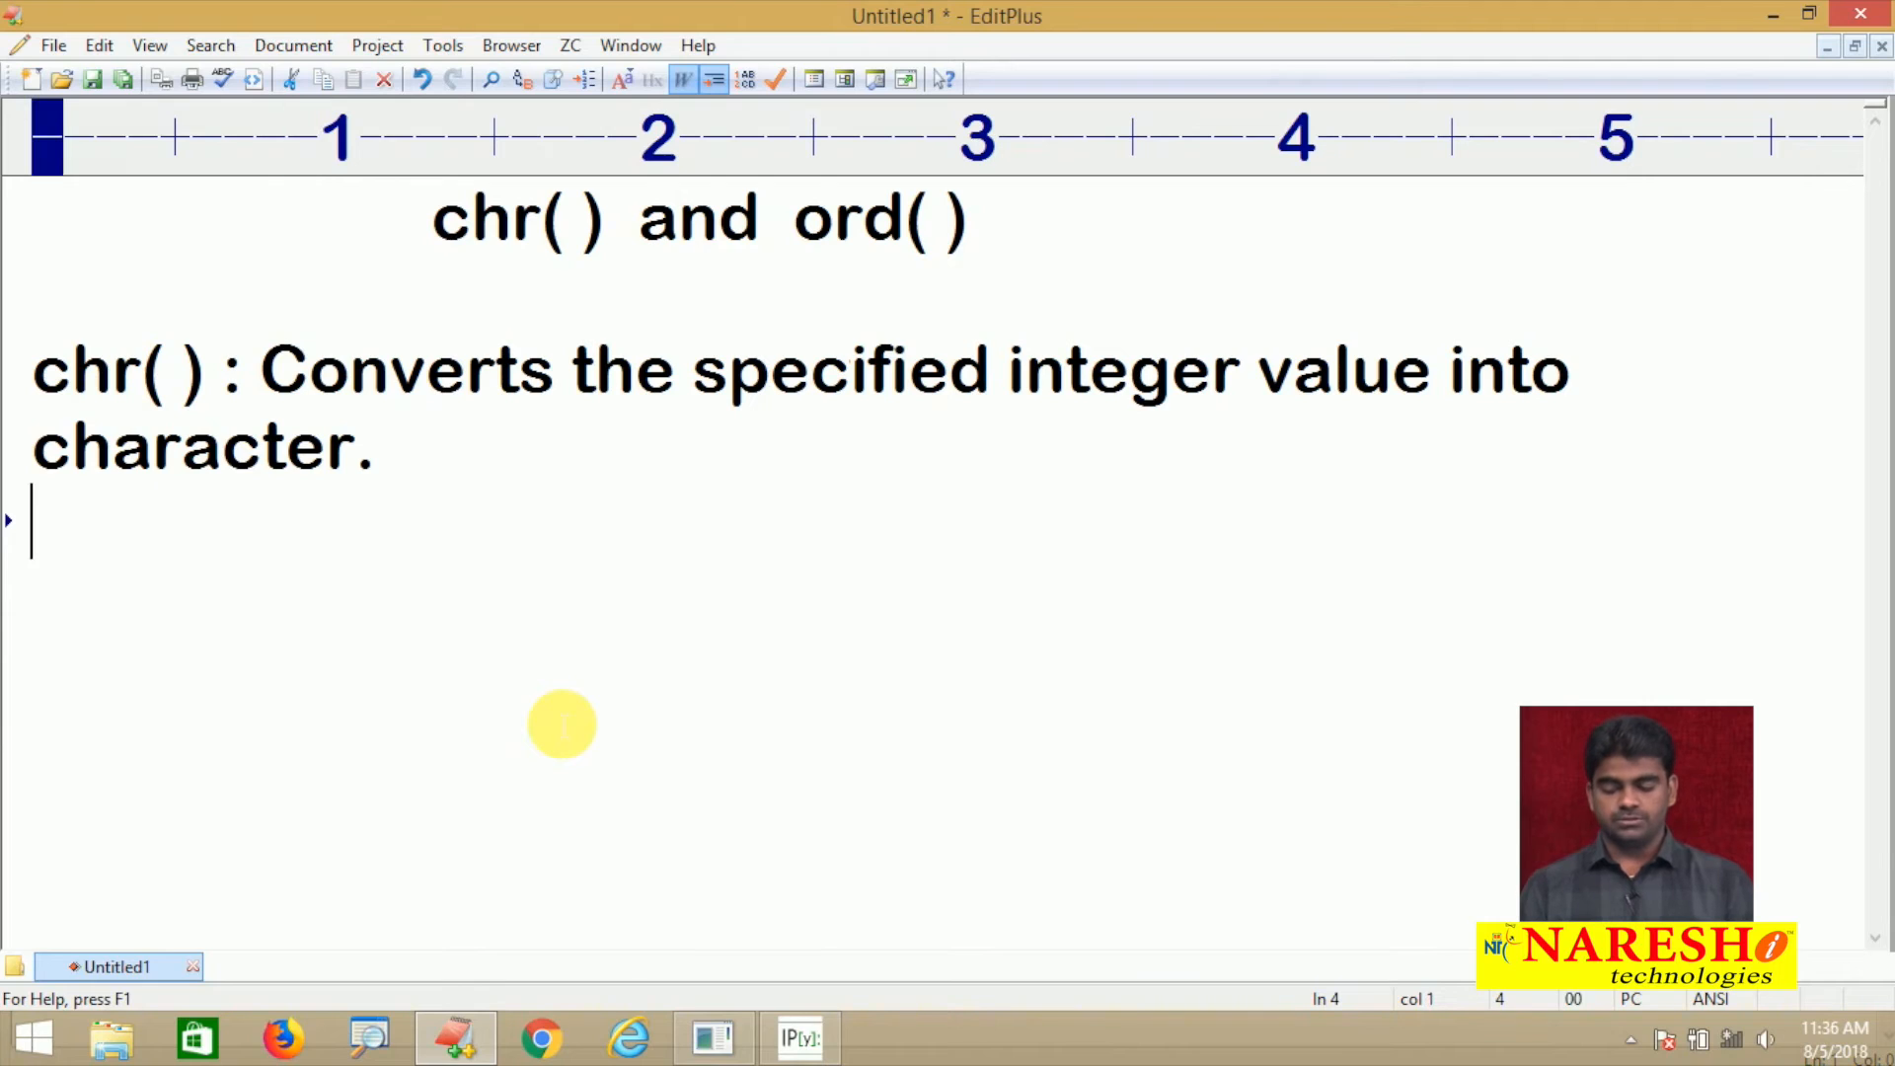
Add the line 'Character system : ASCII , UNICODE', correcting UNICODE's last letter
text(Charact)
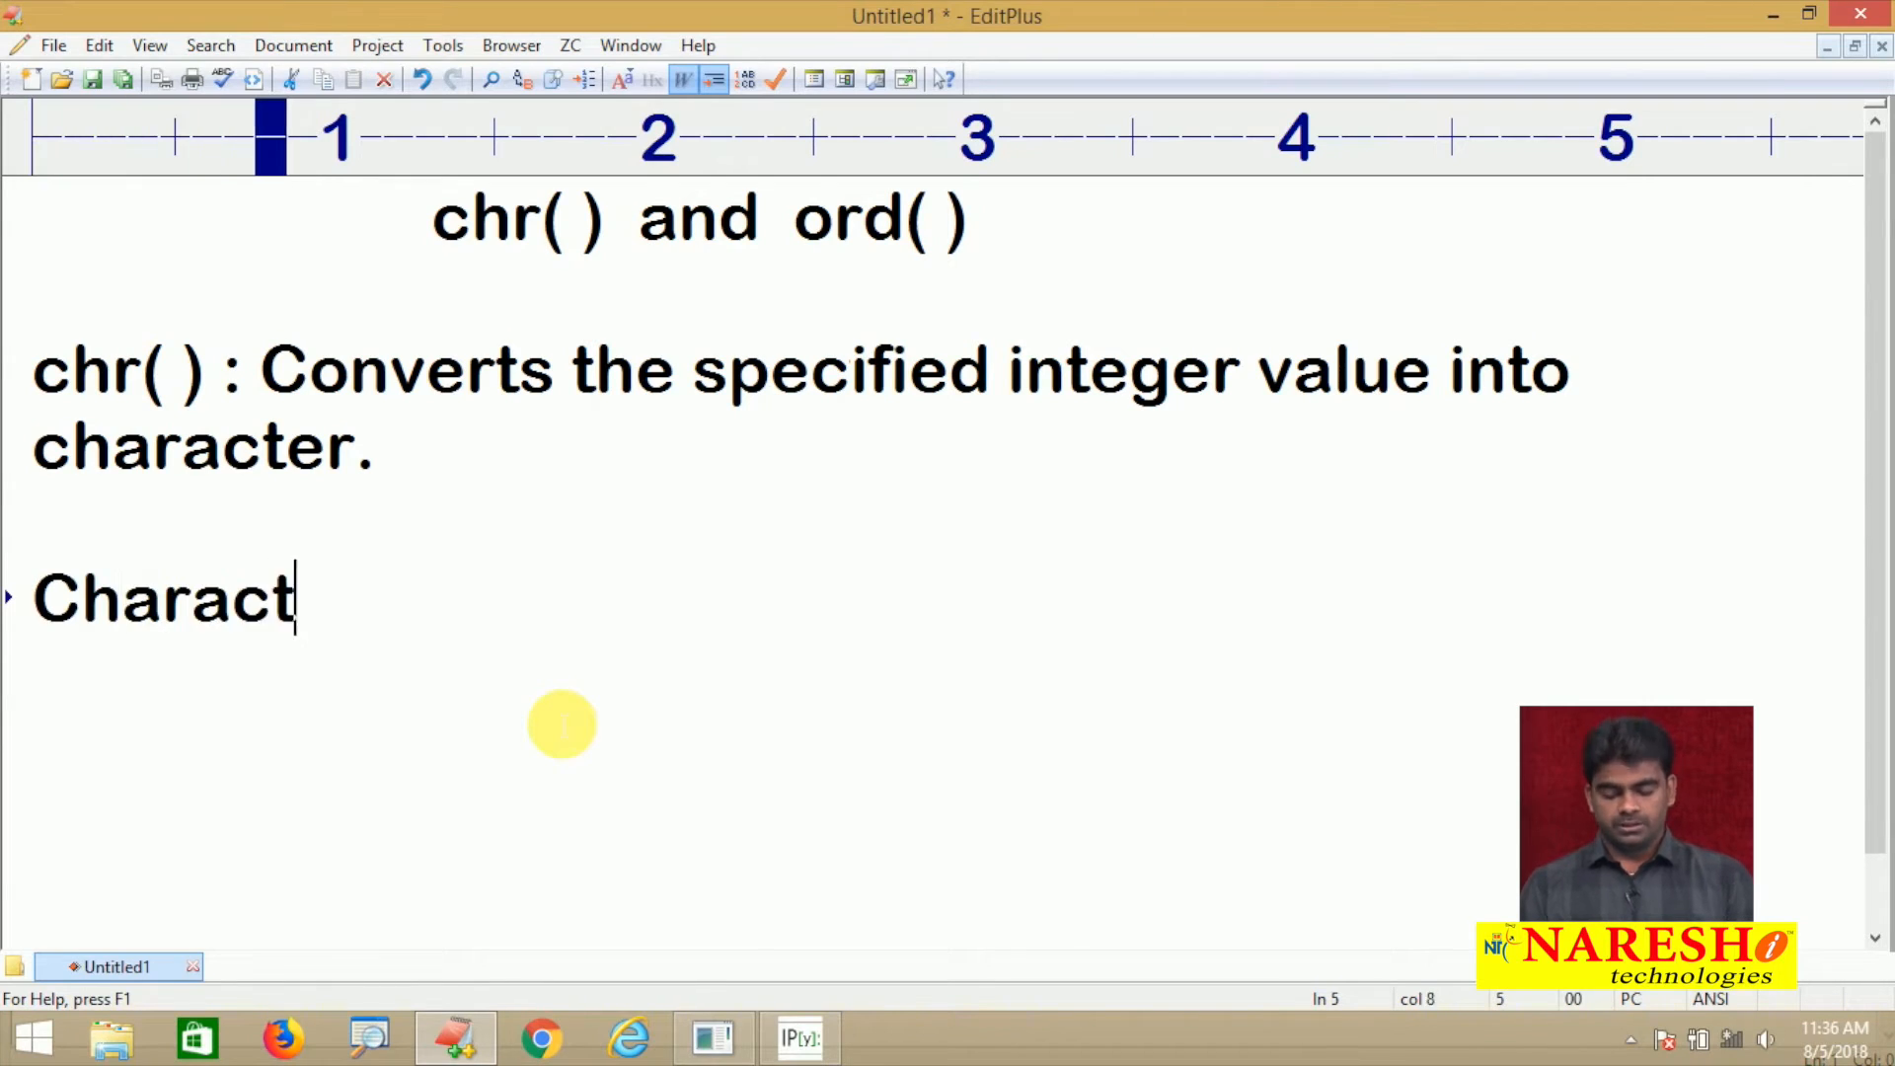
text(er syst)
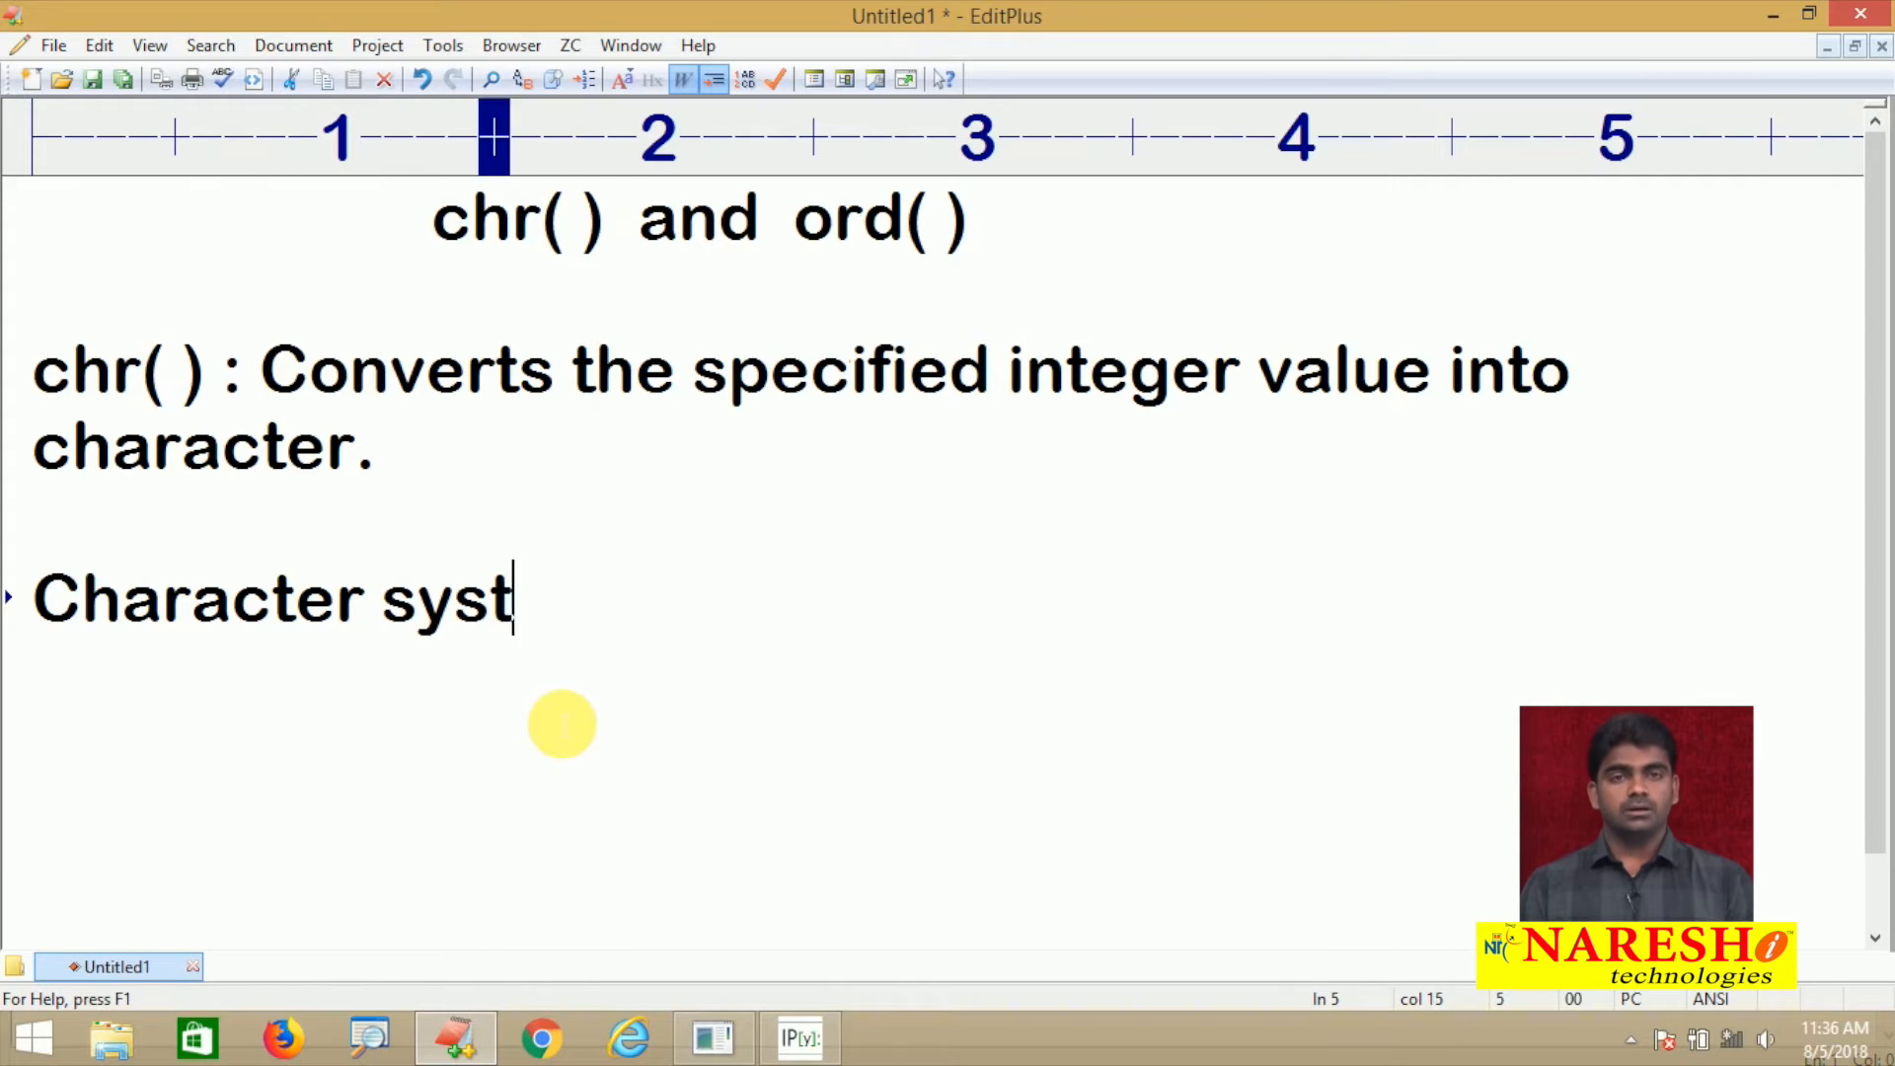
text(em :)
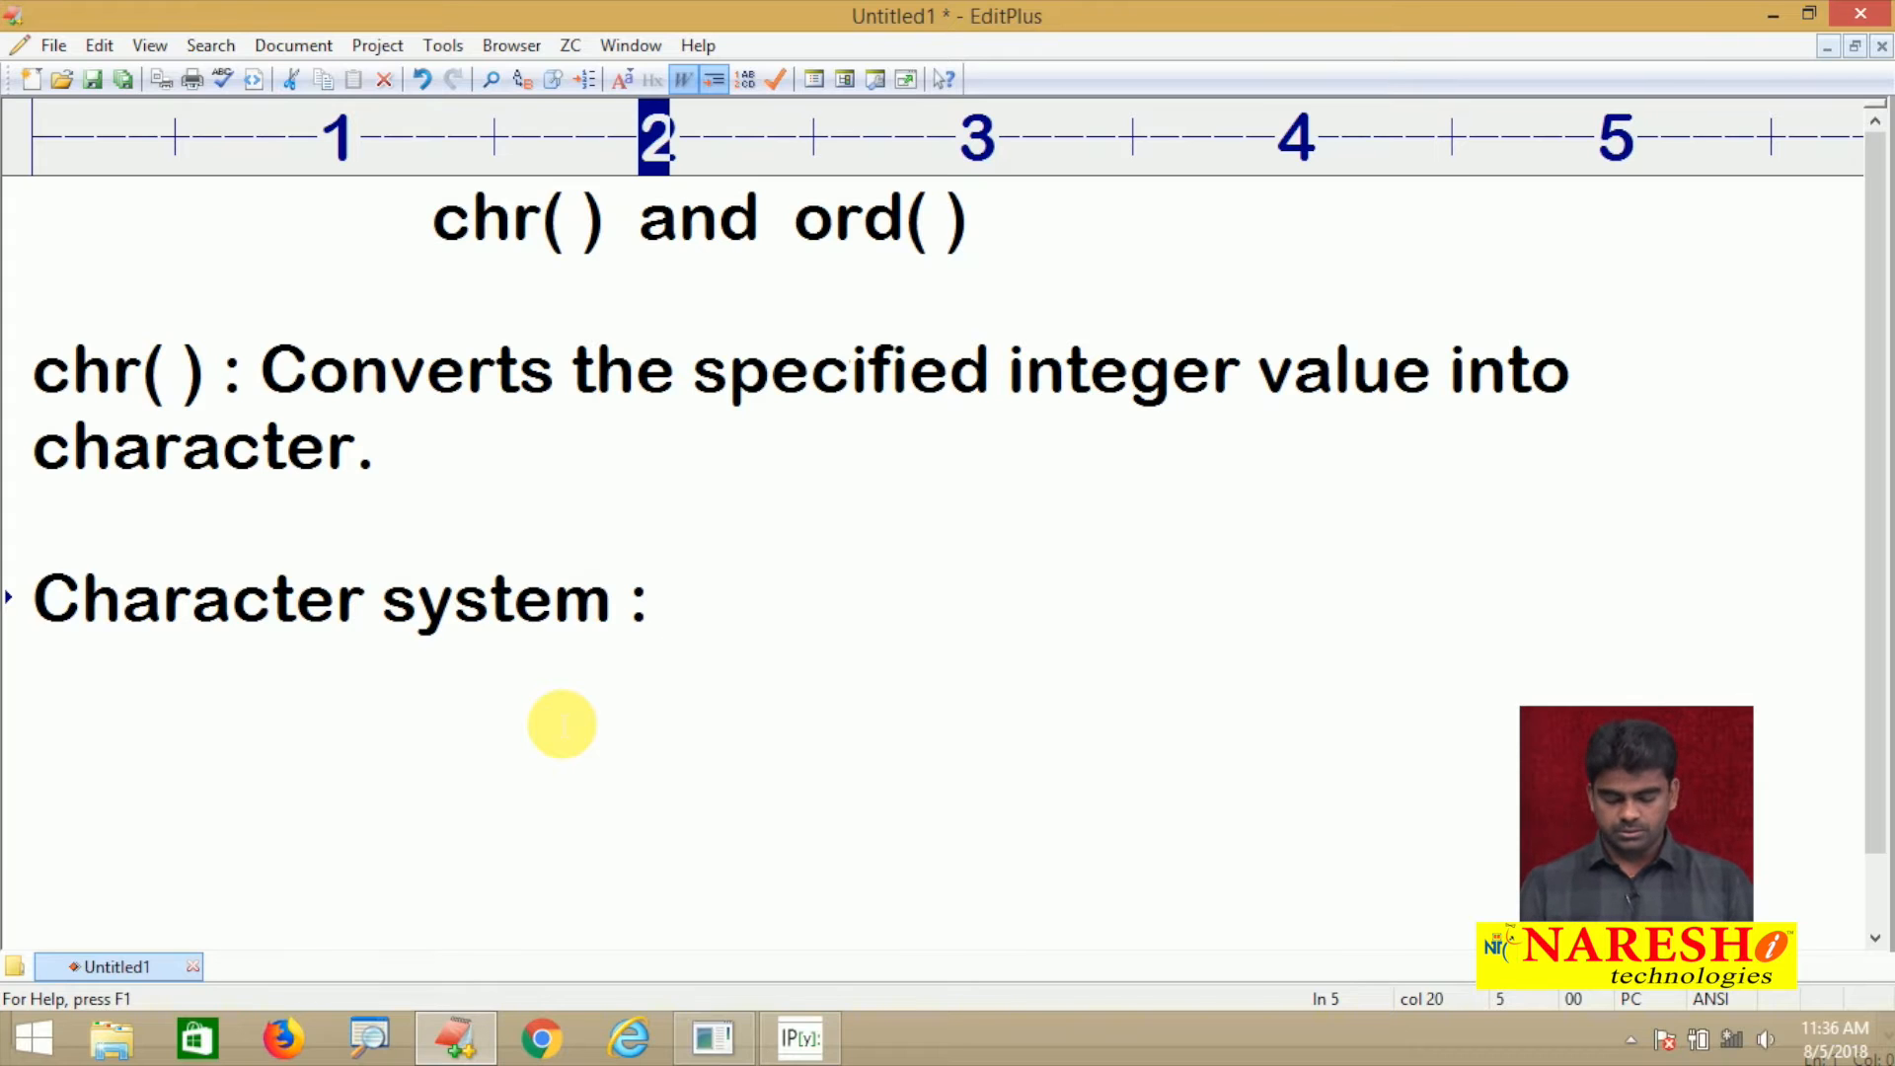
text(ASC)
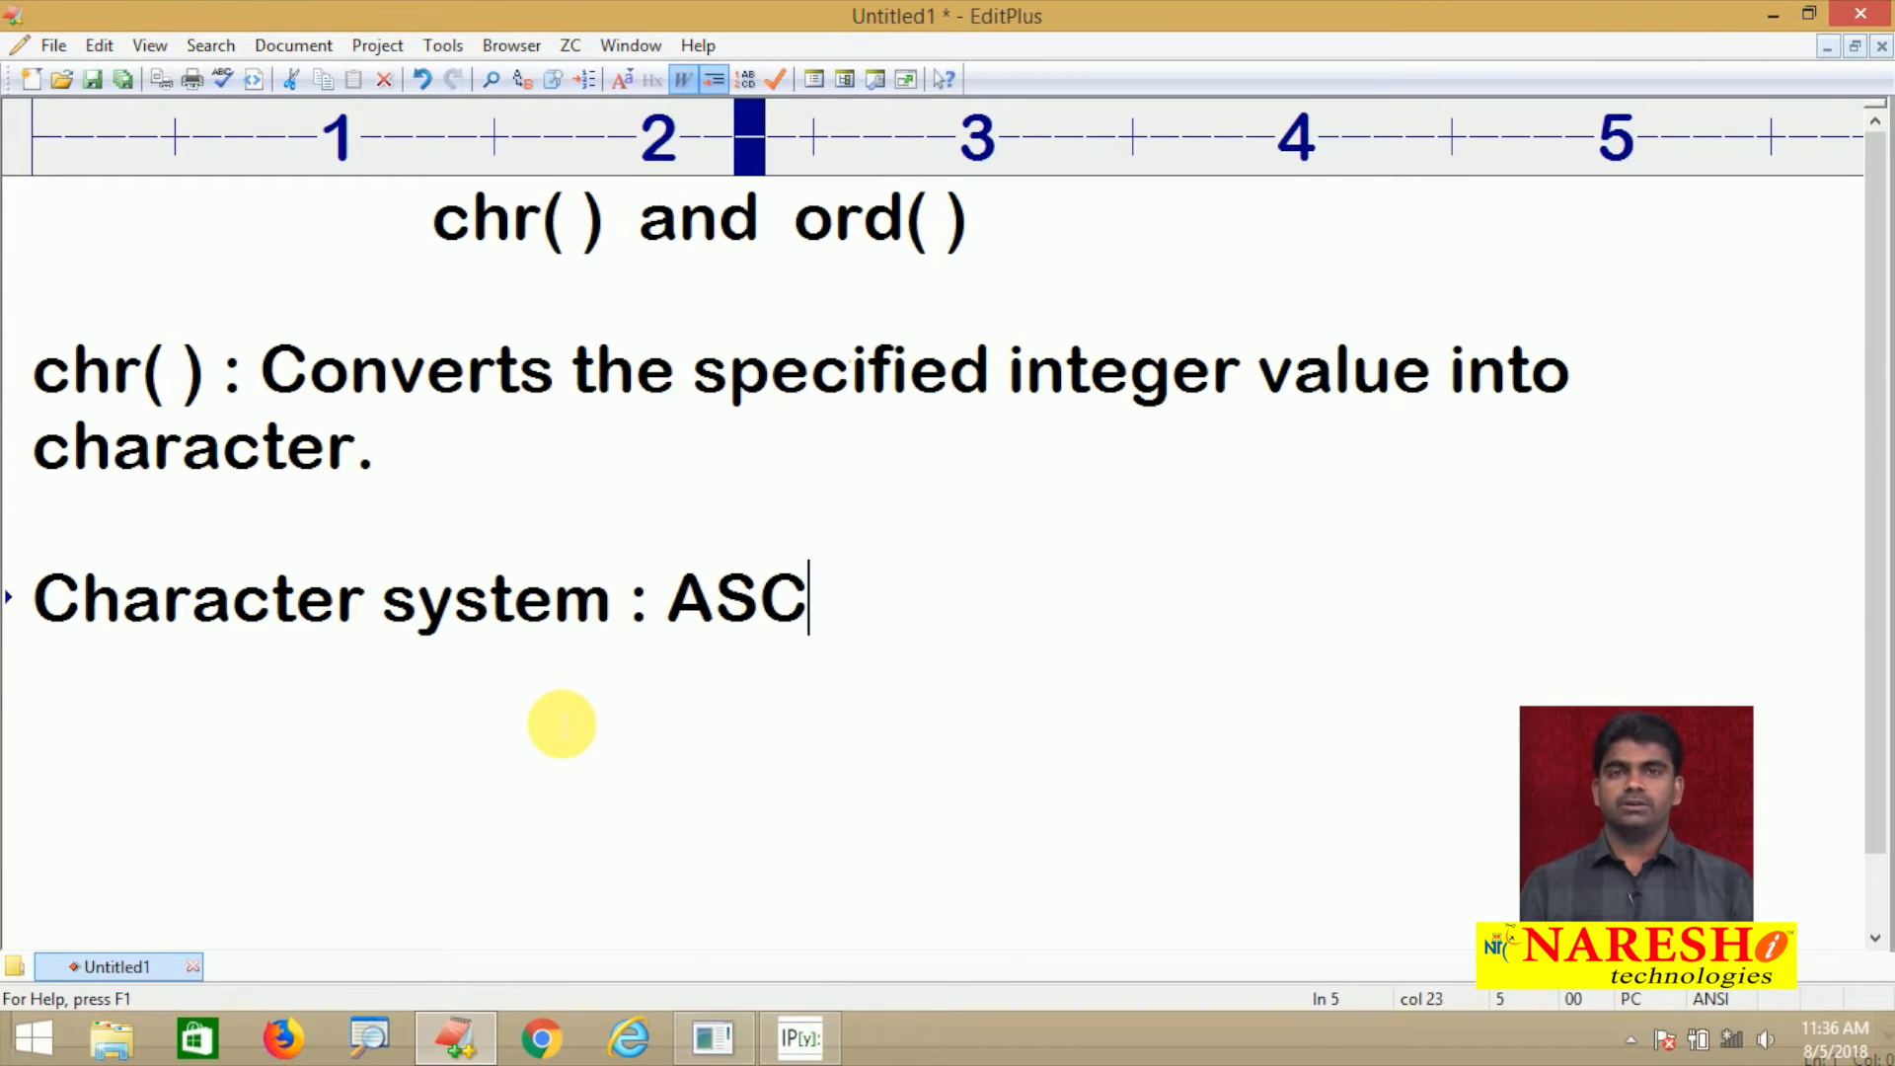
text(II)
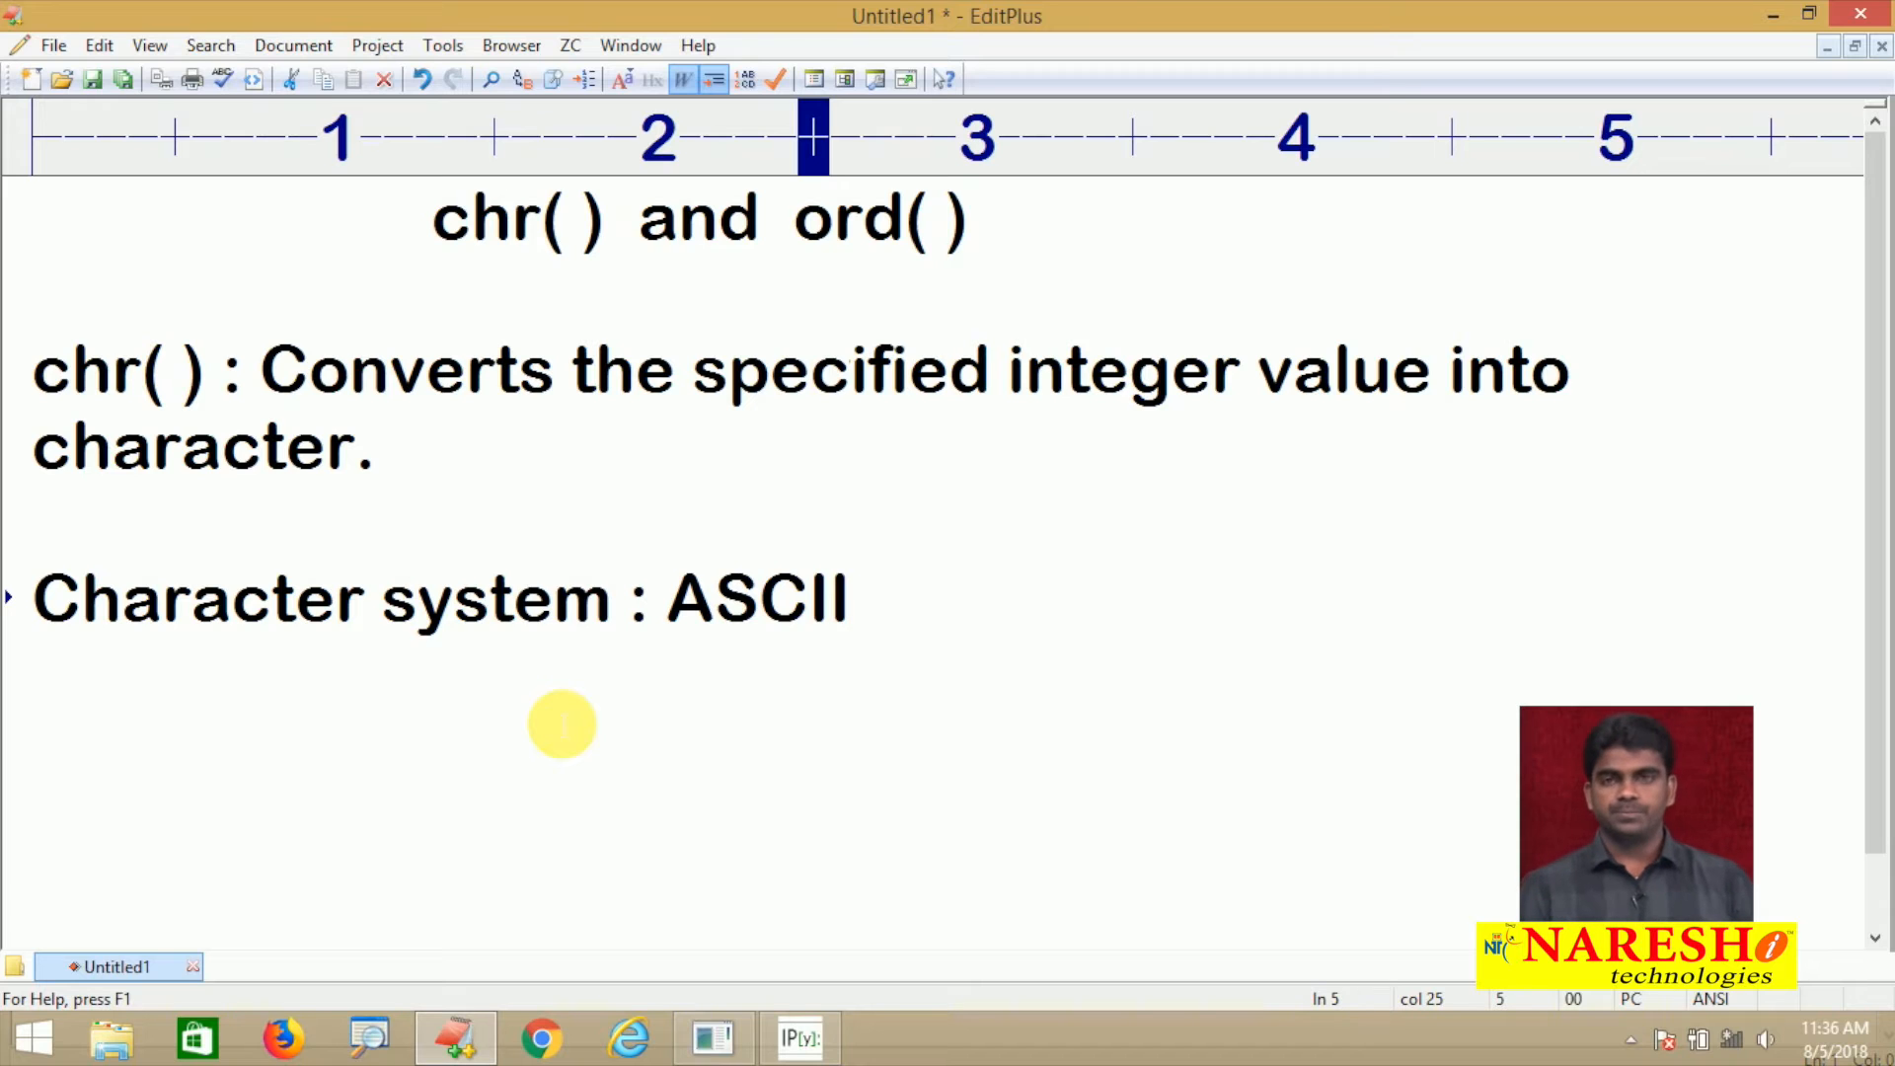
text(,)
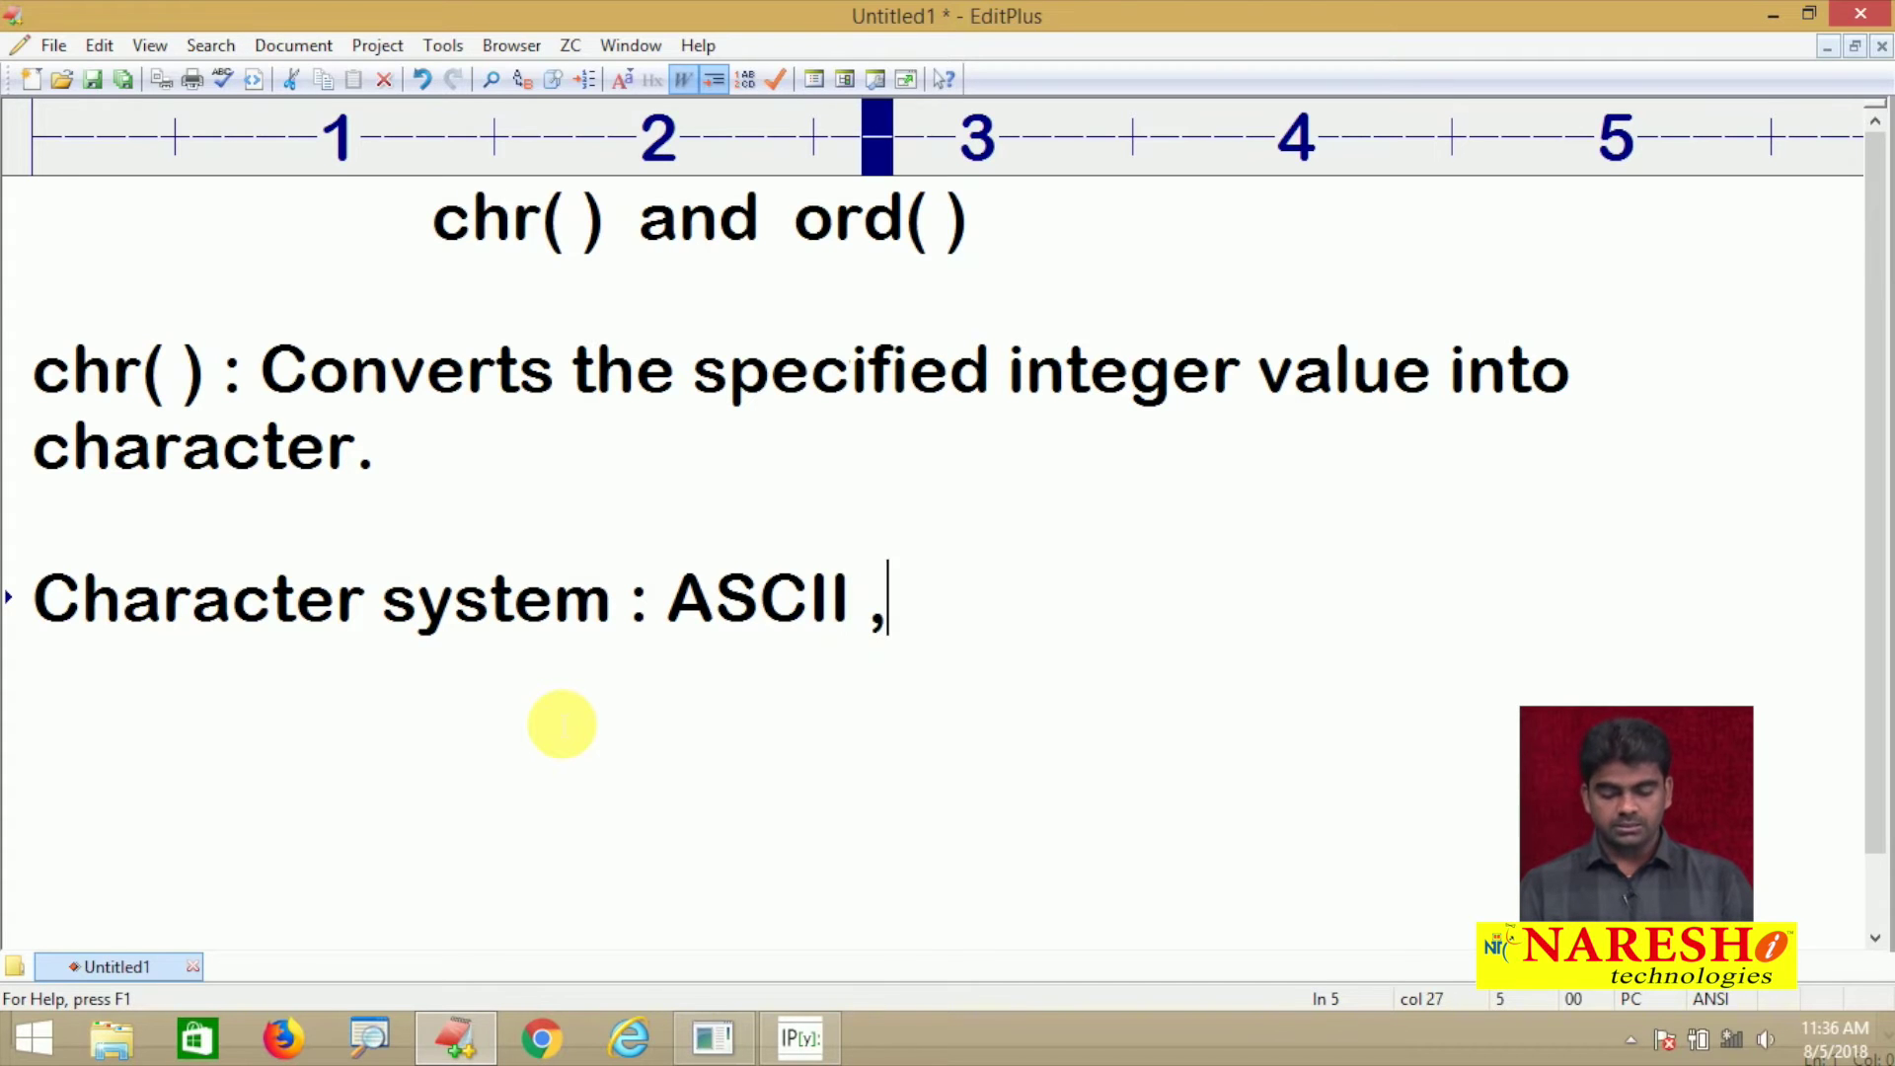
text(UNICODe)
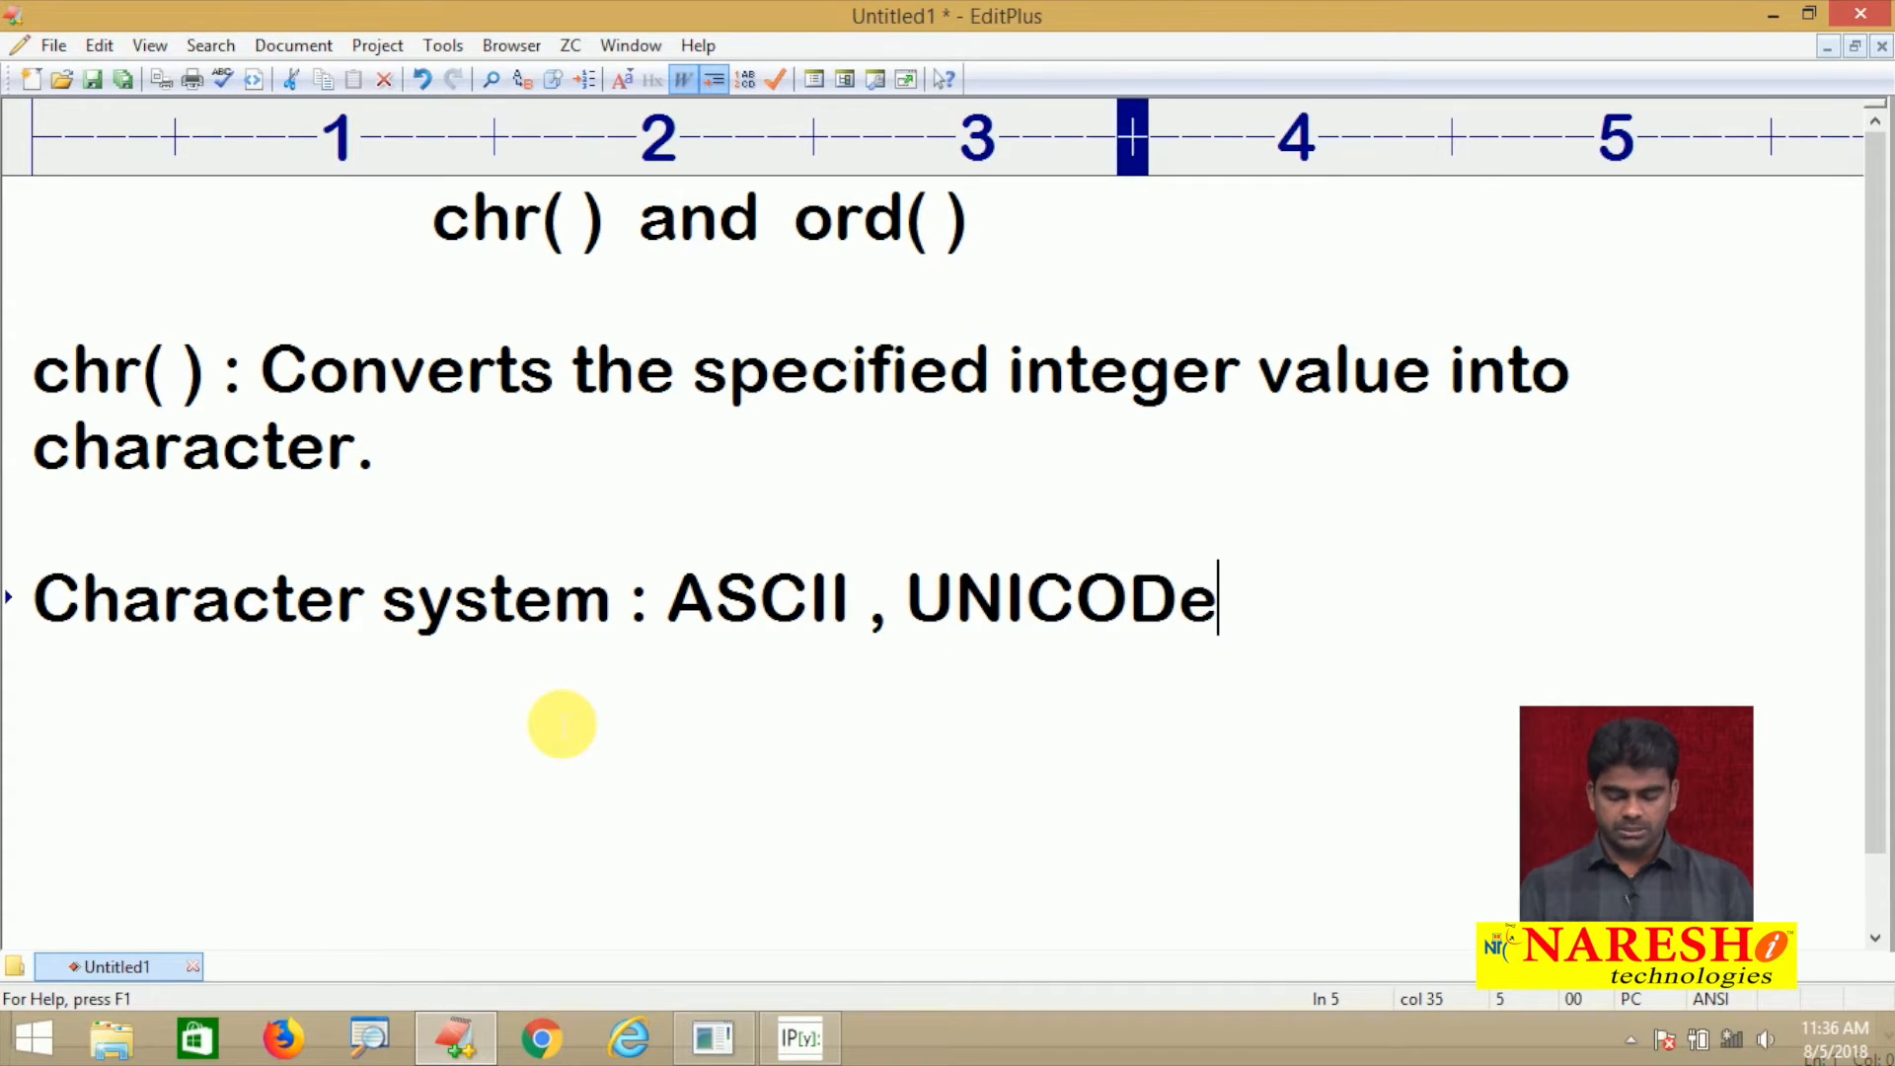
key(BackSpace)
text(A - 65)
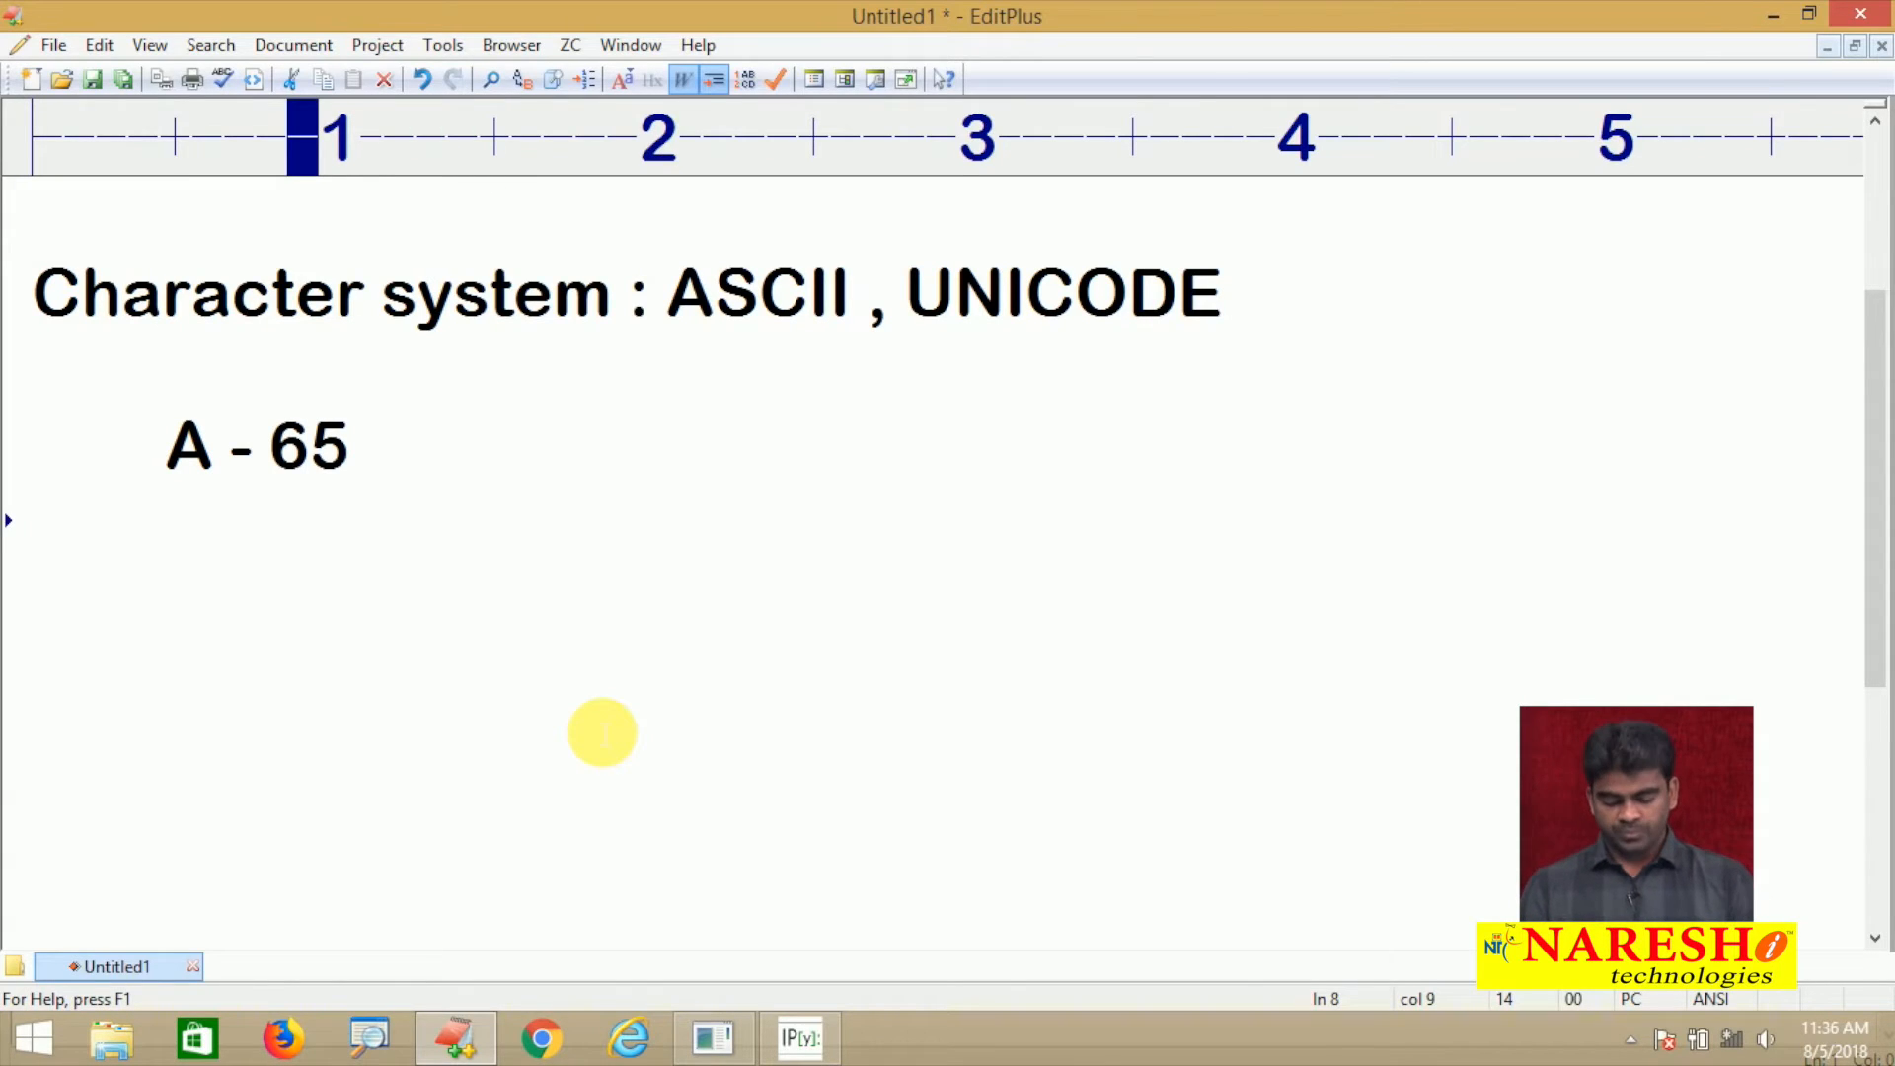
List uppercase and lowercase ASCII codes: B-66 … Z-90 and a-97 … z-122
text(B - 66)
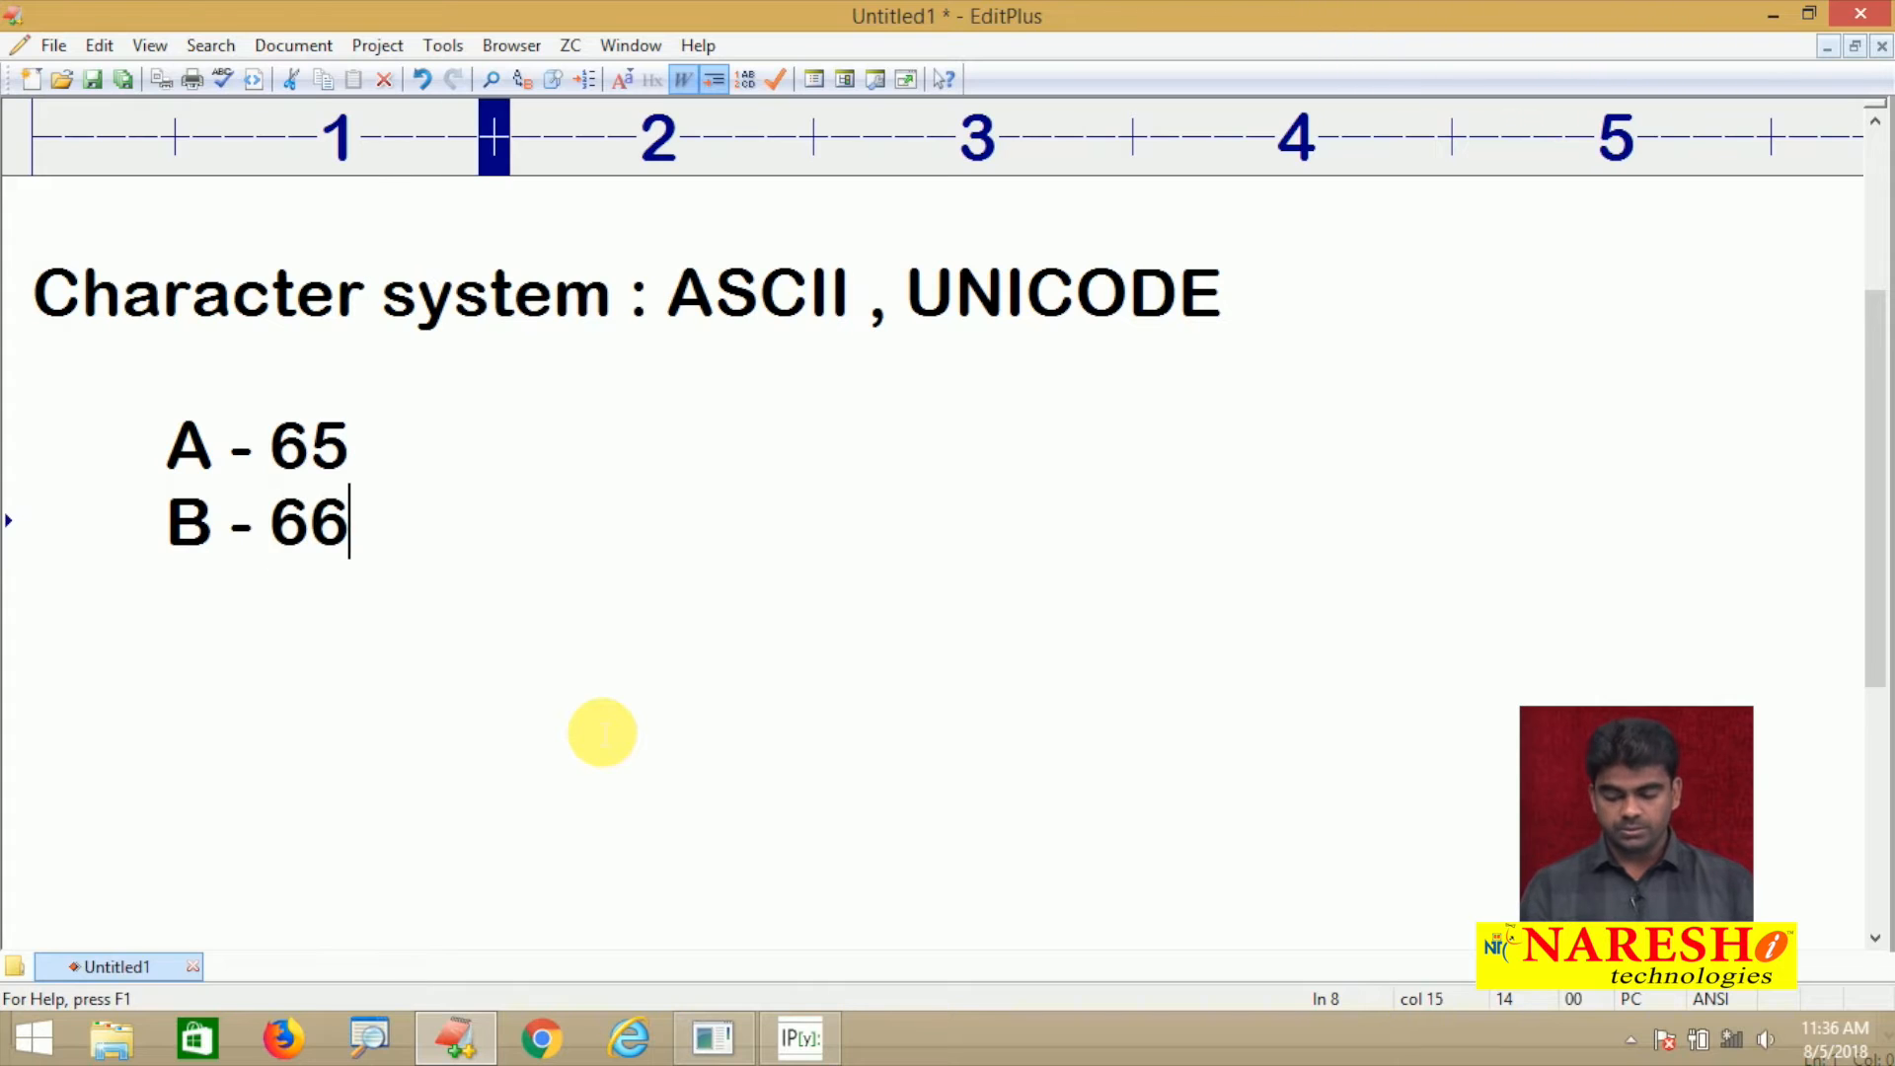
text(..)
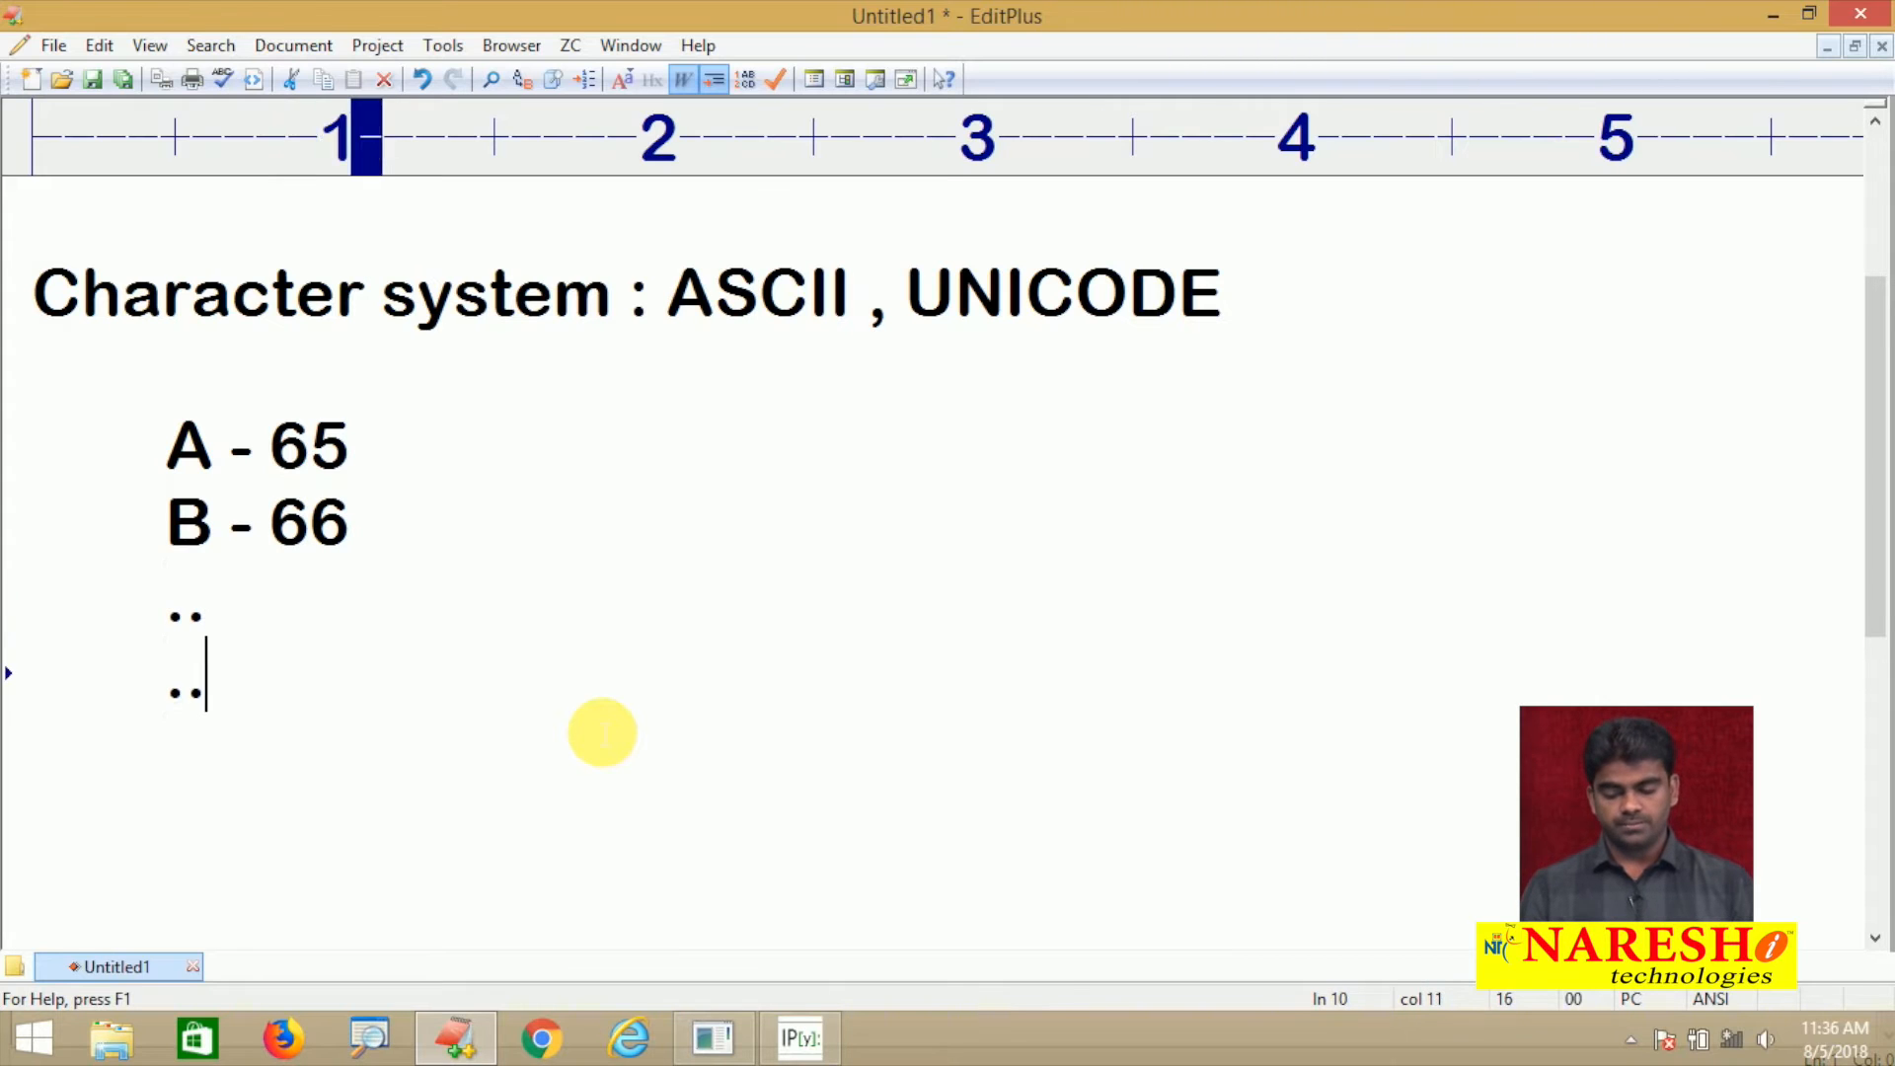
text(Z -)
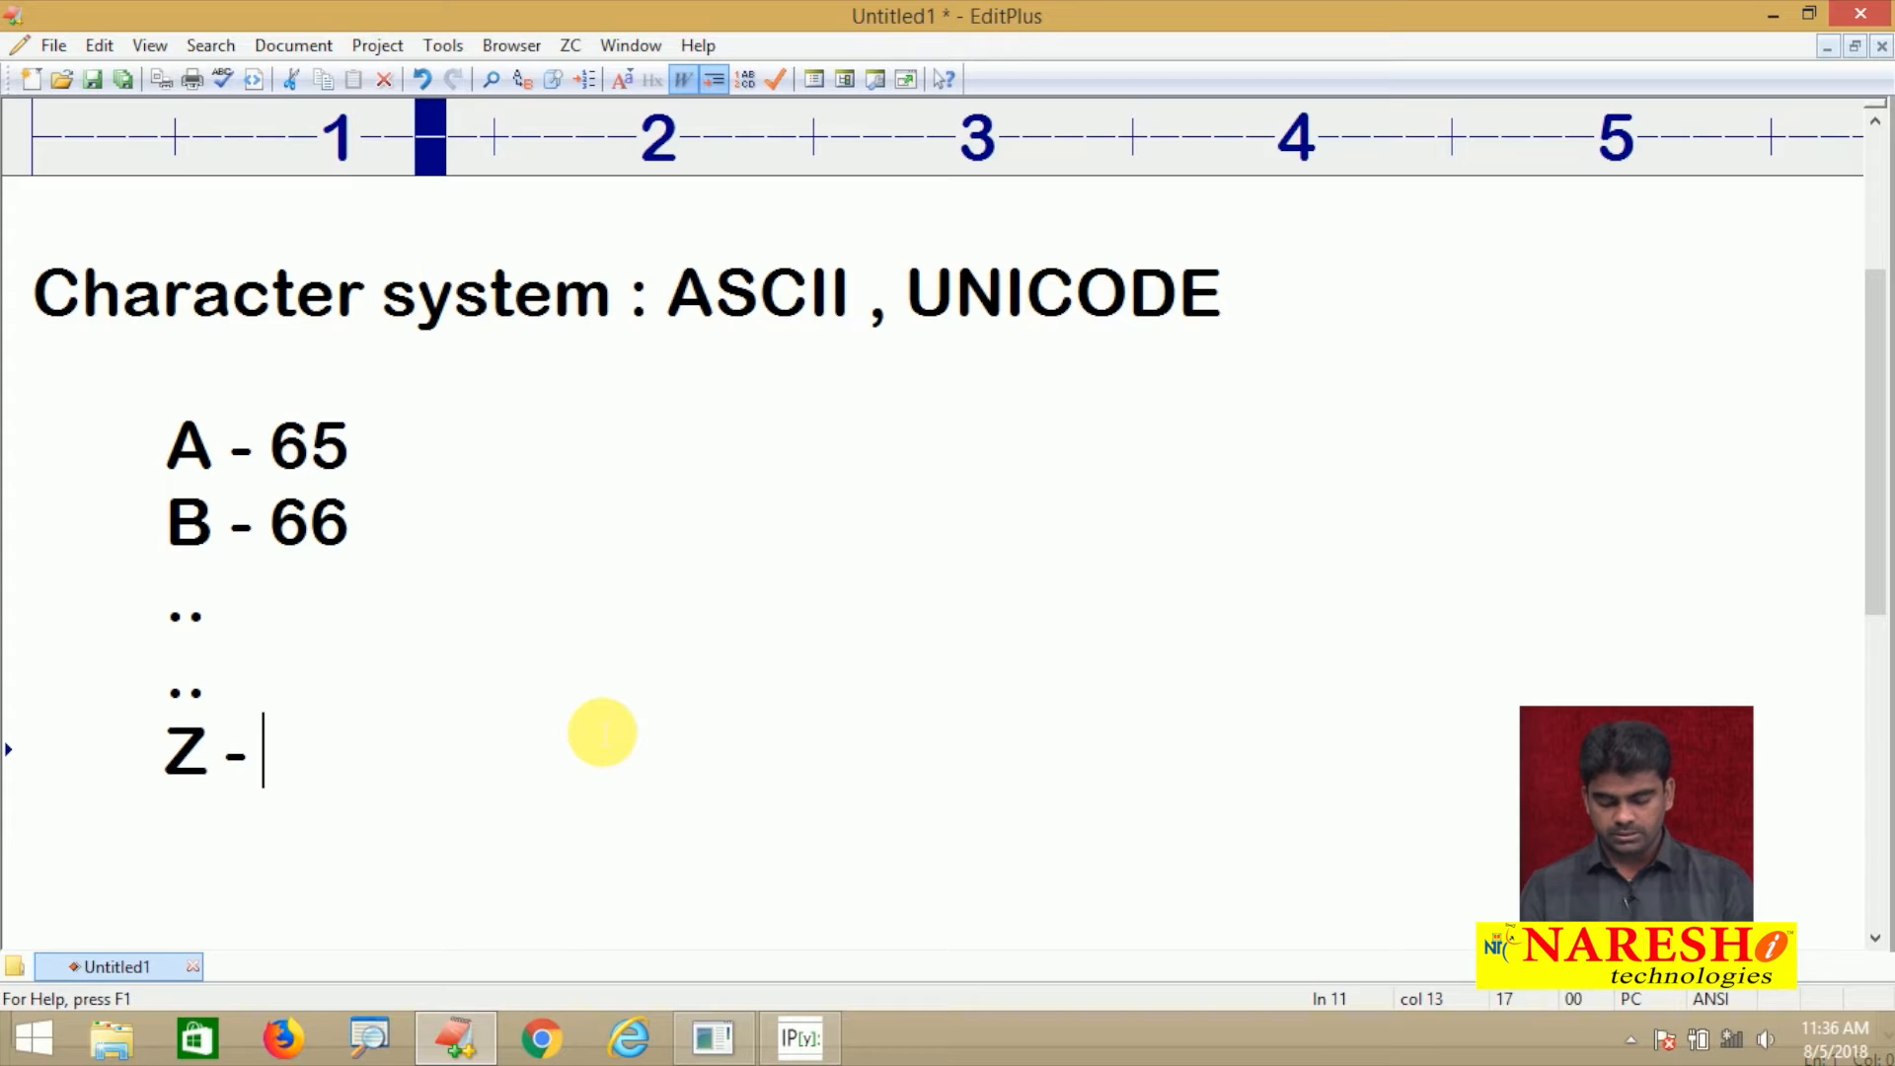
text(90)
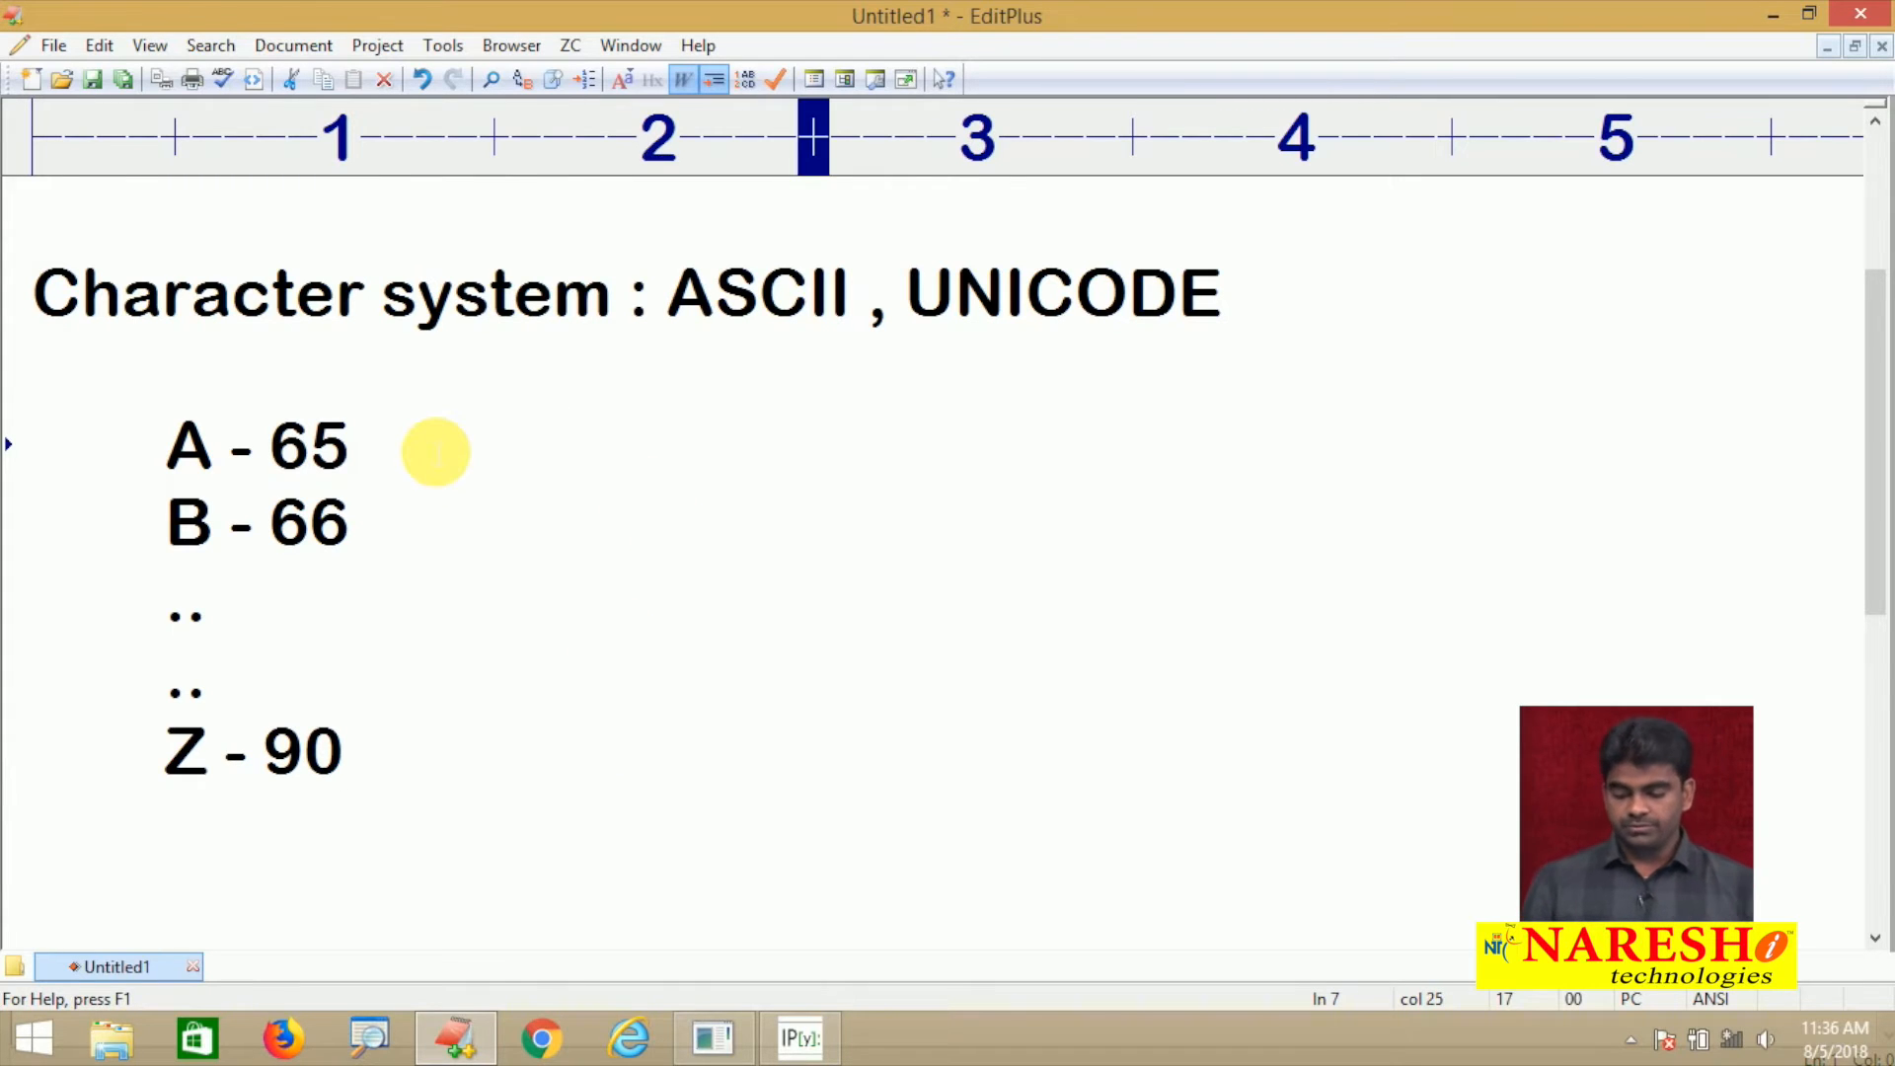
text(a-9)
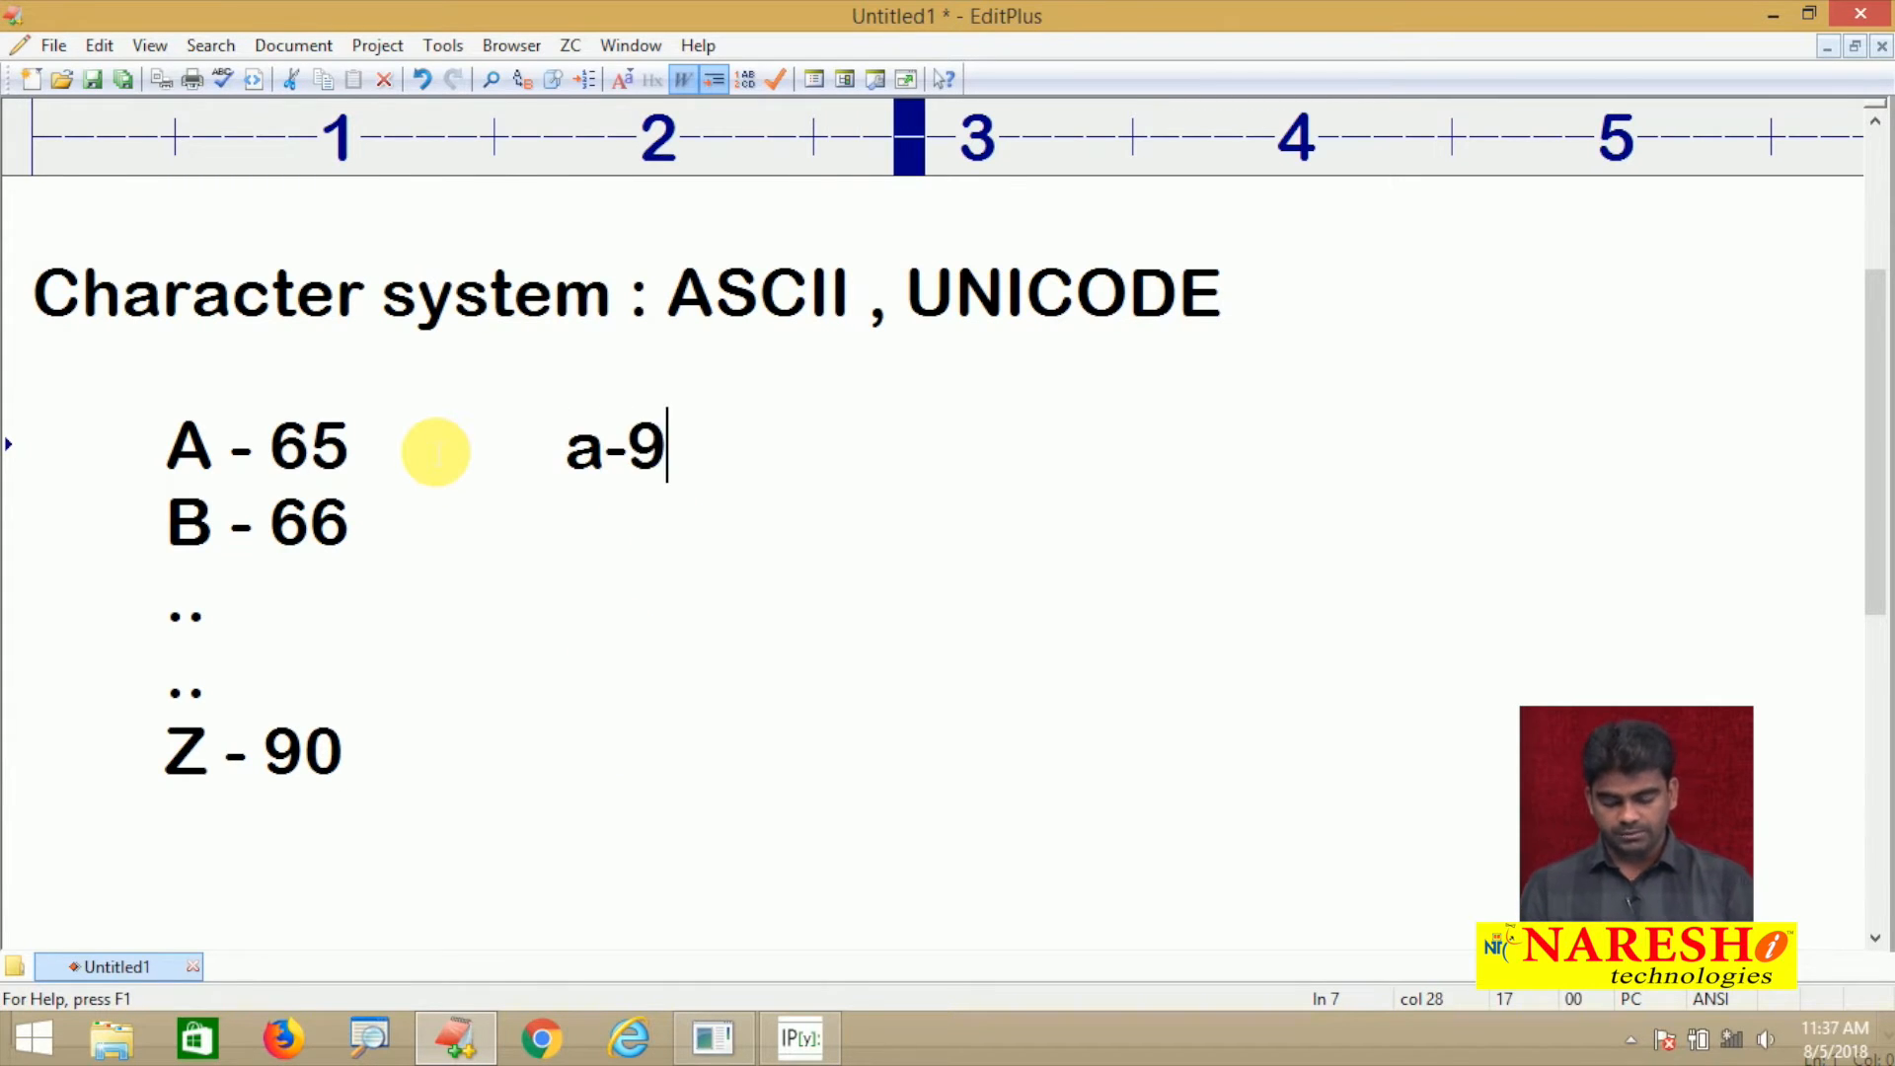
text(7)
click(1014, 524)
text( ...)
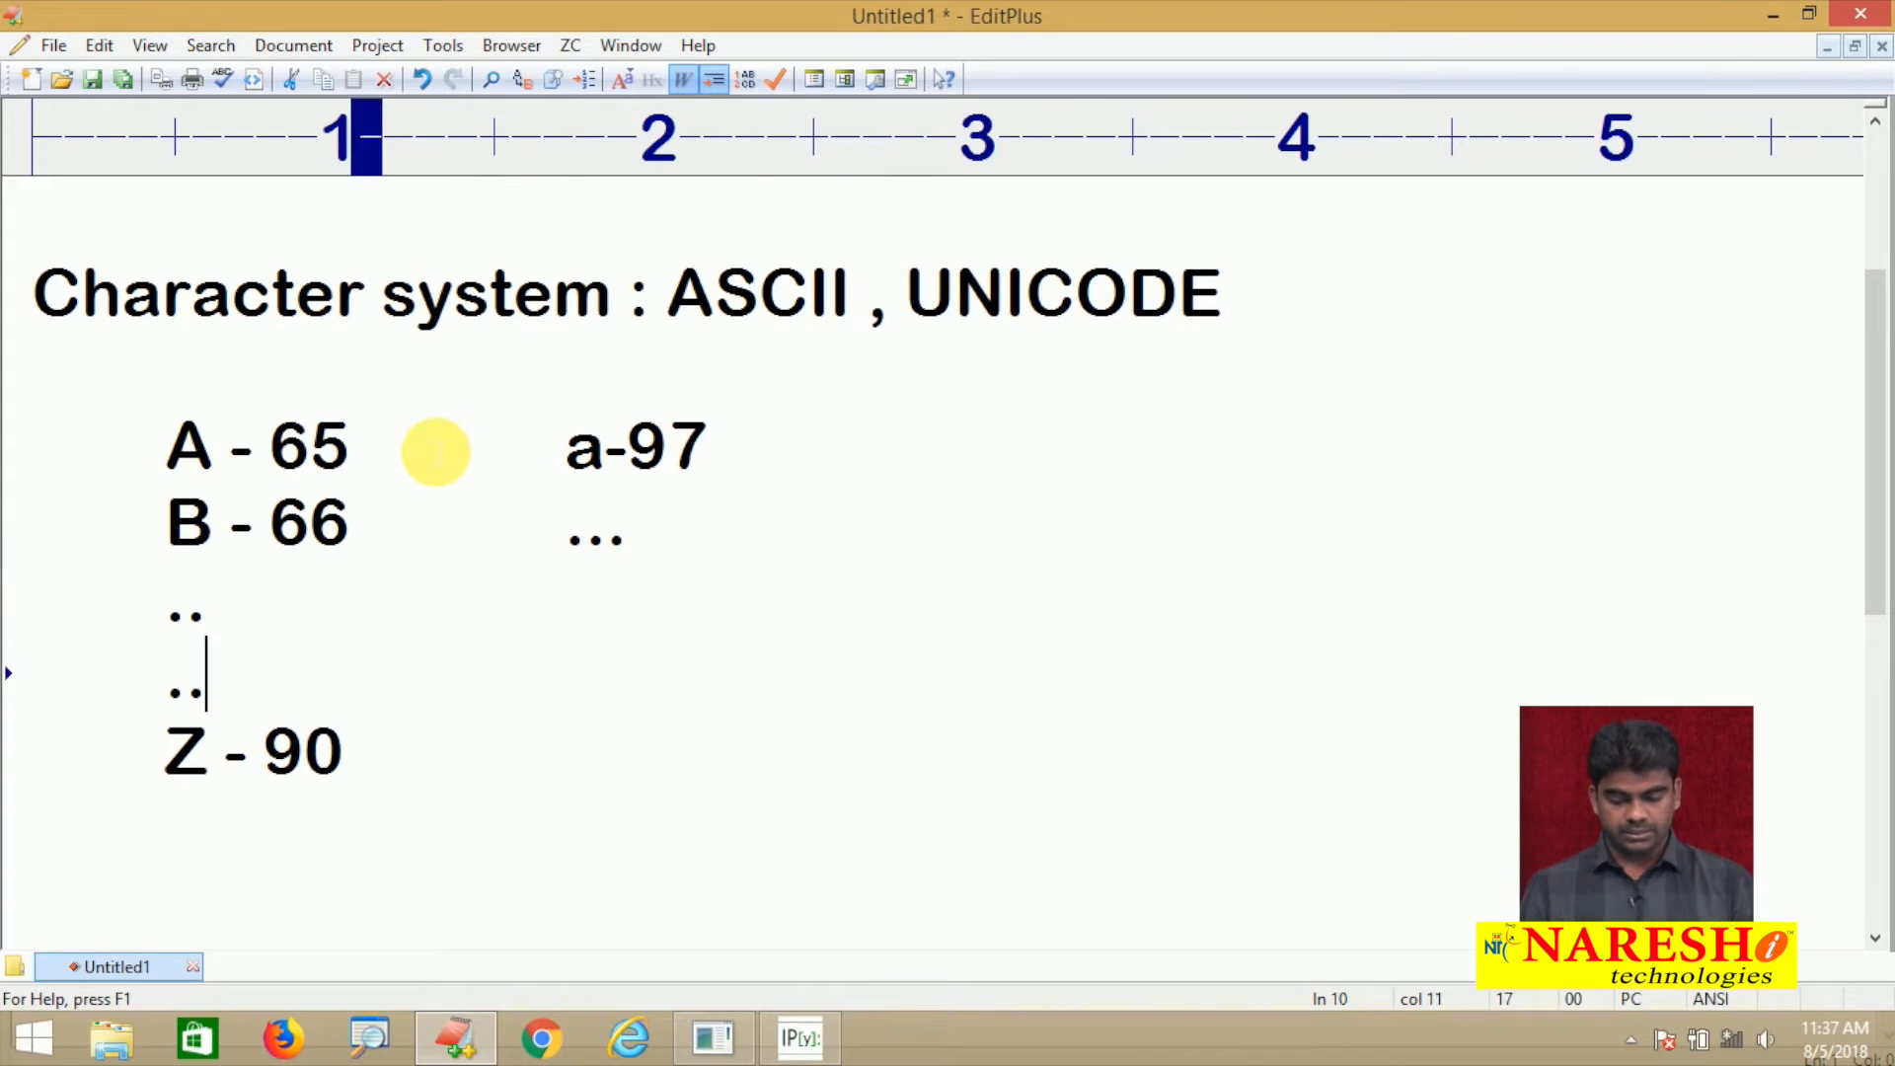
text(z-)
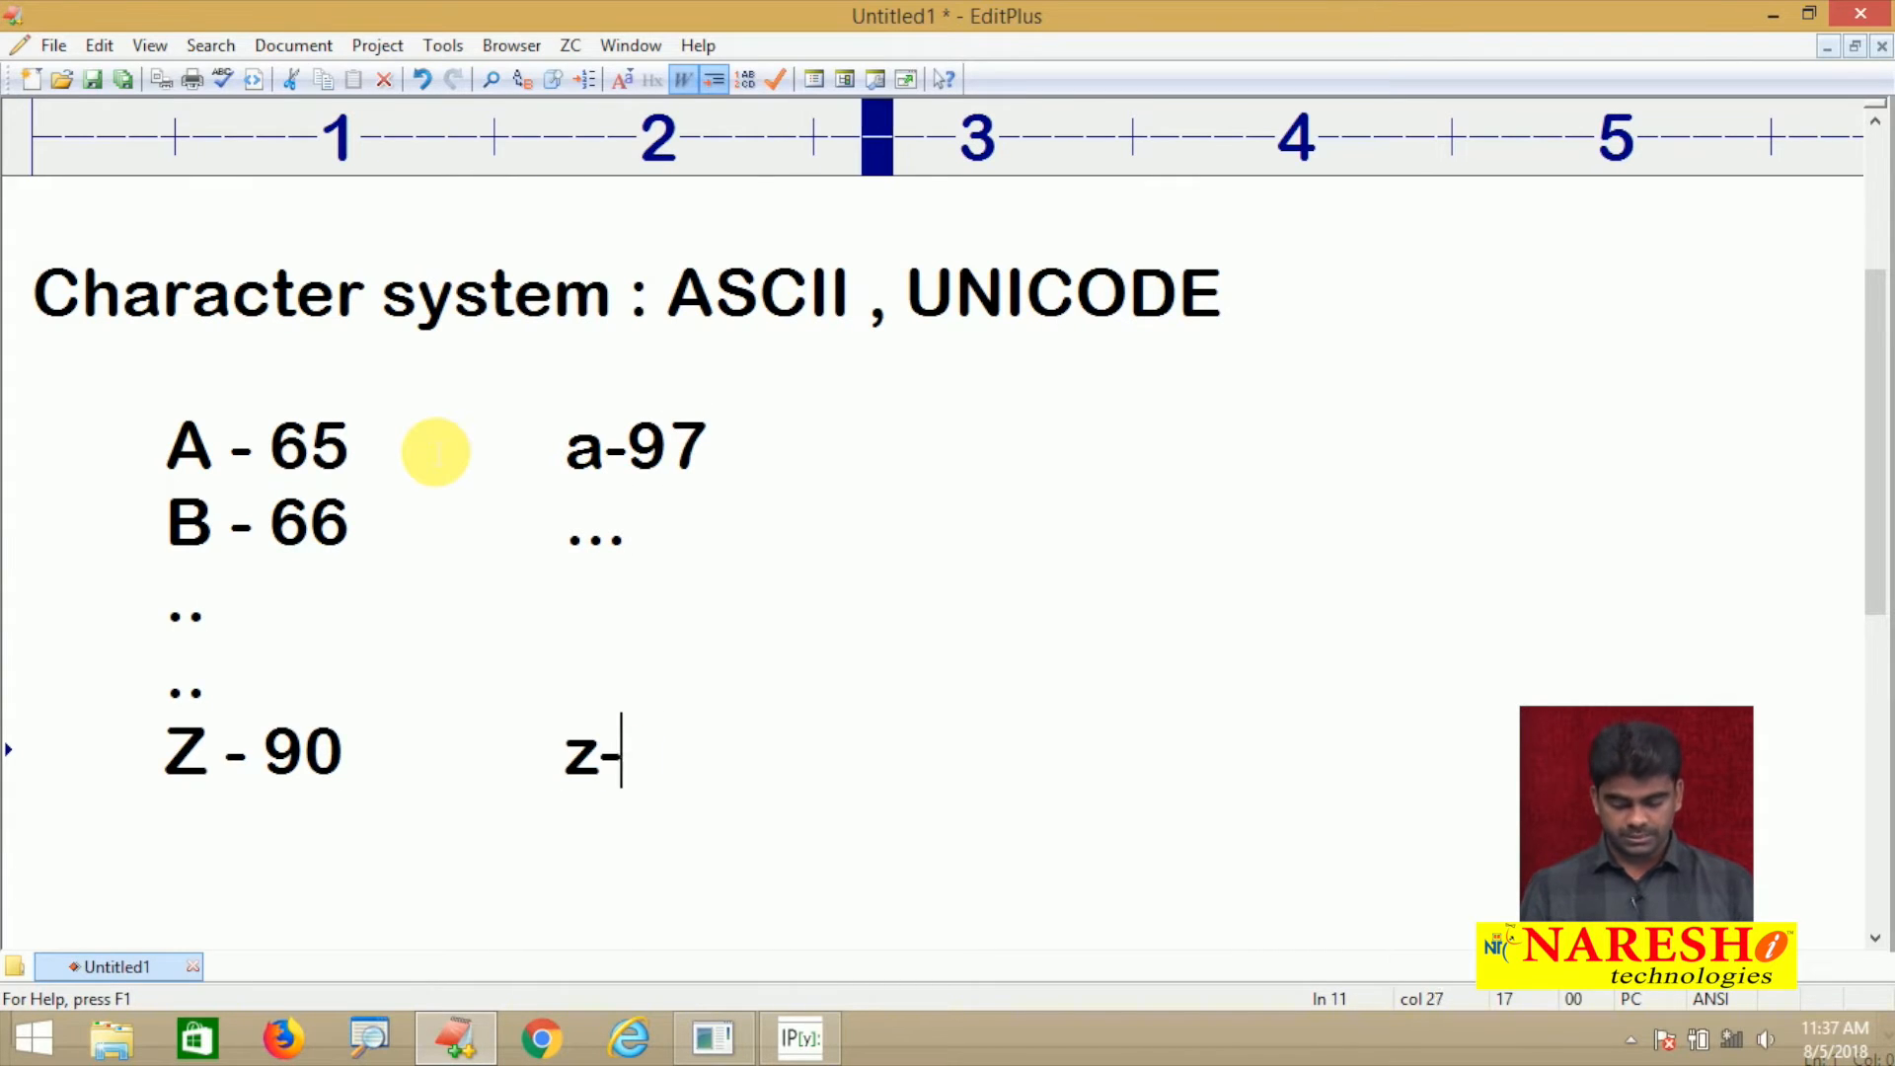
text(122)
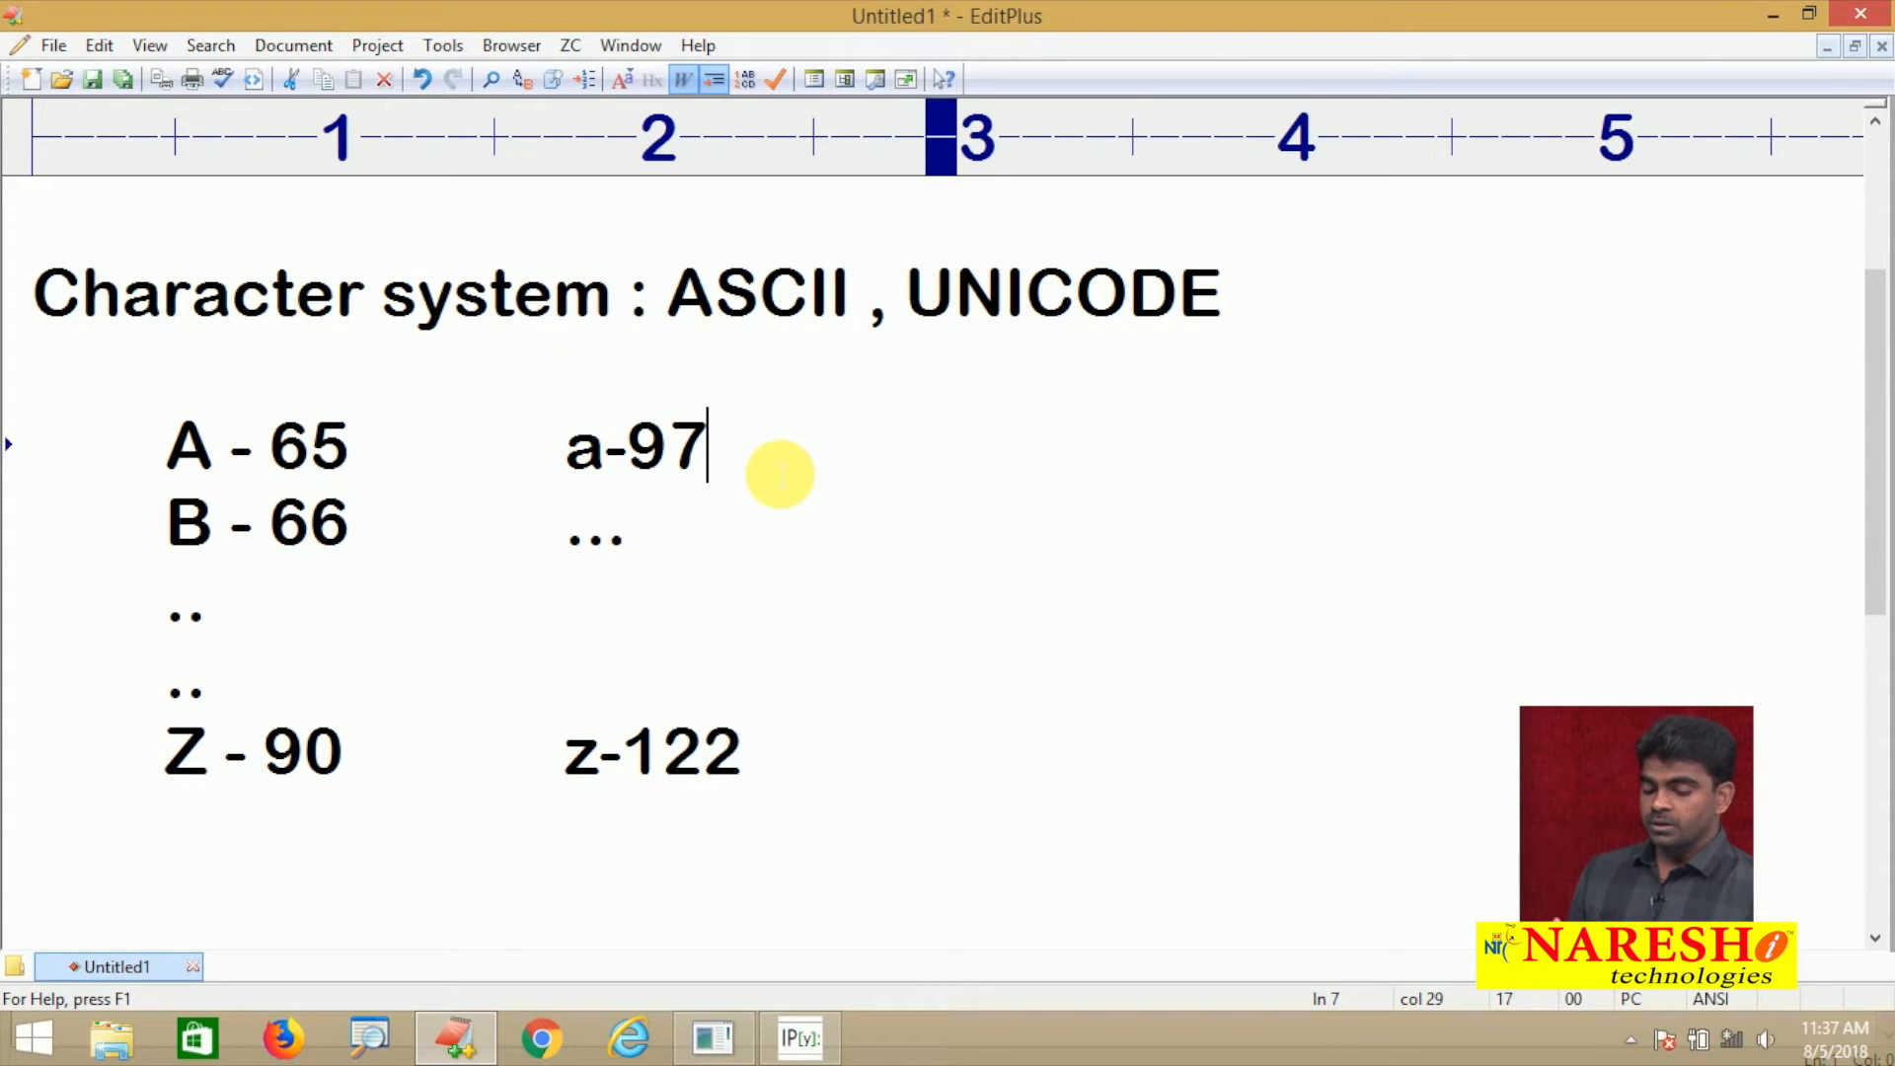
Add digit codes 0-48 and 1-49, then begin the 'ord( ):' note line
text("    ")
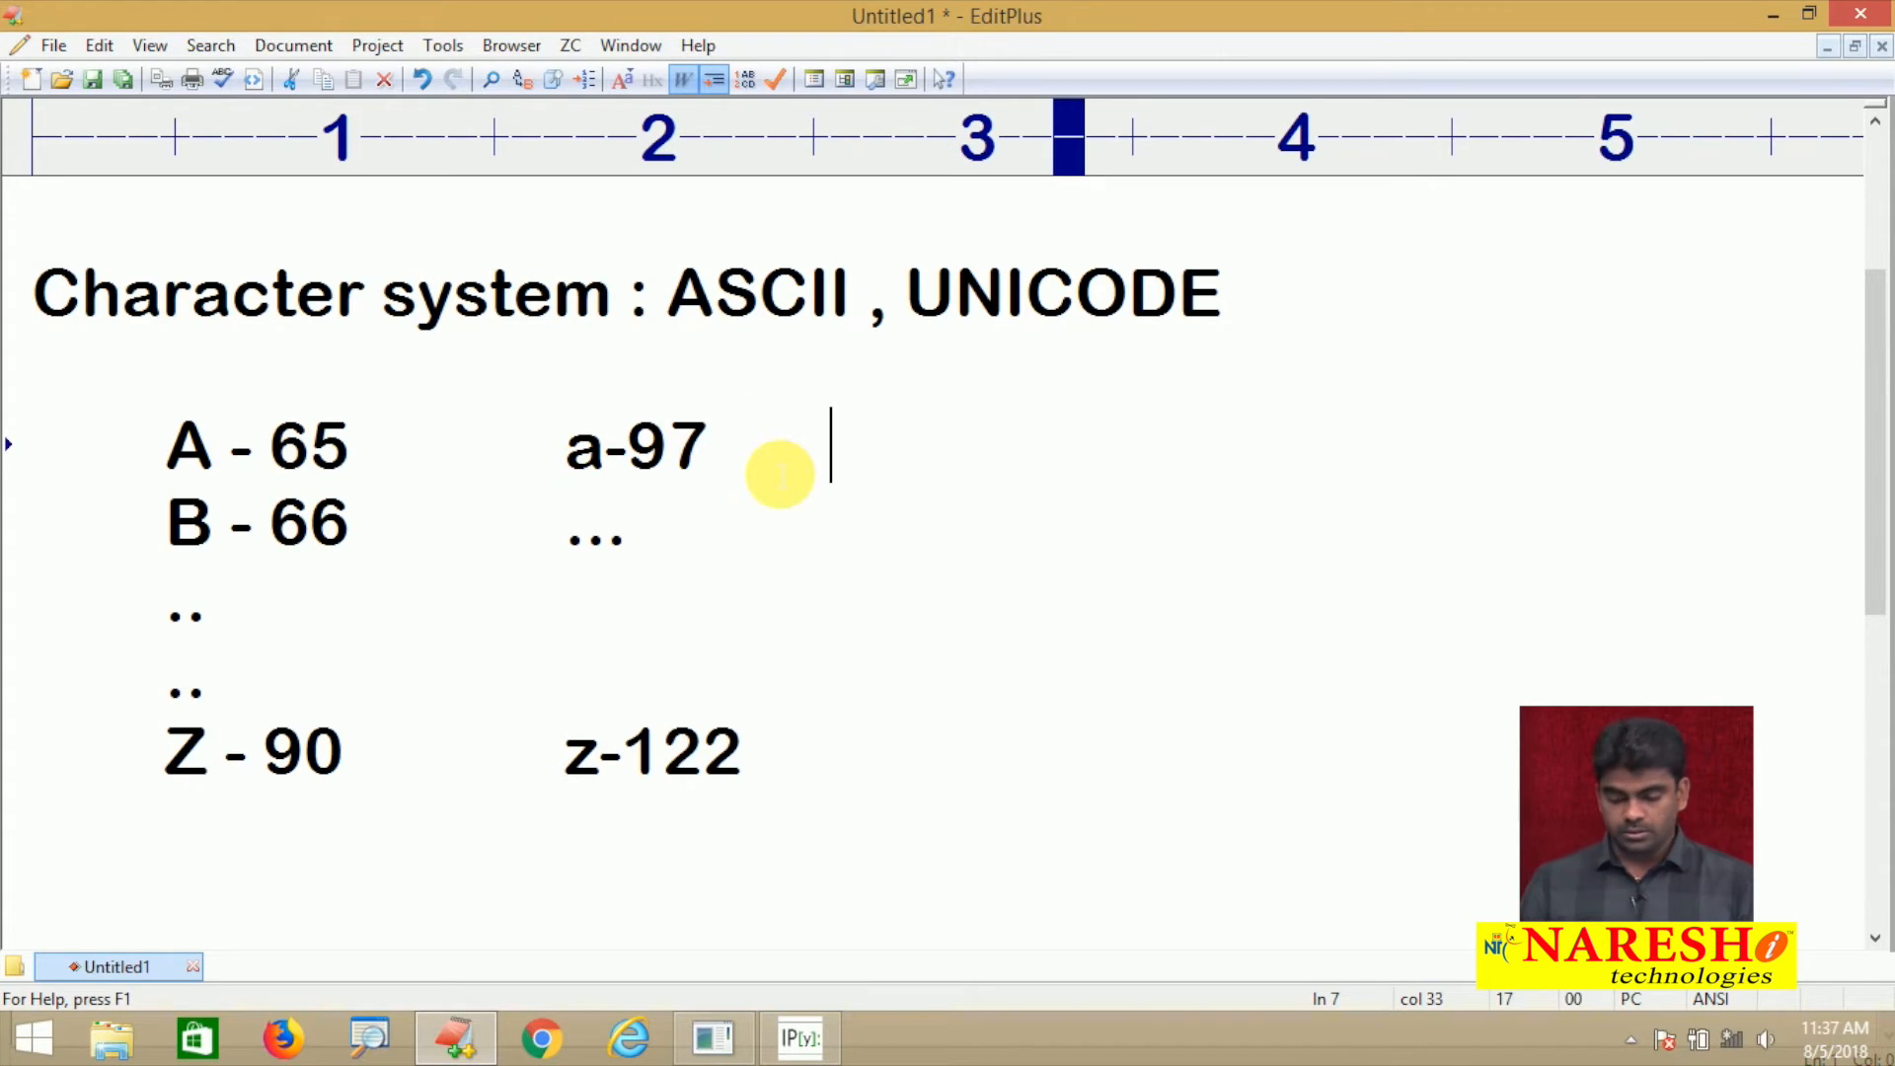
text(0)
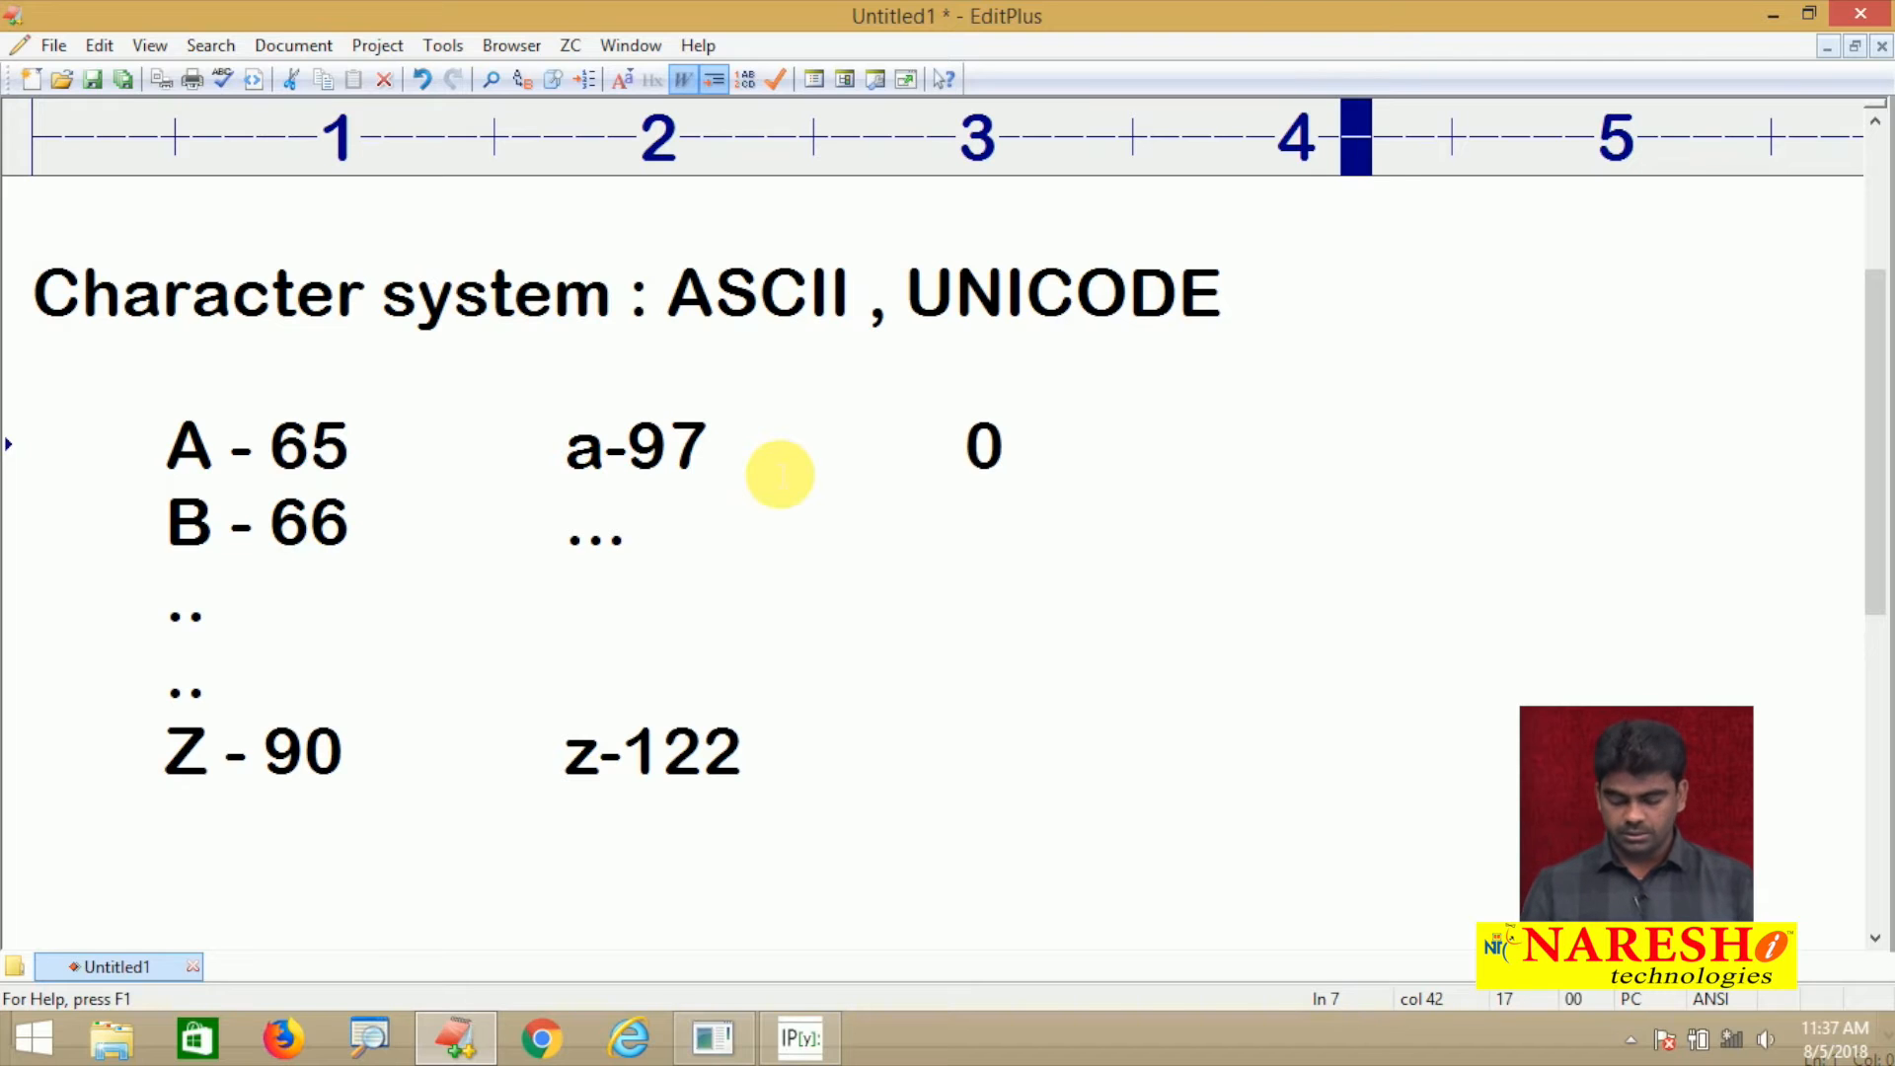
text(-48)
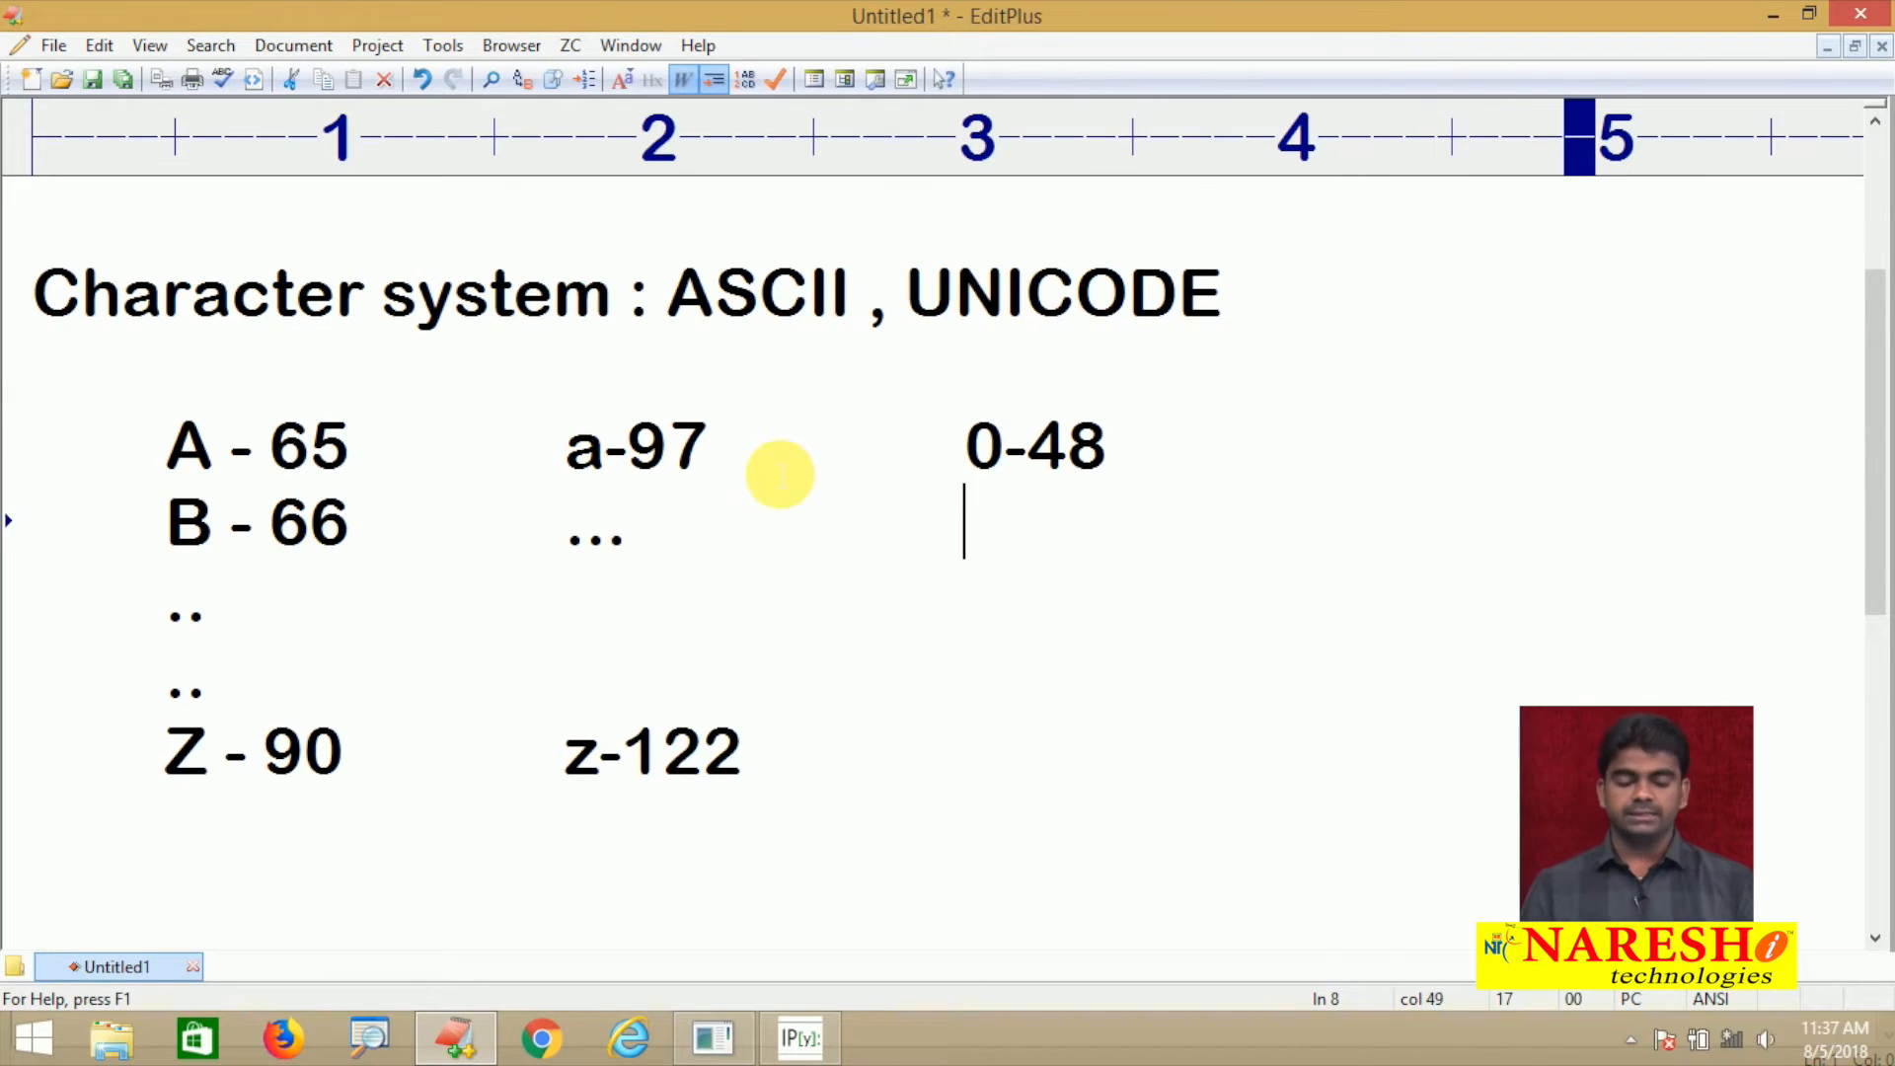
text(1)
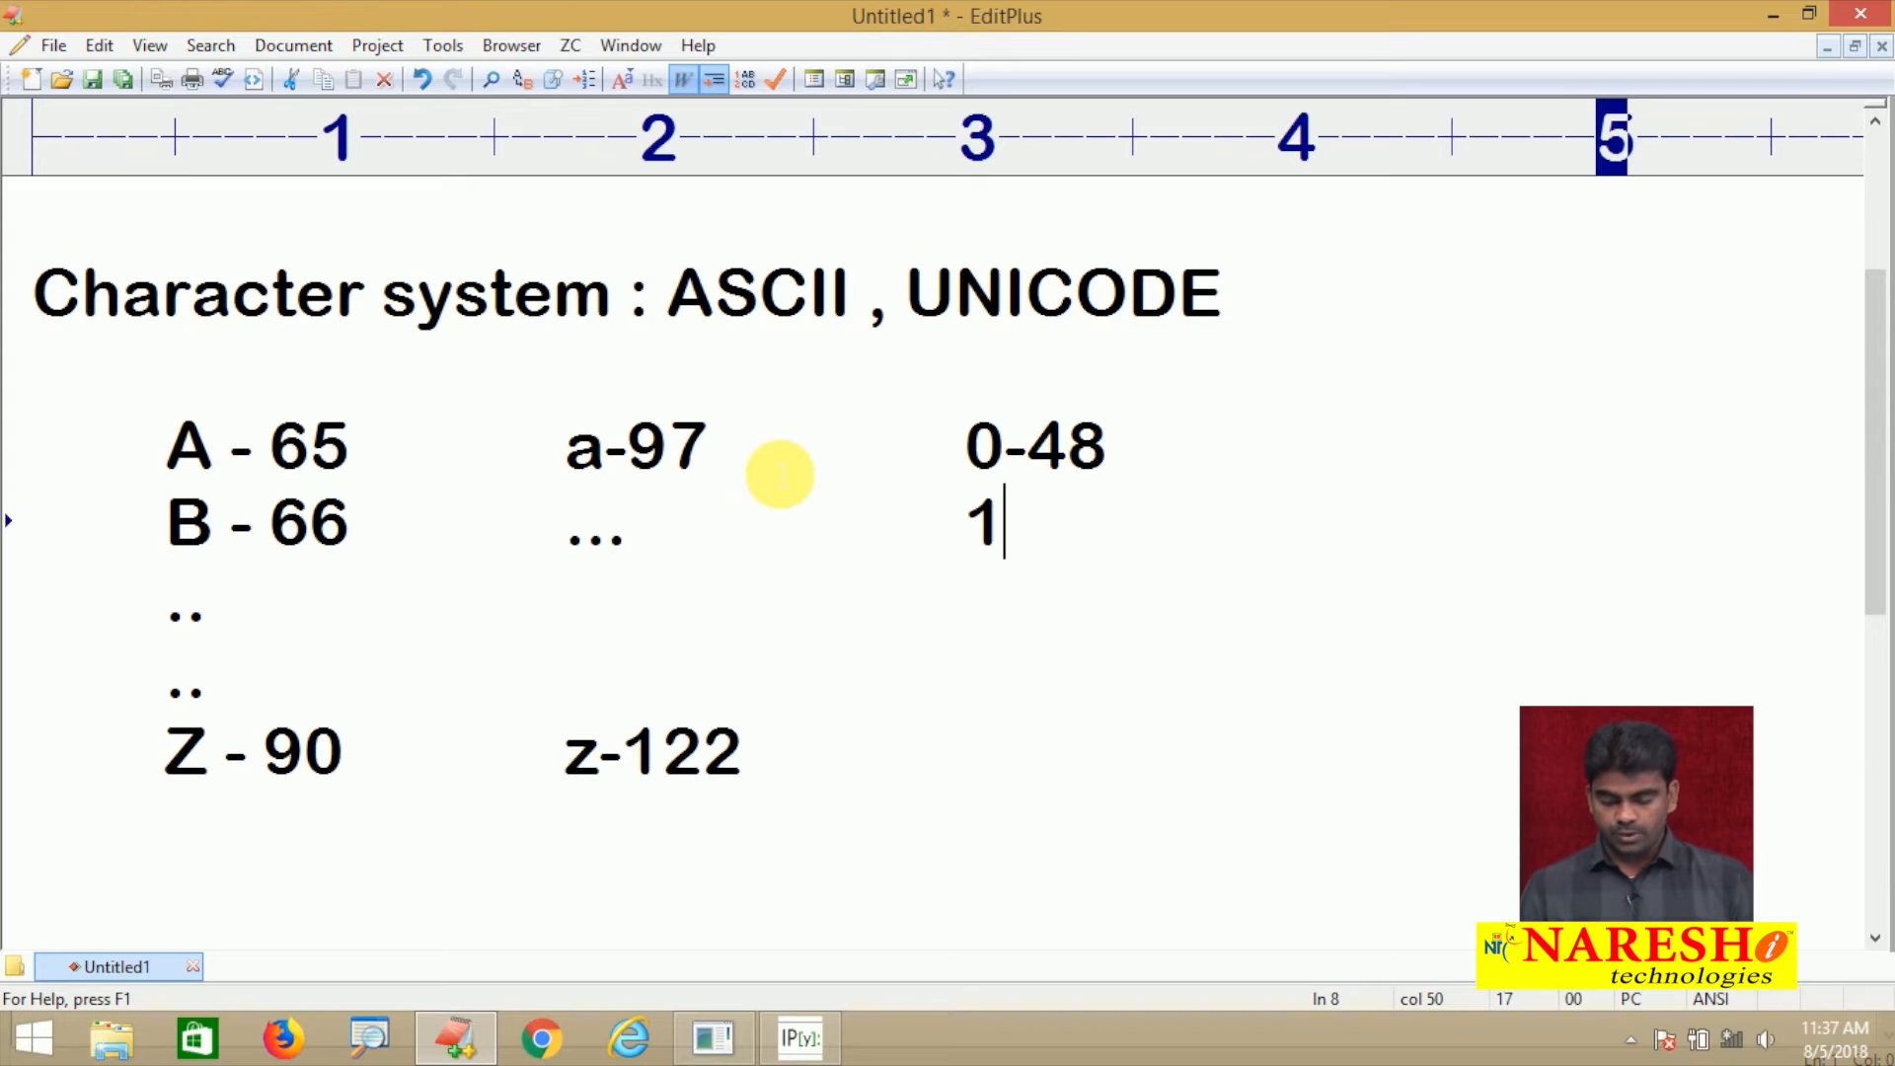
text(-49)
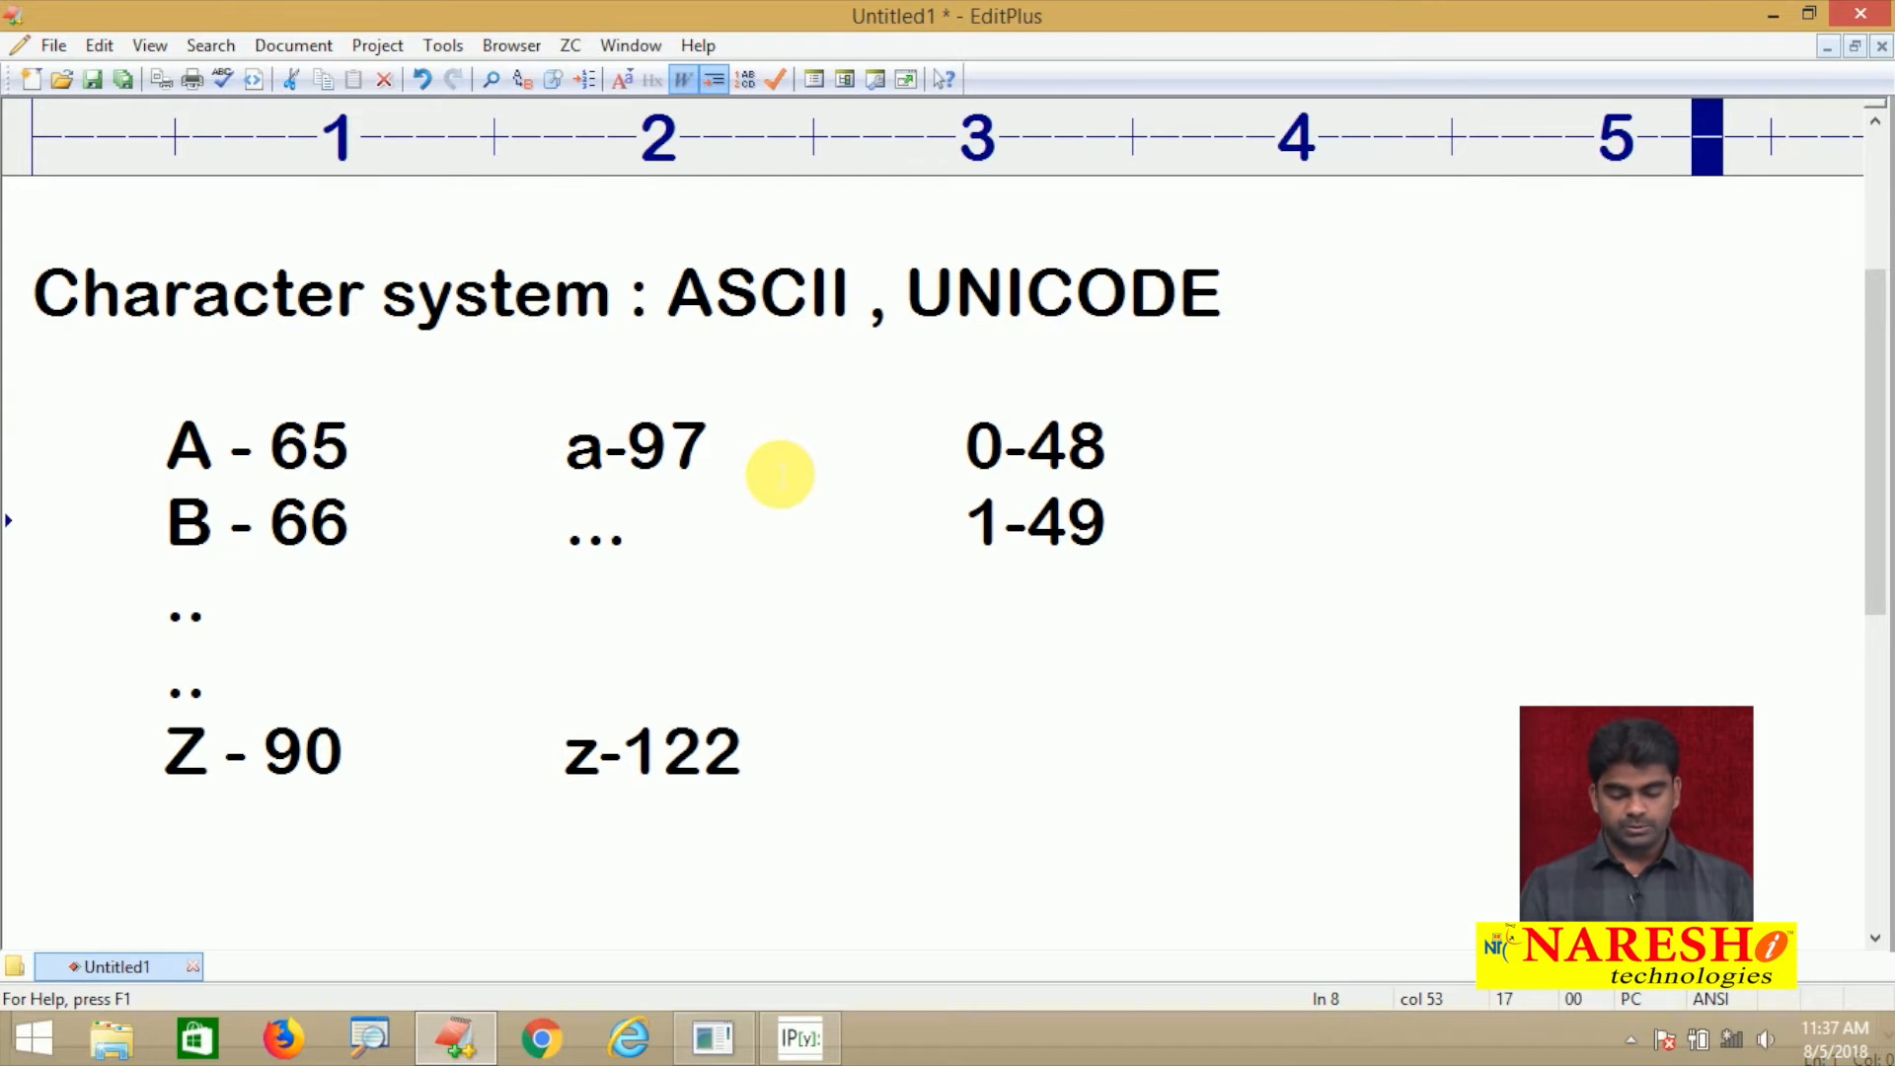
text(#)
text(ord( ):)
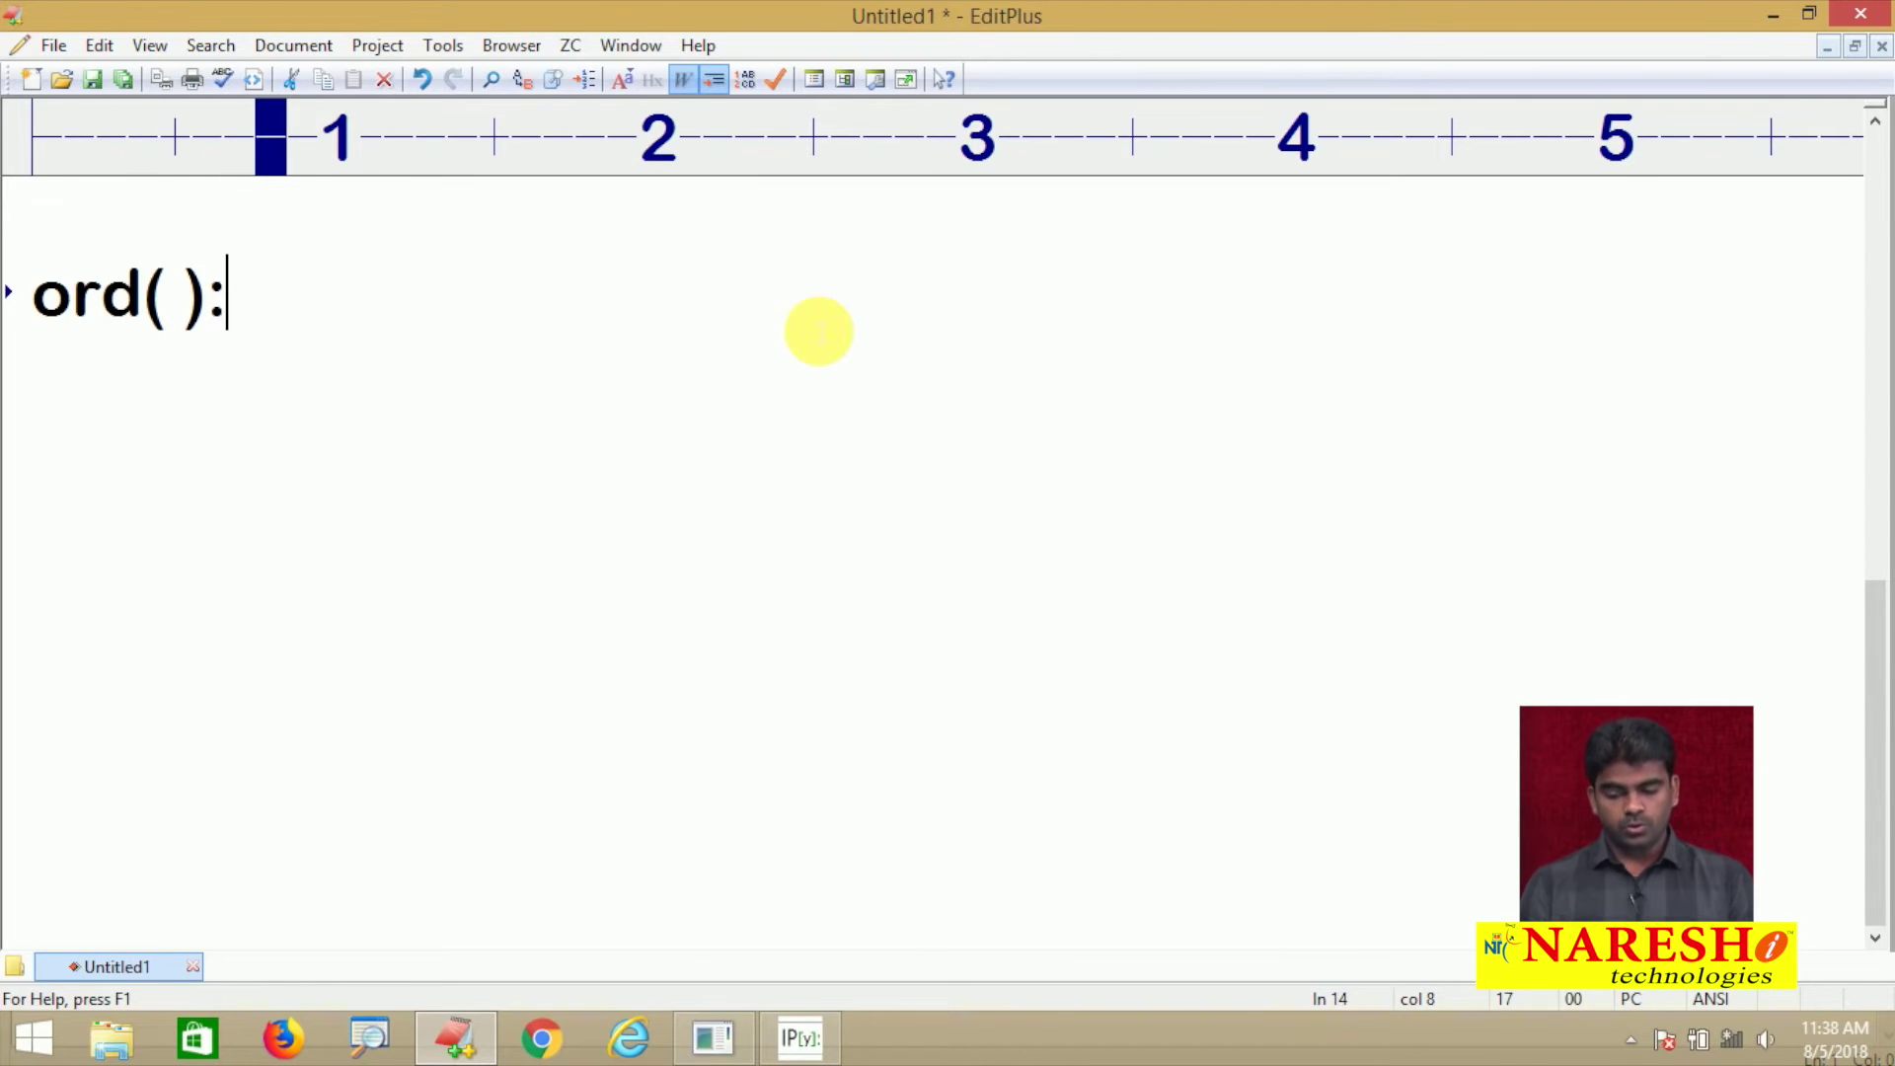
After 'ord( ):' write 'converts the specified character into integer.'
text(converts the)
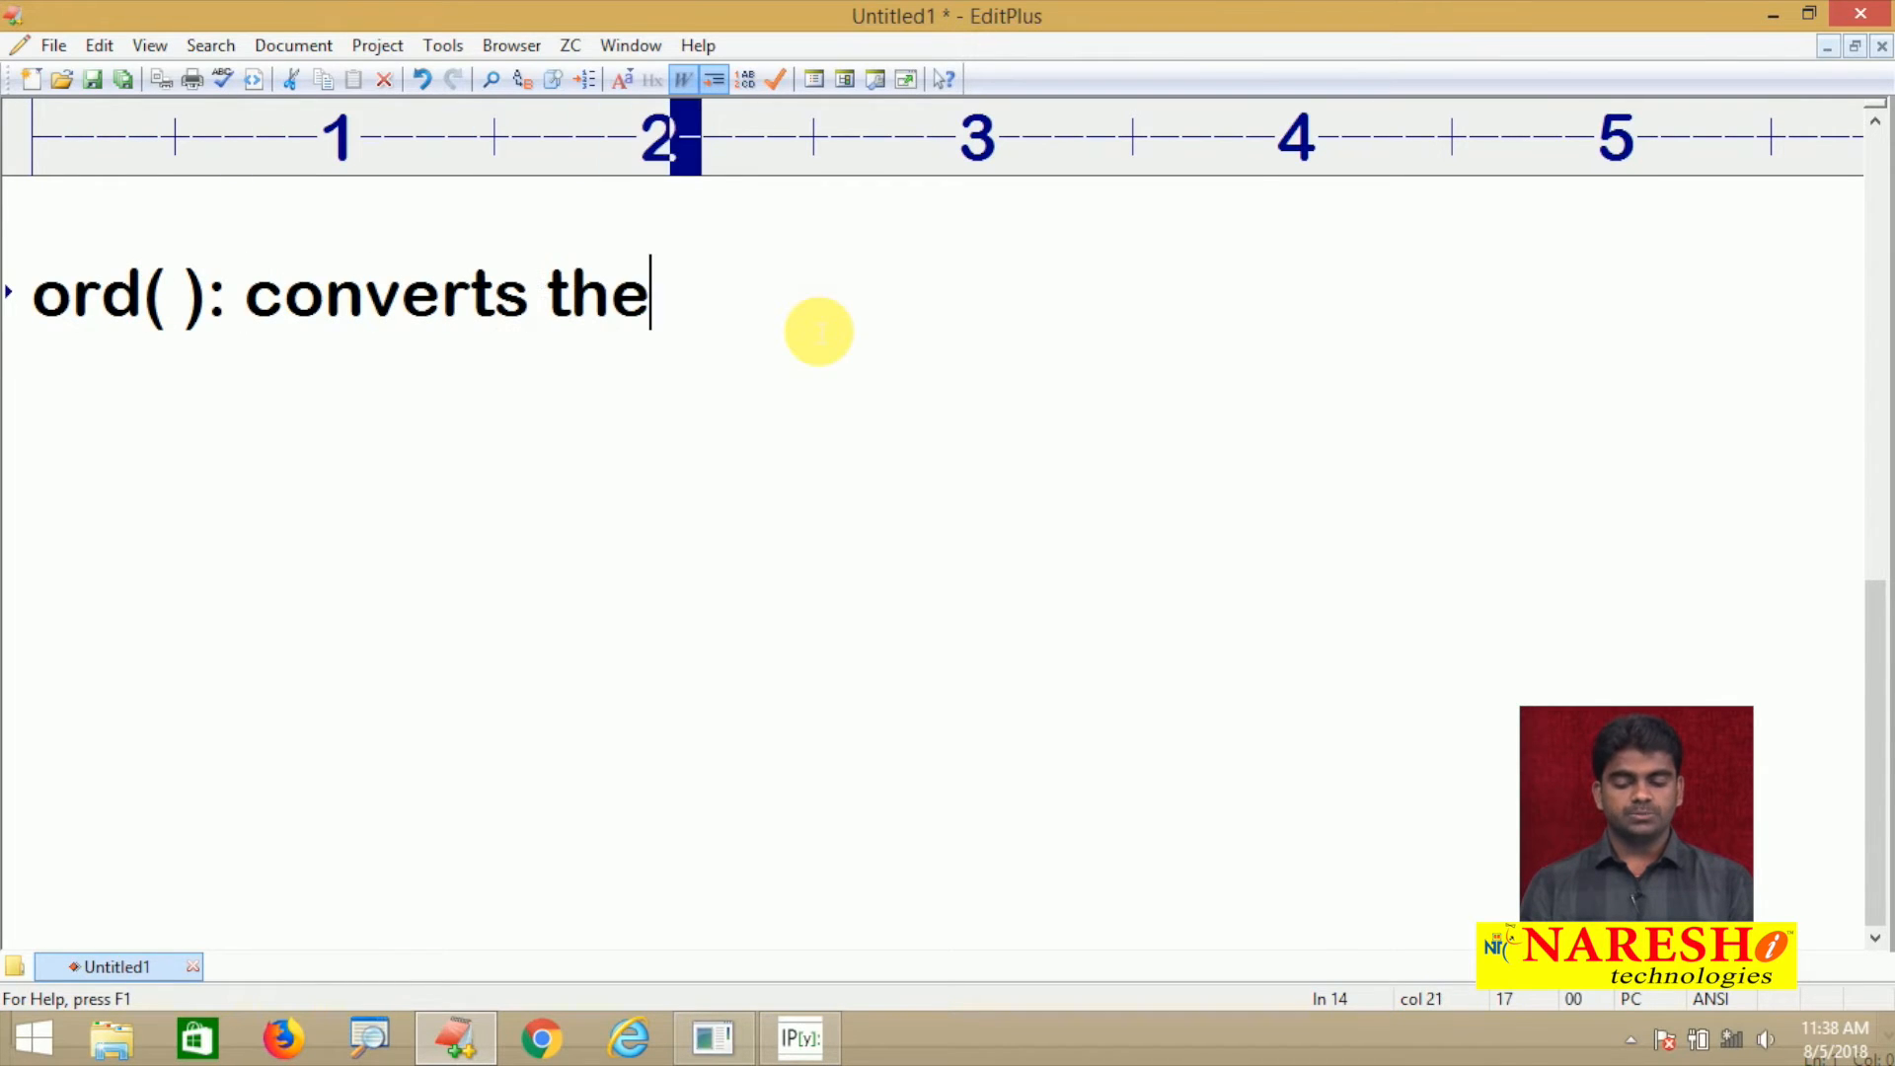
text(specified character into integer.)
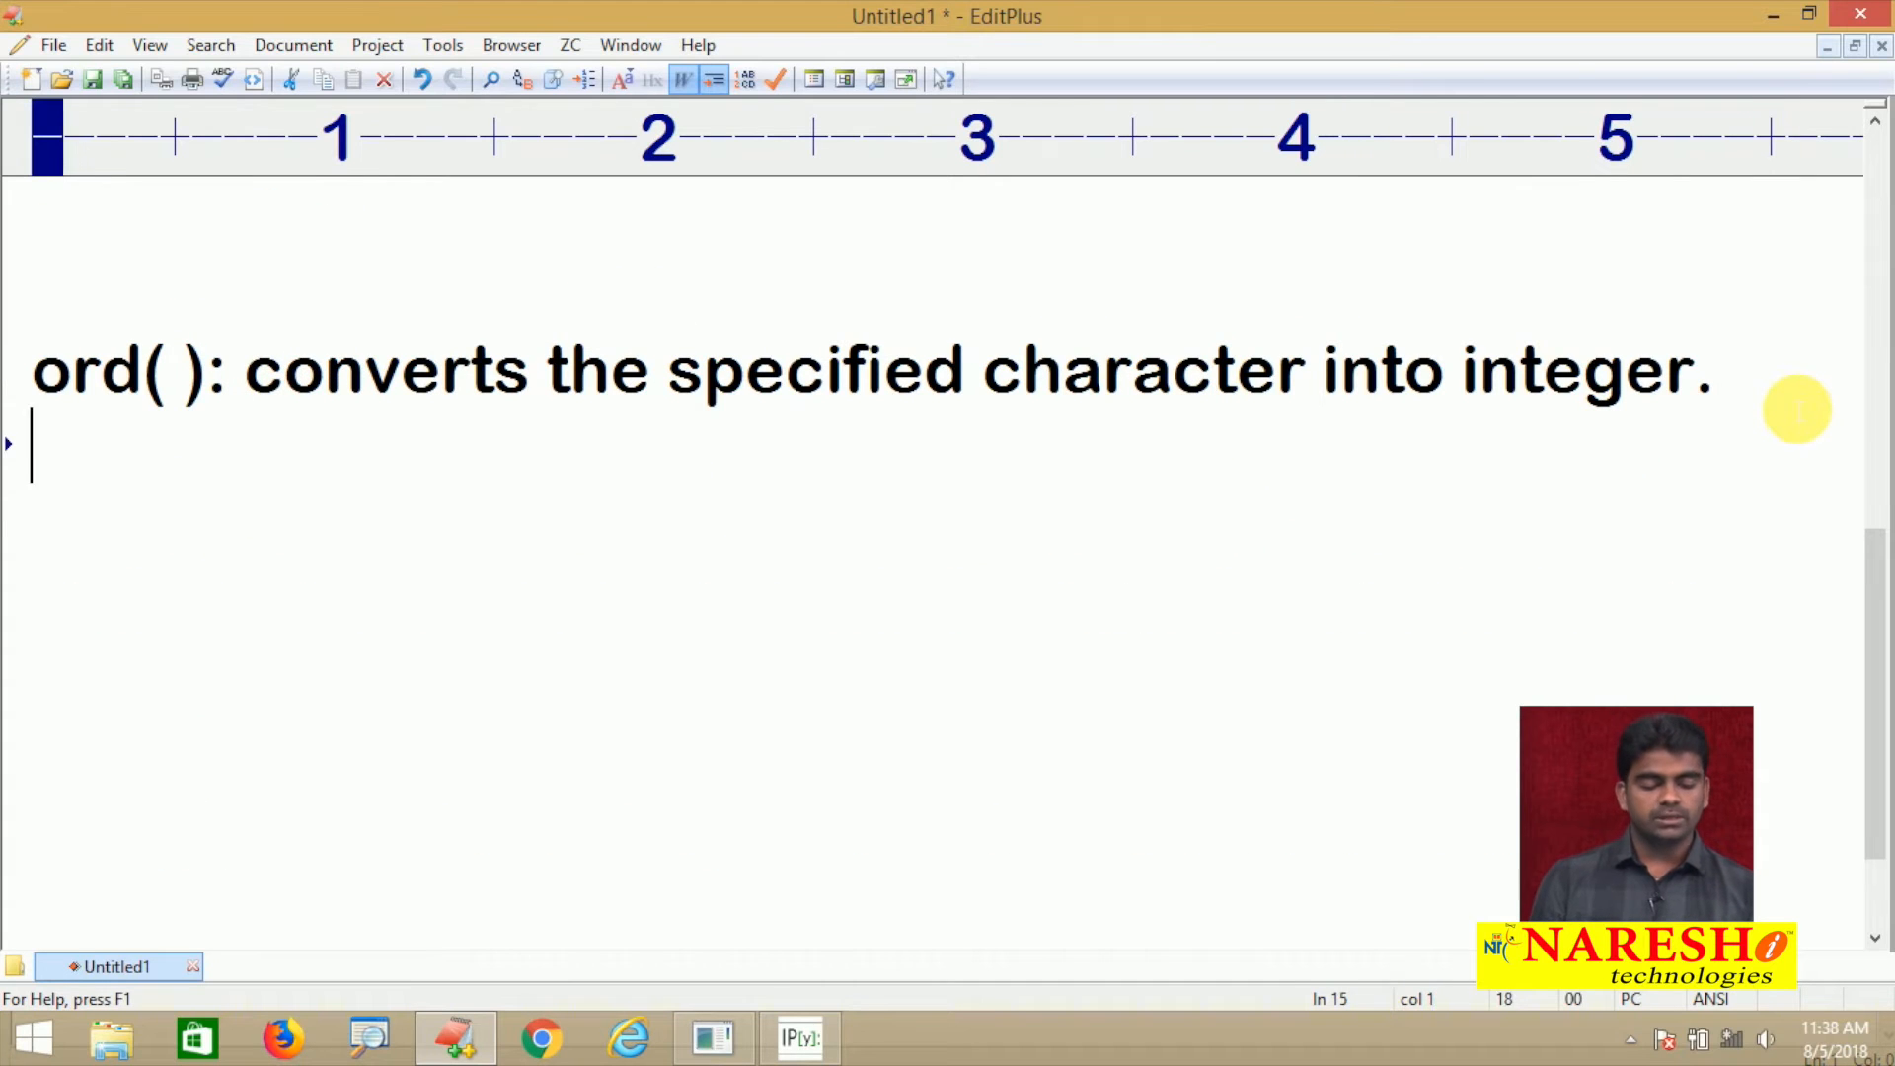
Launch Command Prompt from the Run box and maximize its window
key(Win+r)
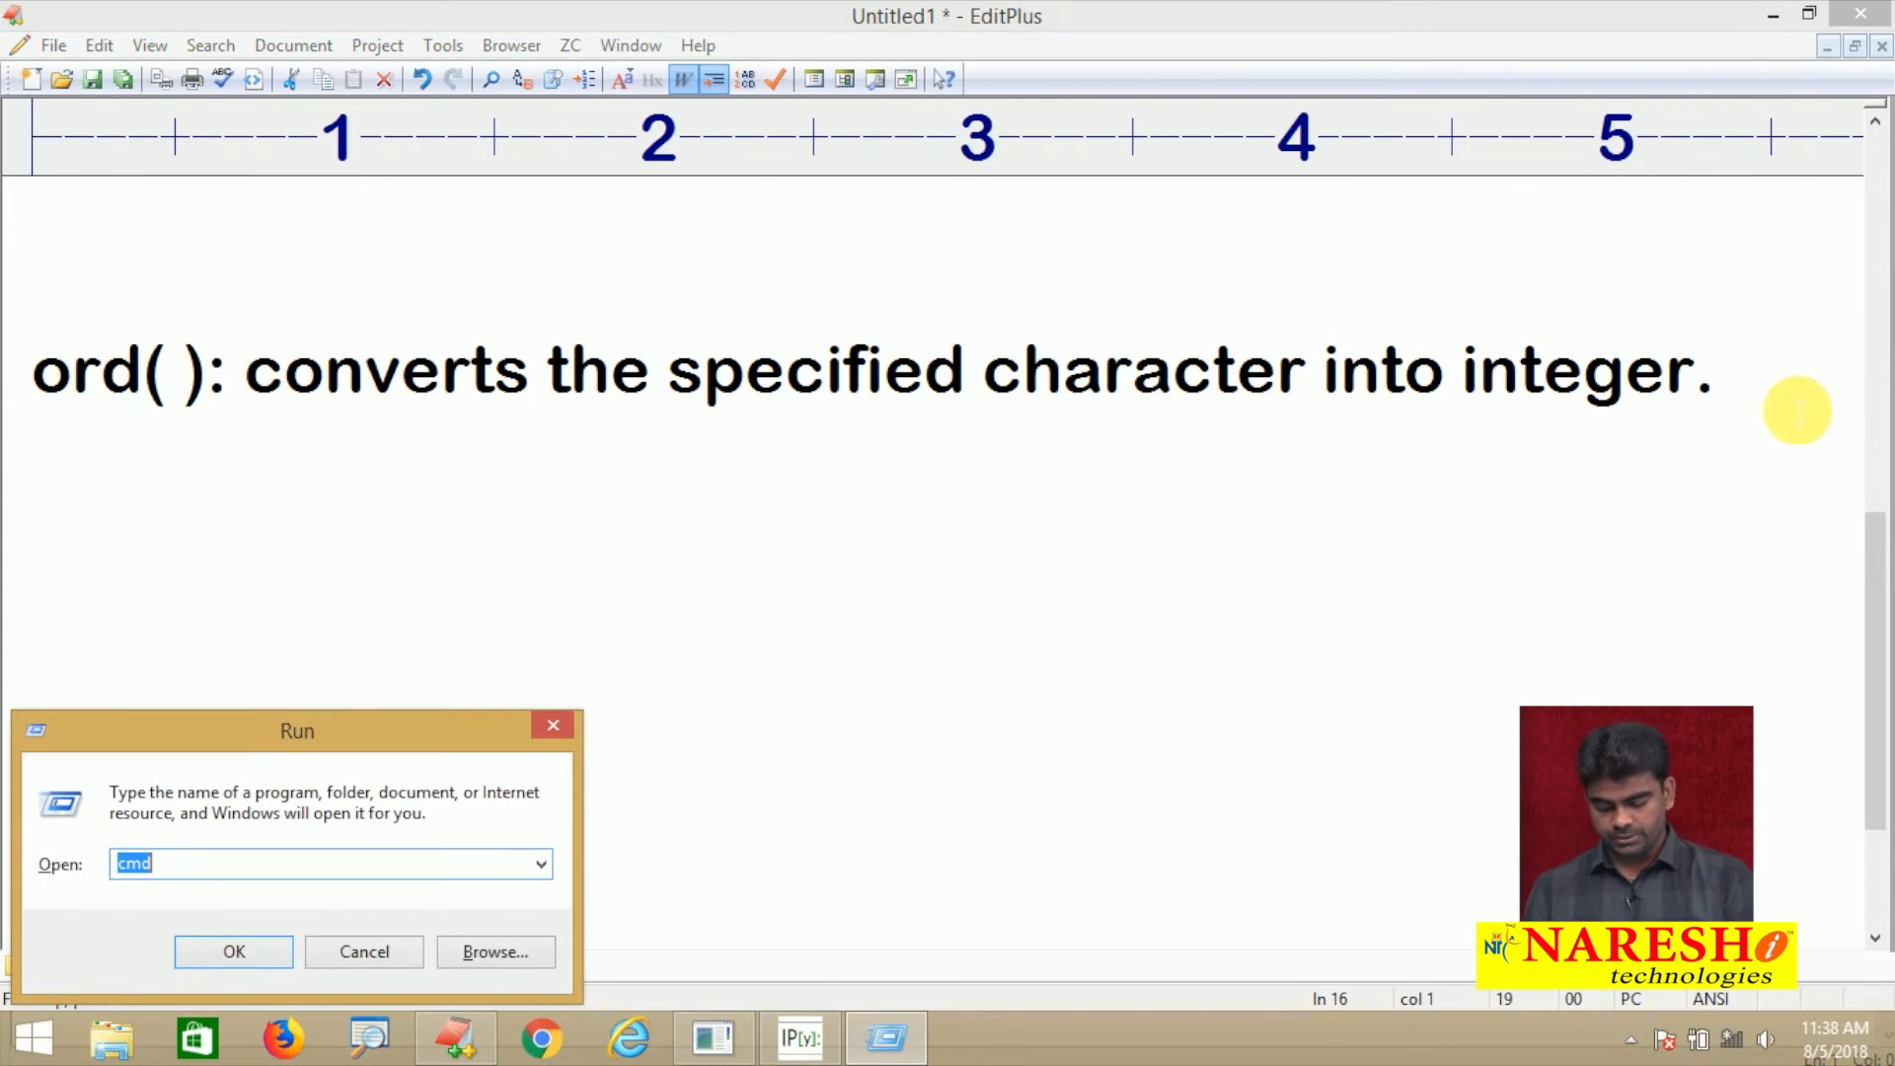
click(233, 951)
text(python)
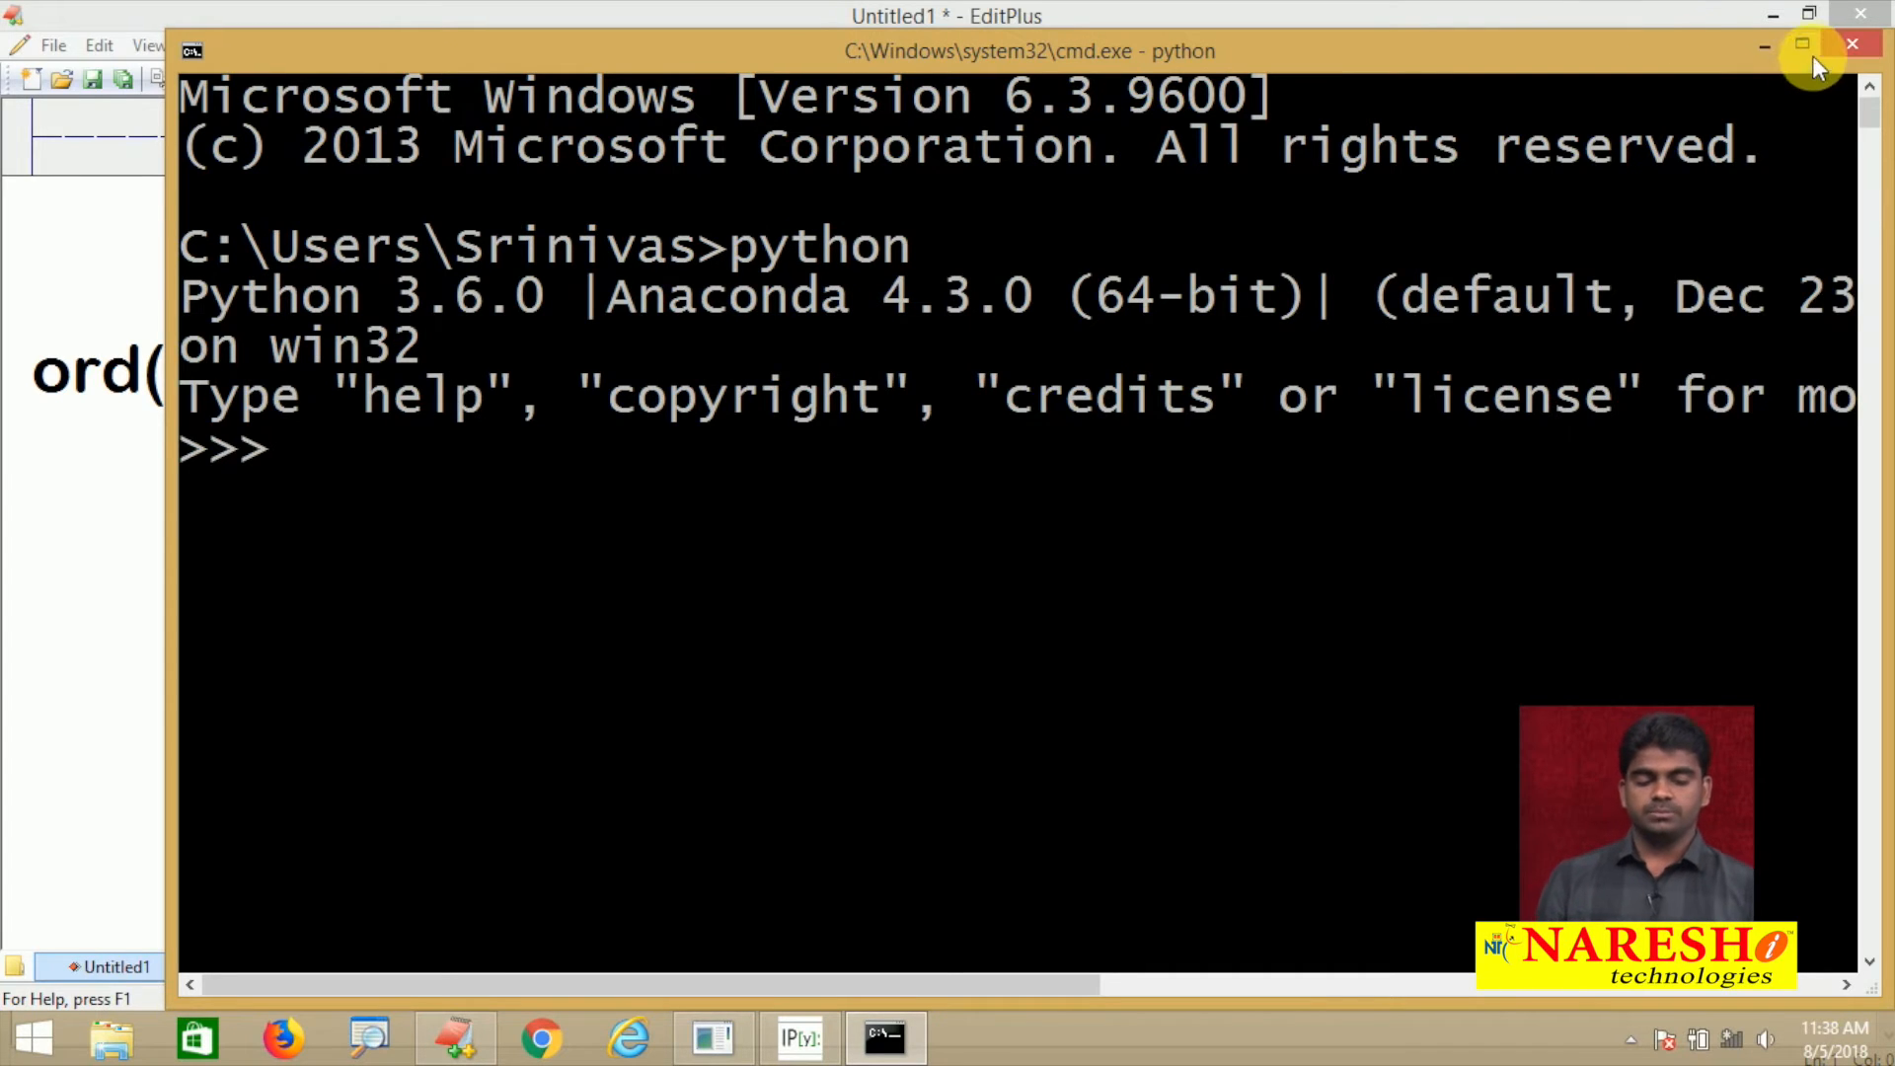
click(1800, 45)
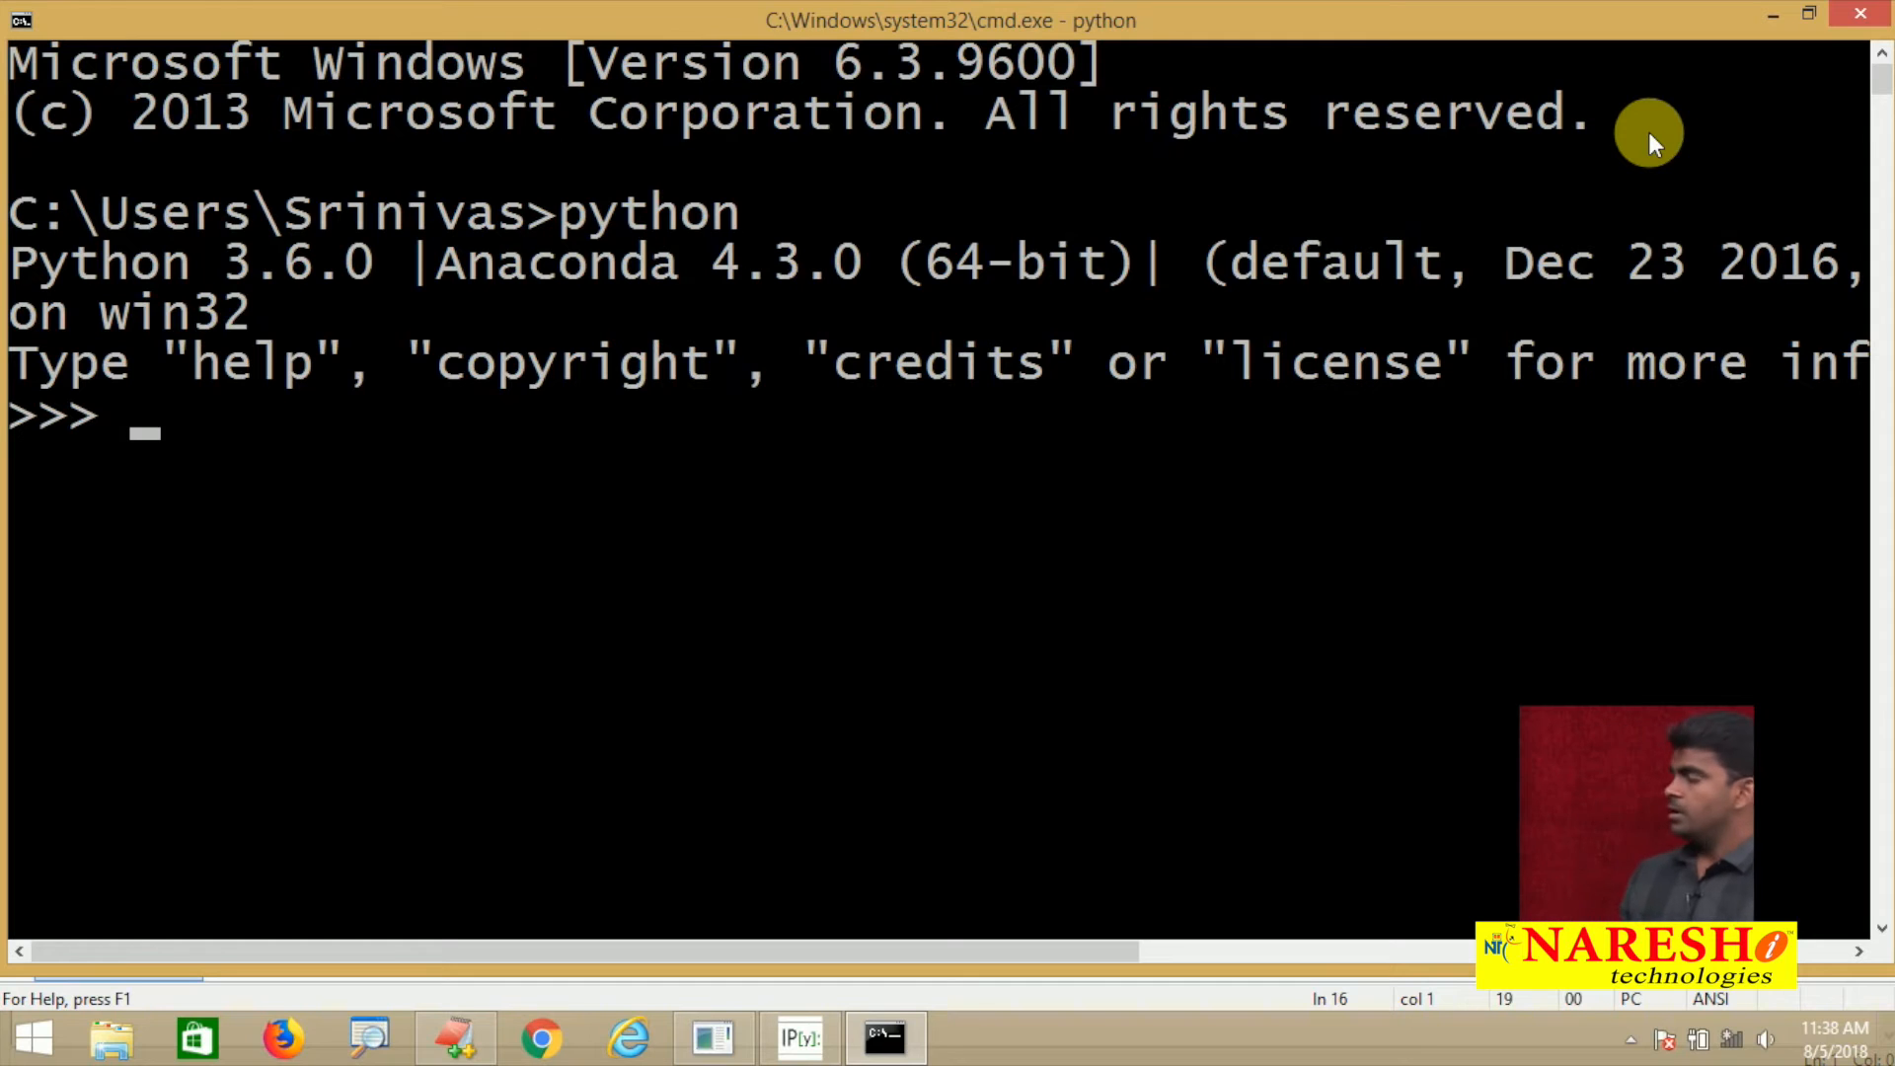
At the Python prompt, assign x = 'A'
text(x)
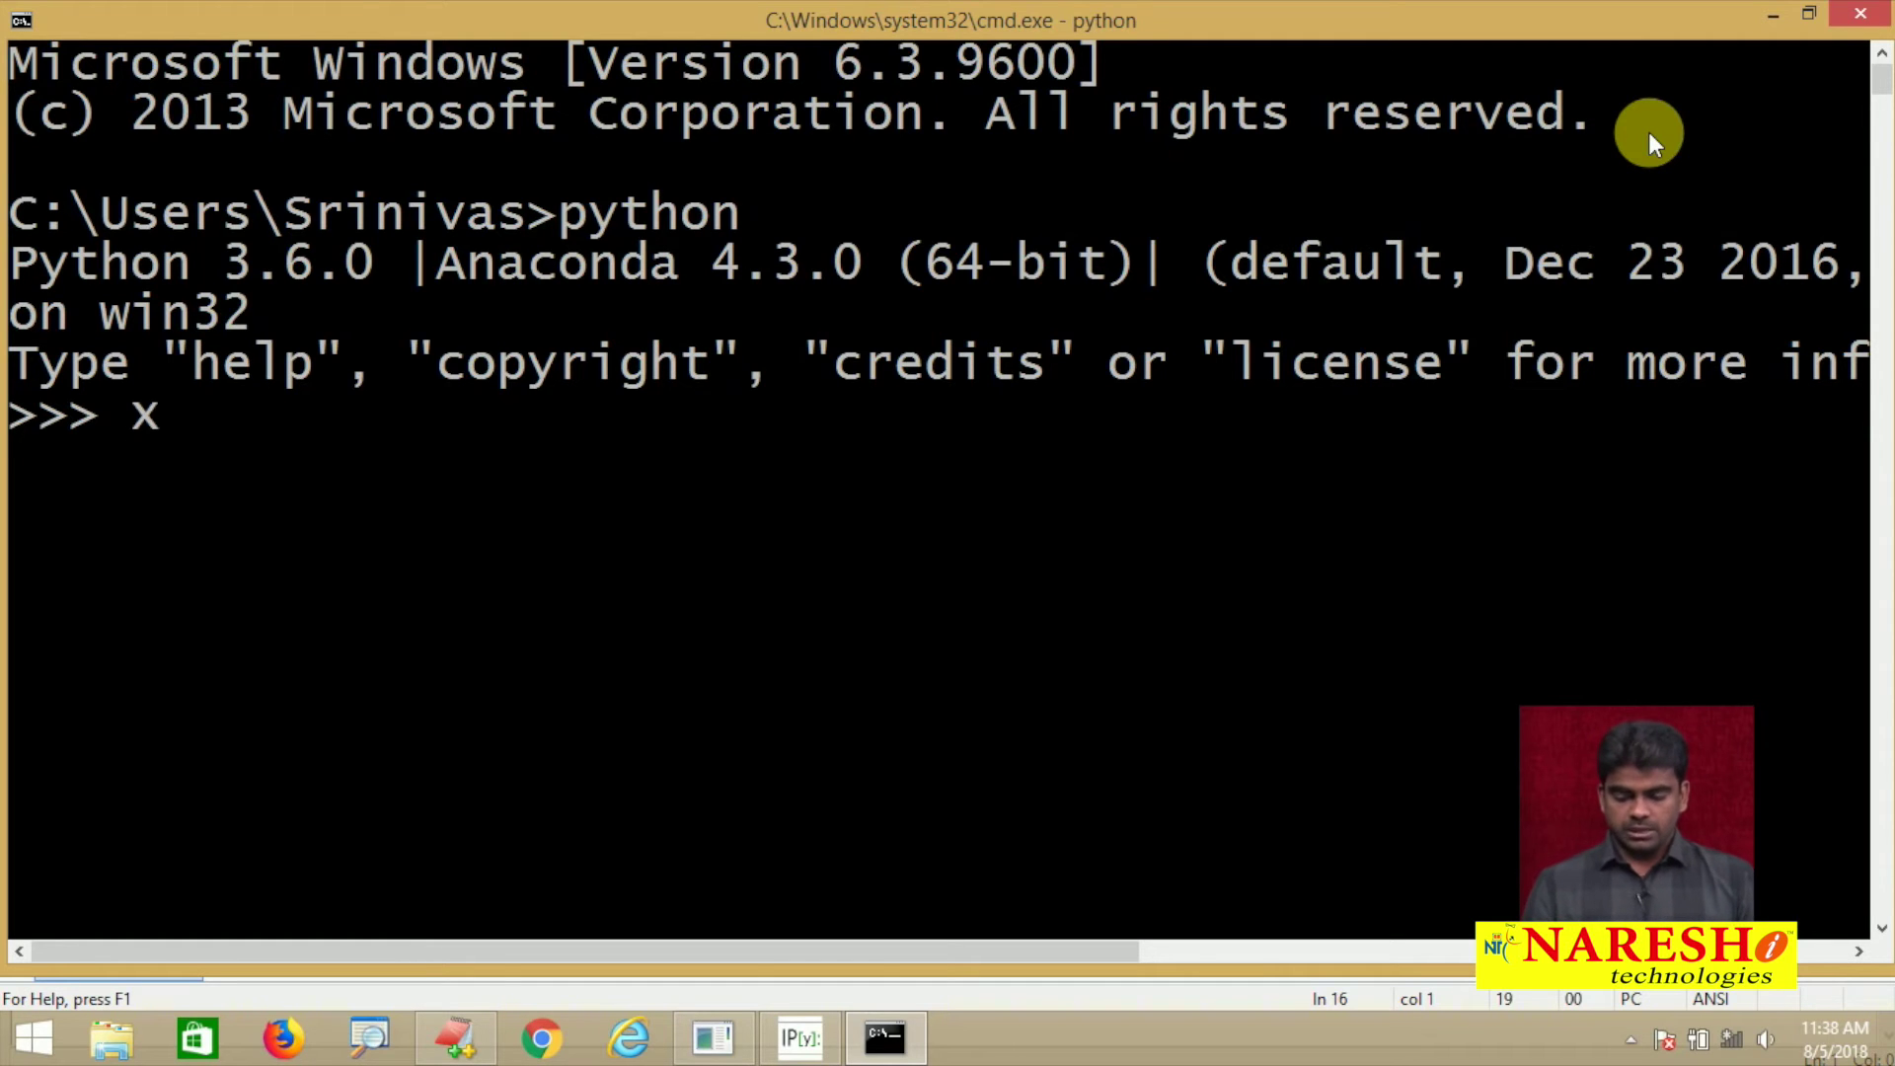
text(=)
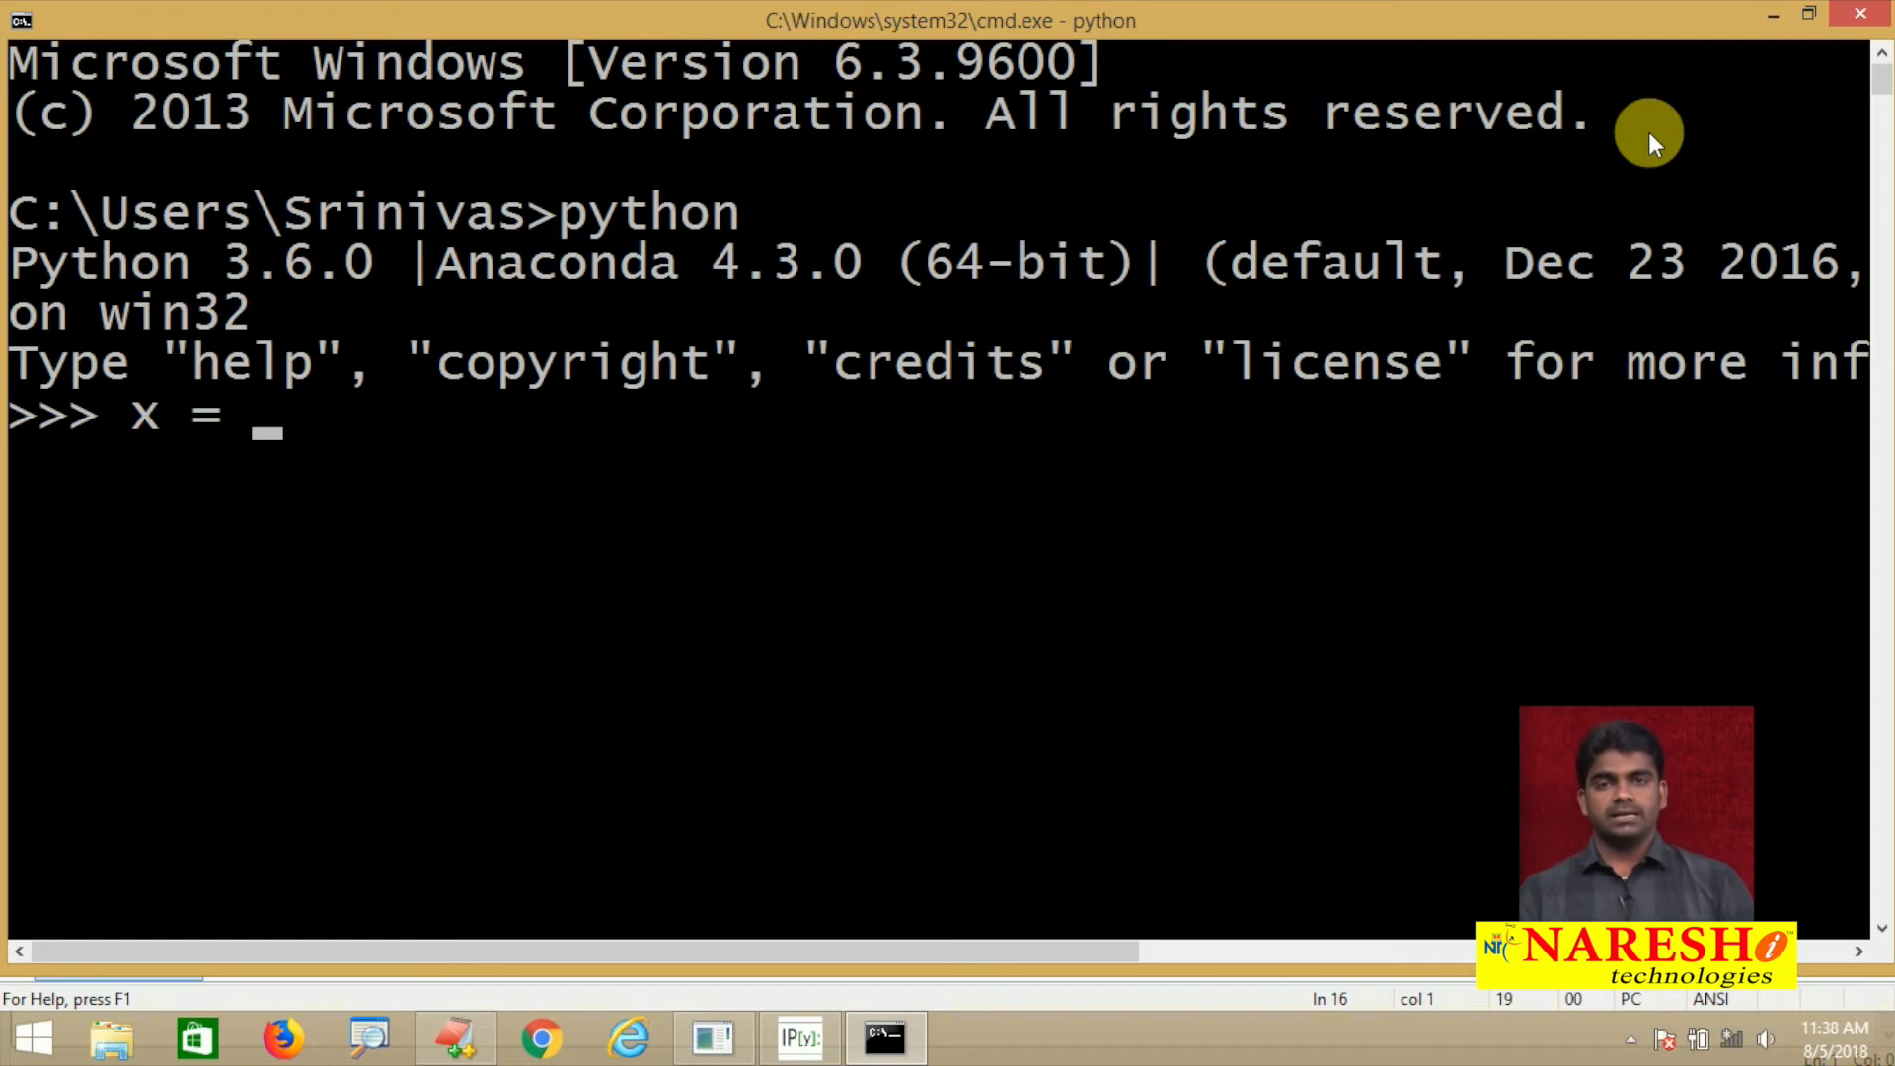
text(')
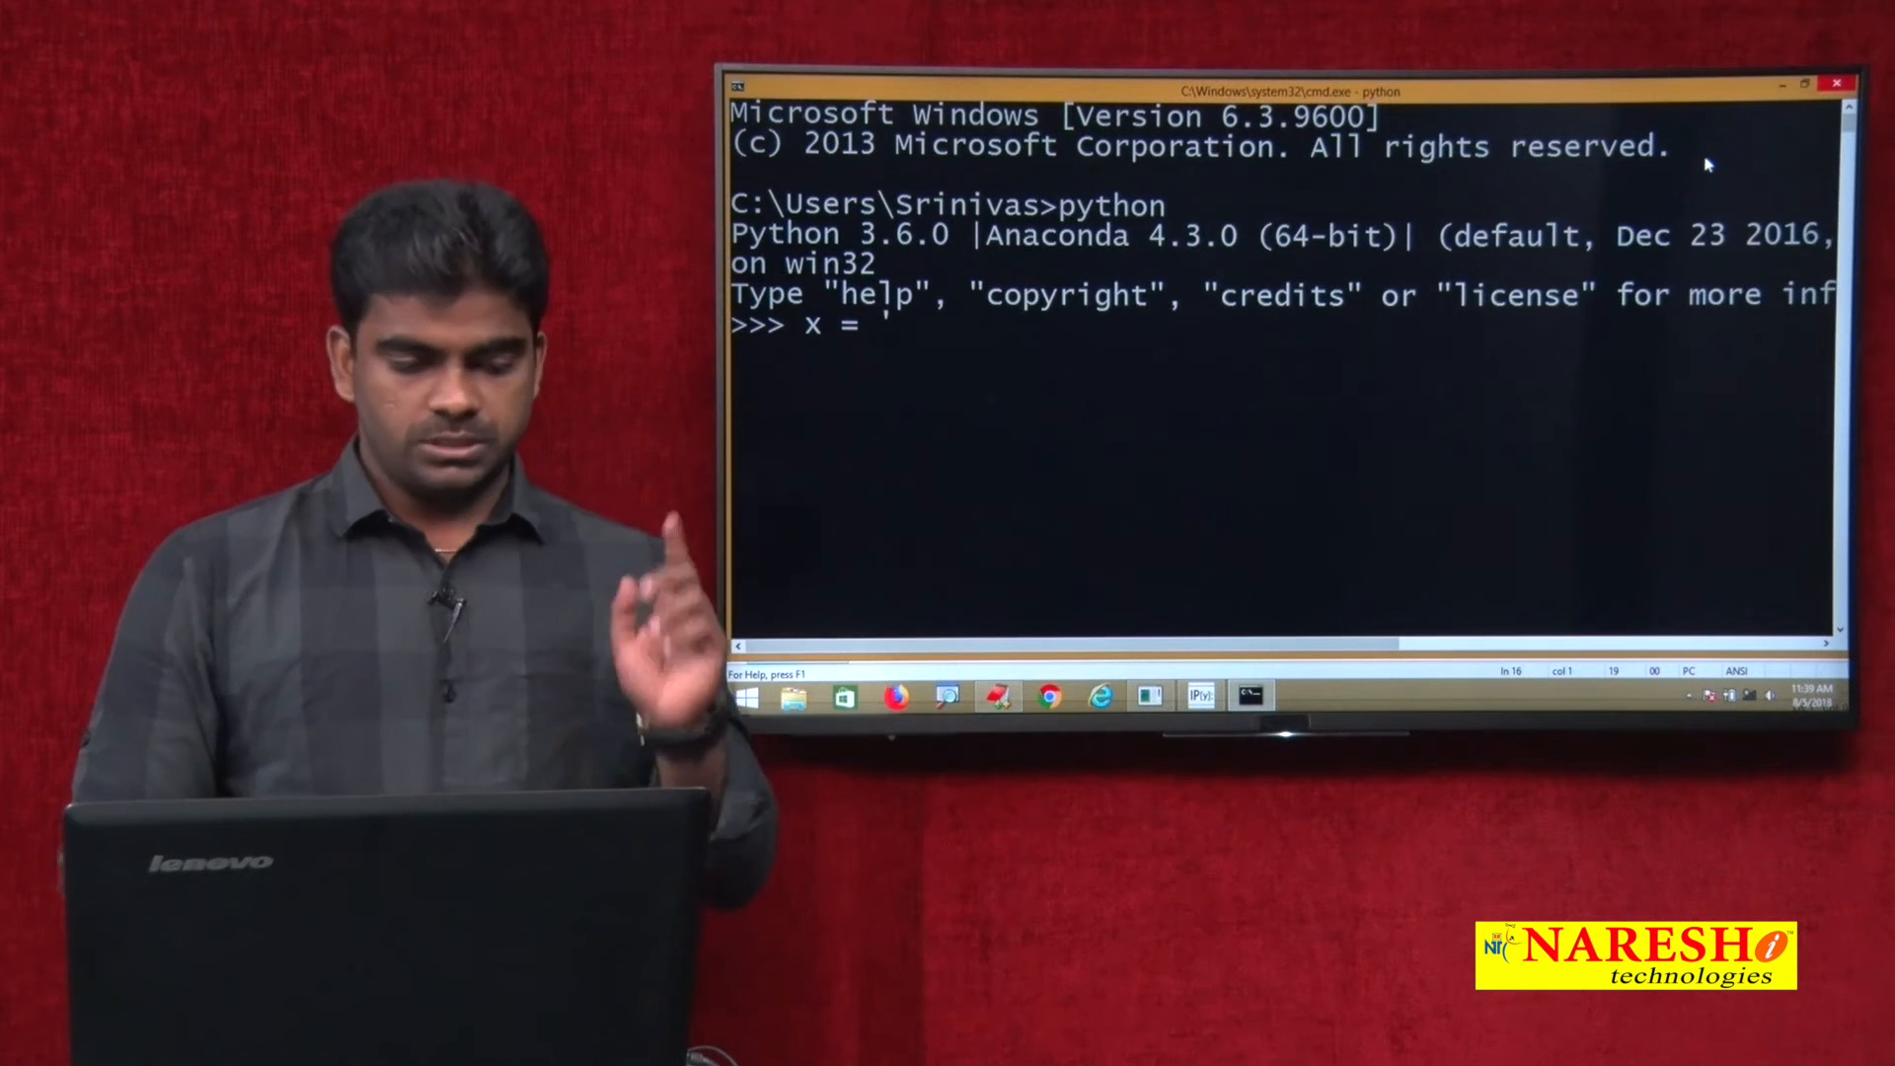
text('A)
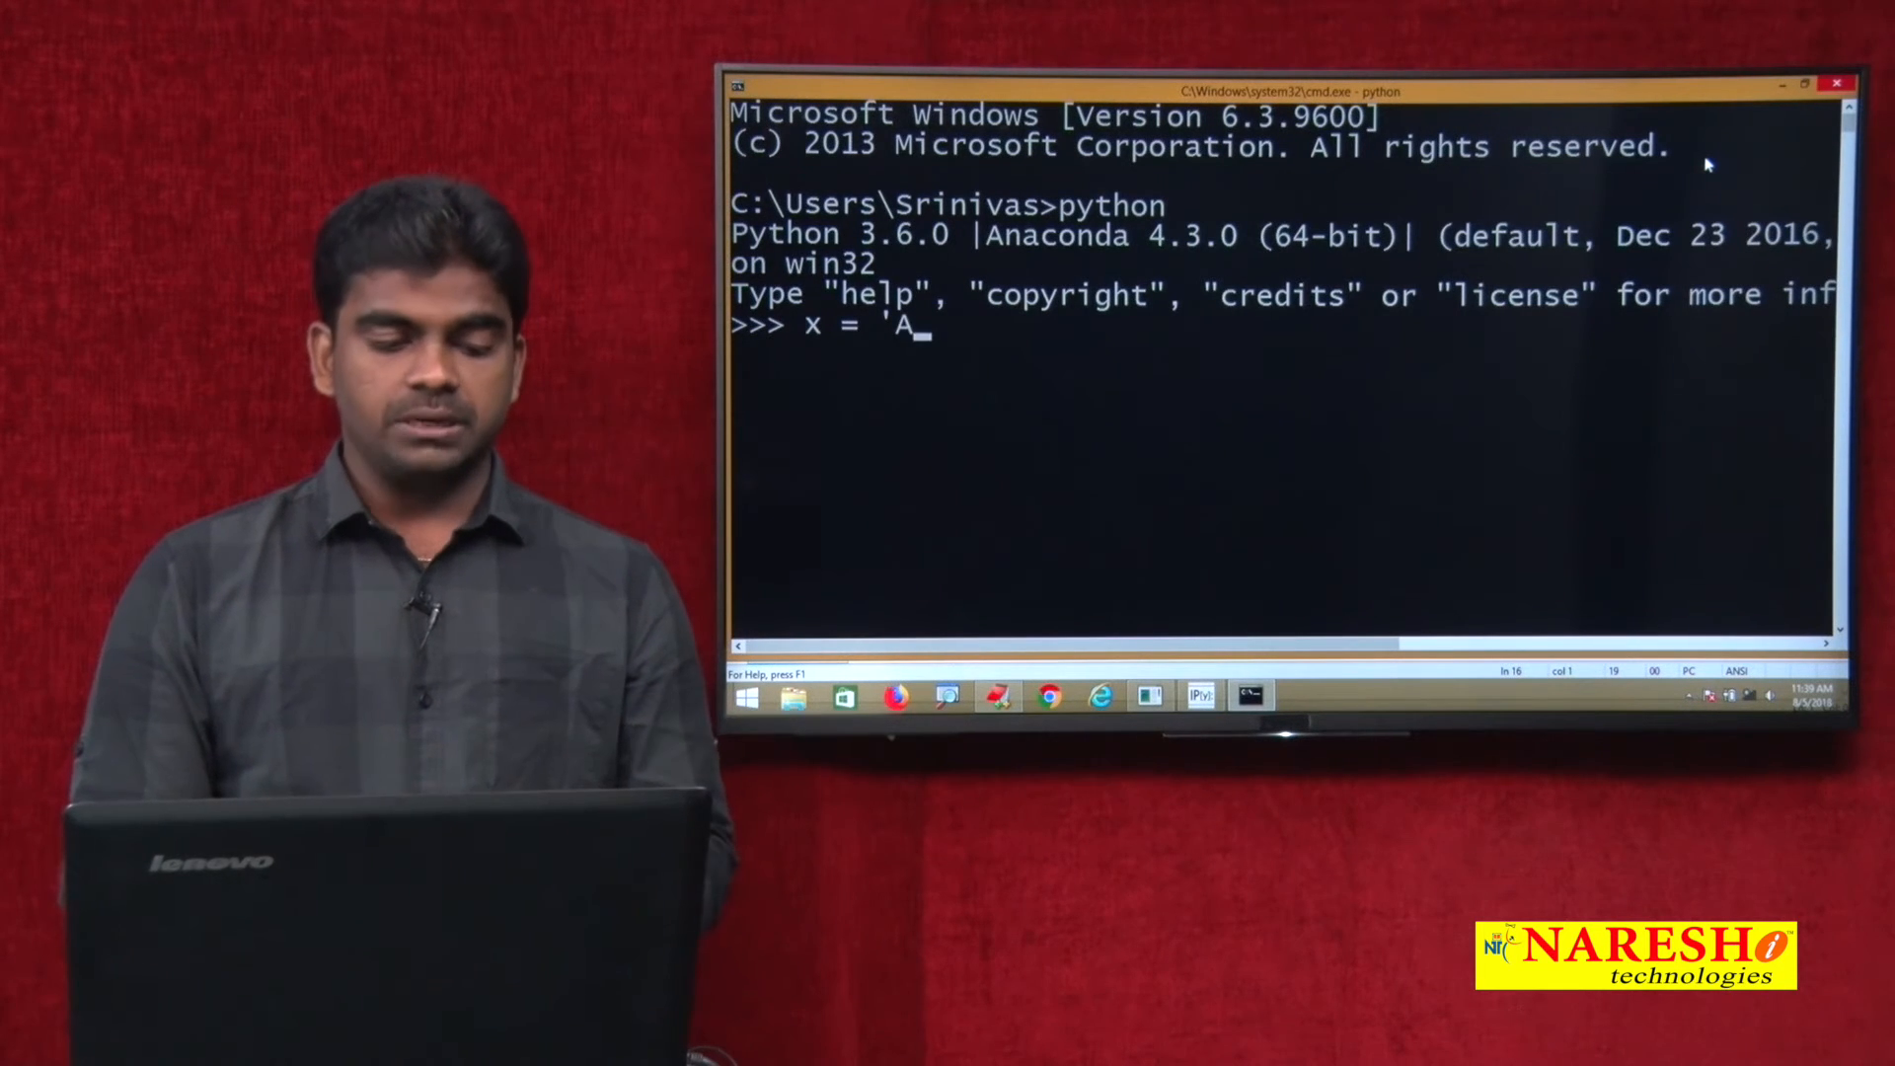
key(Enter)
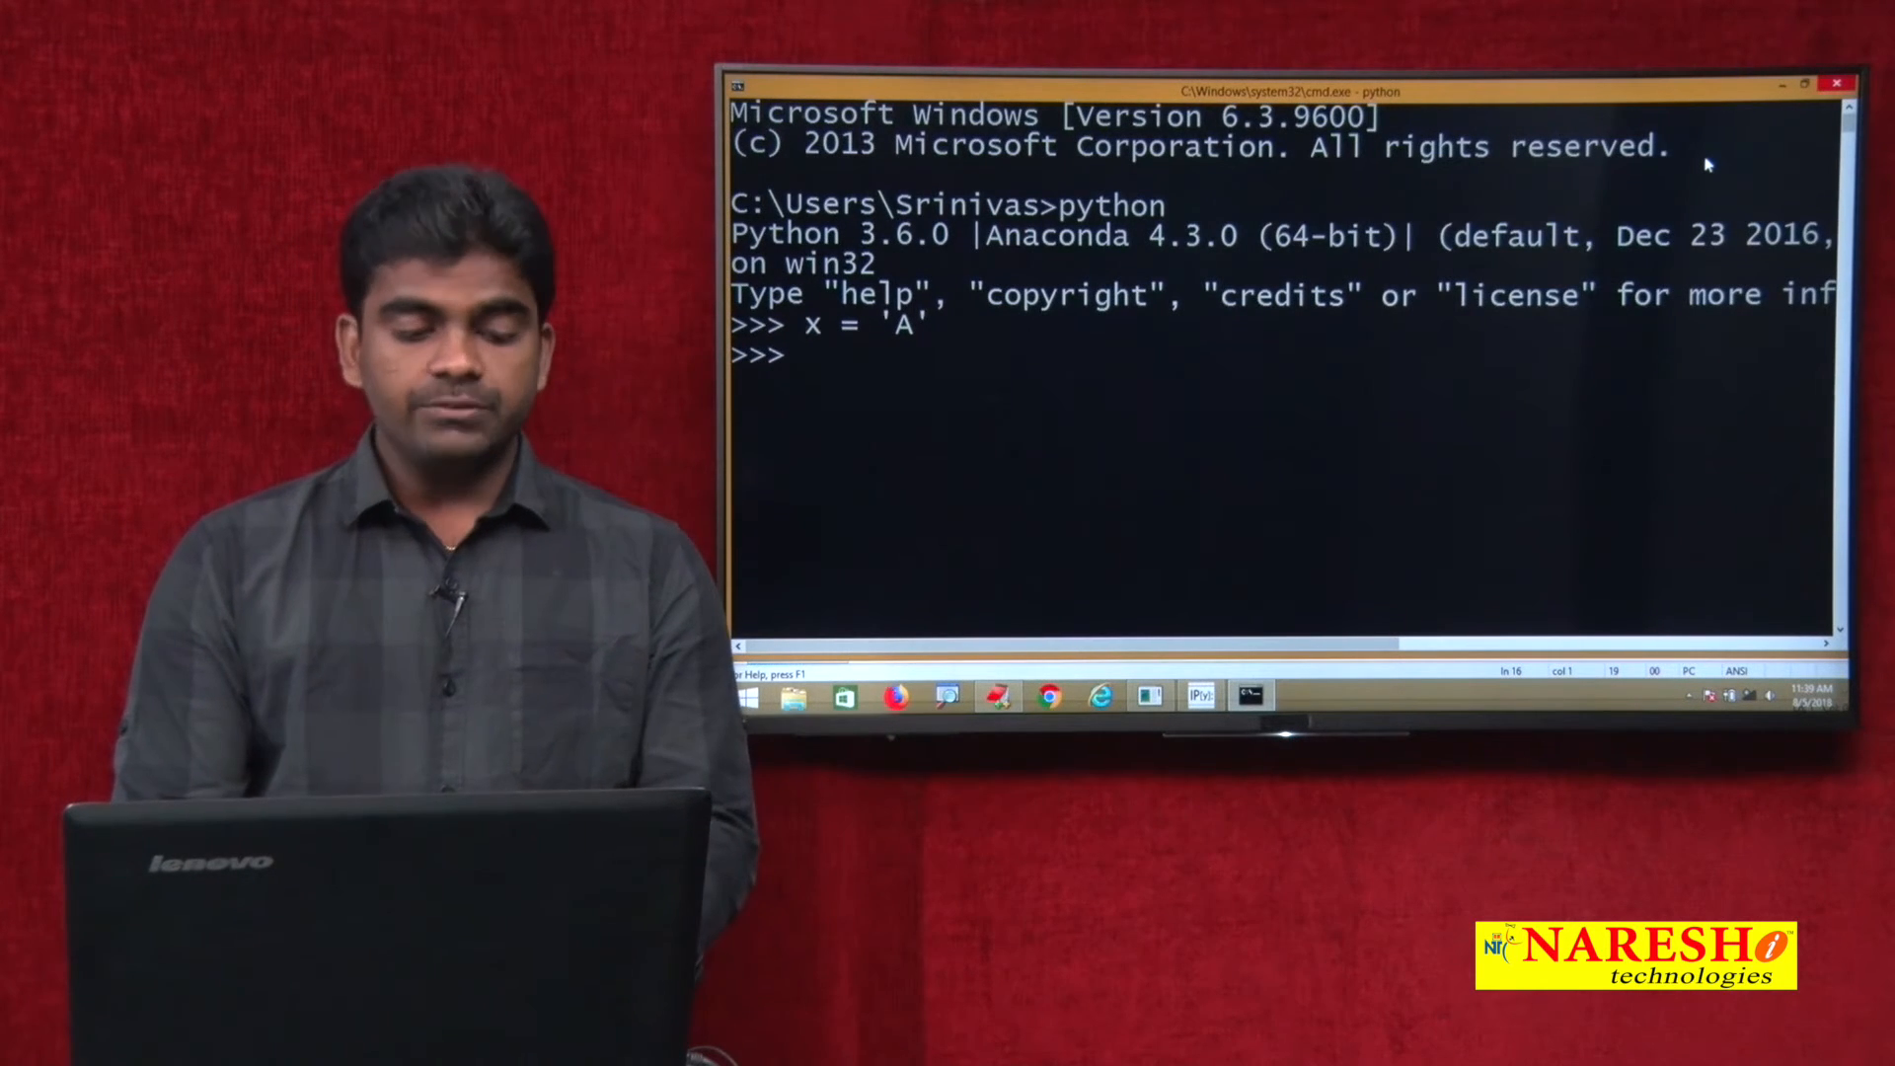
Run ord(x) for x = 'A', then reassign x = "A" and get 65 again
click(1809, 83)
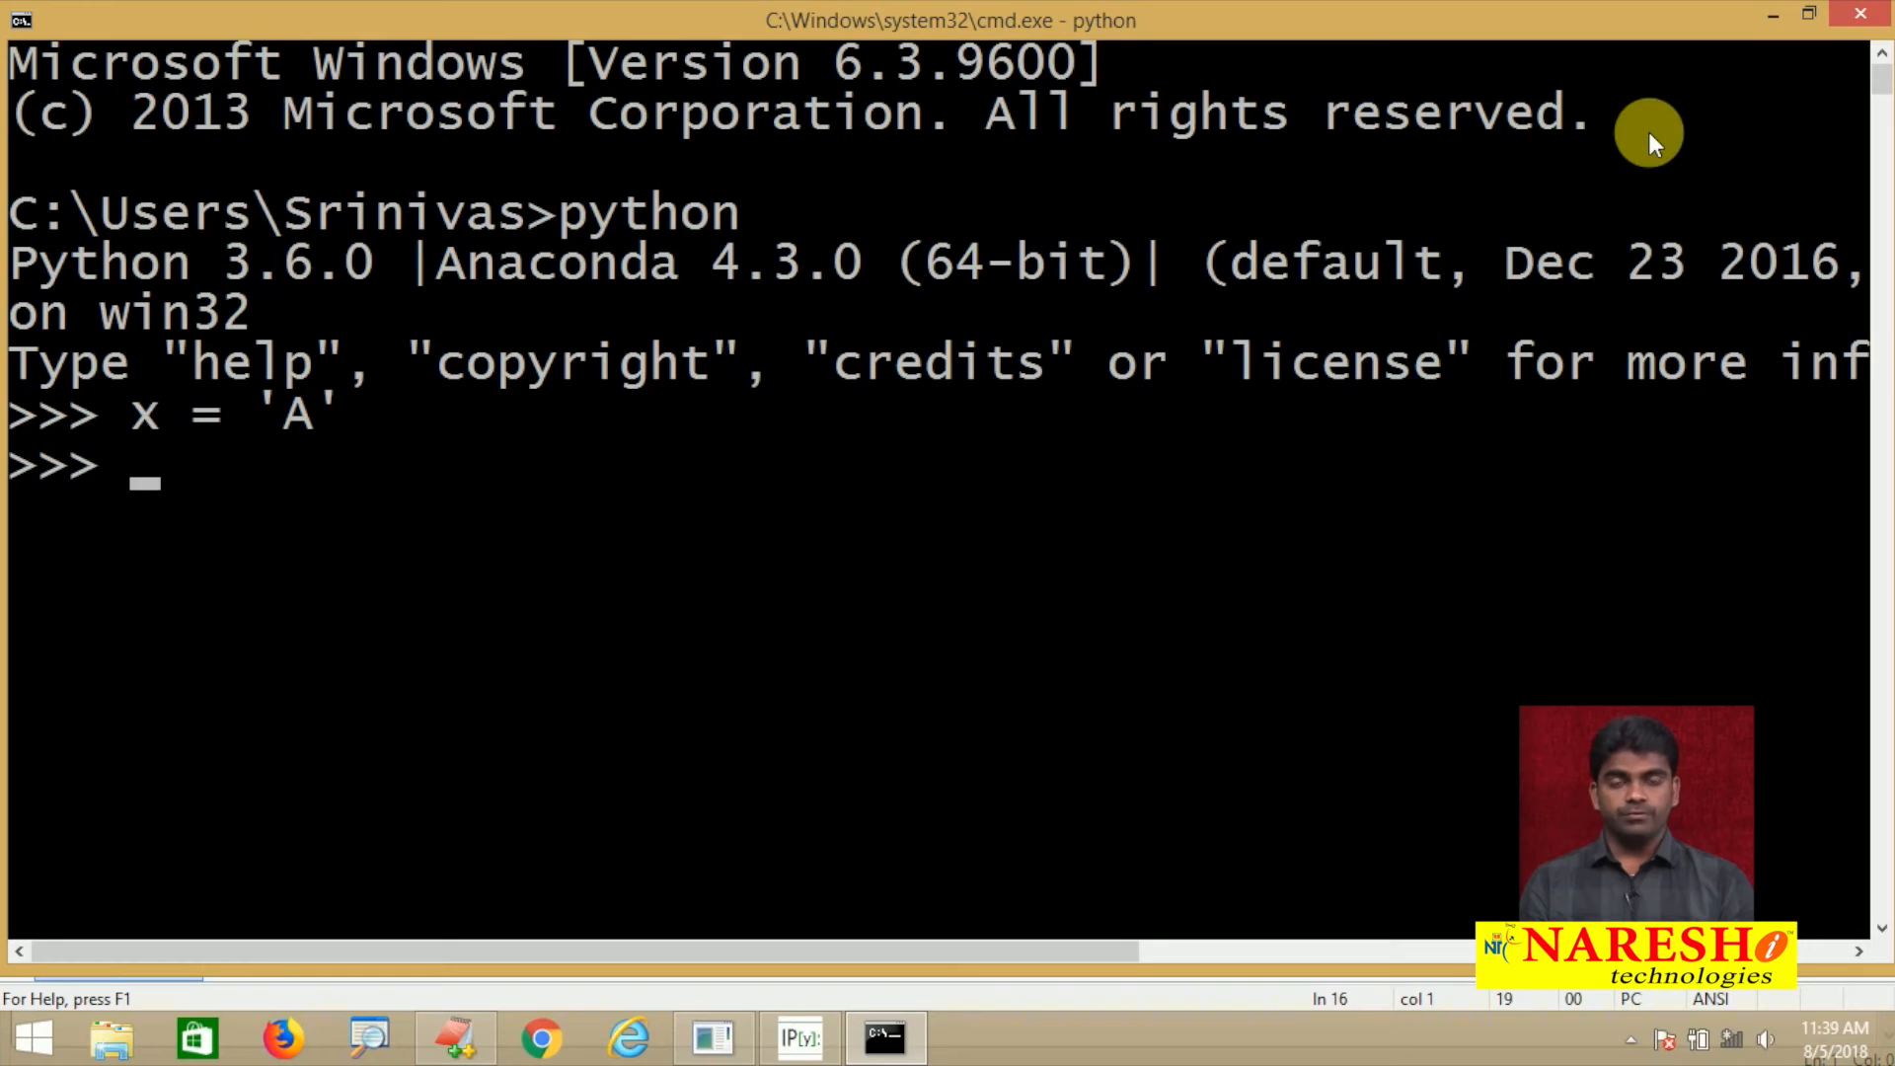
text(ord(x)
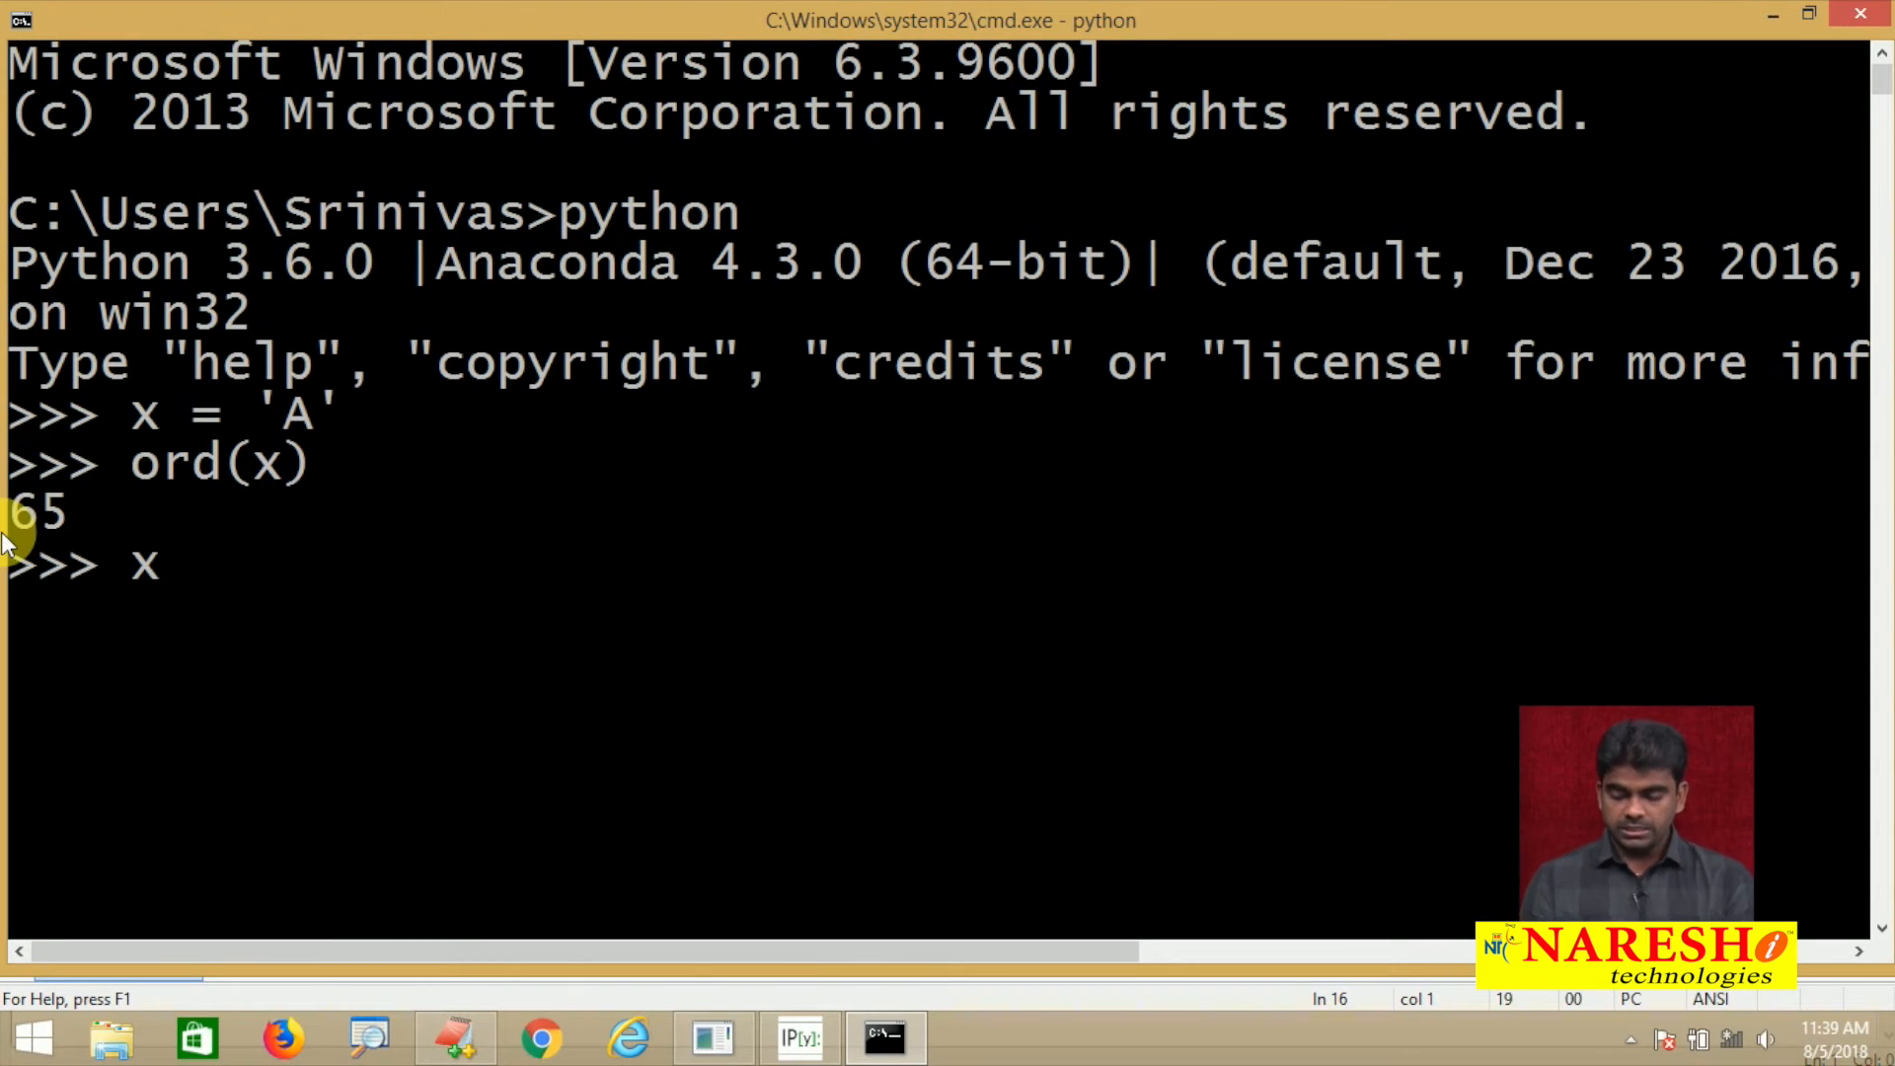
text(= "A)
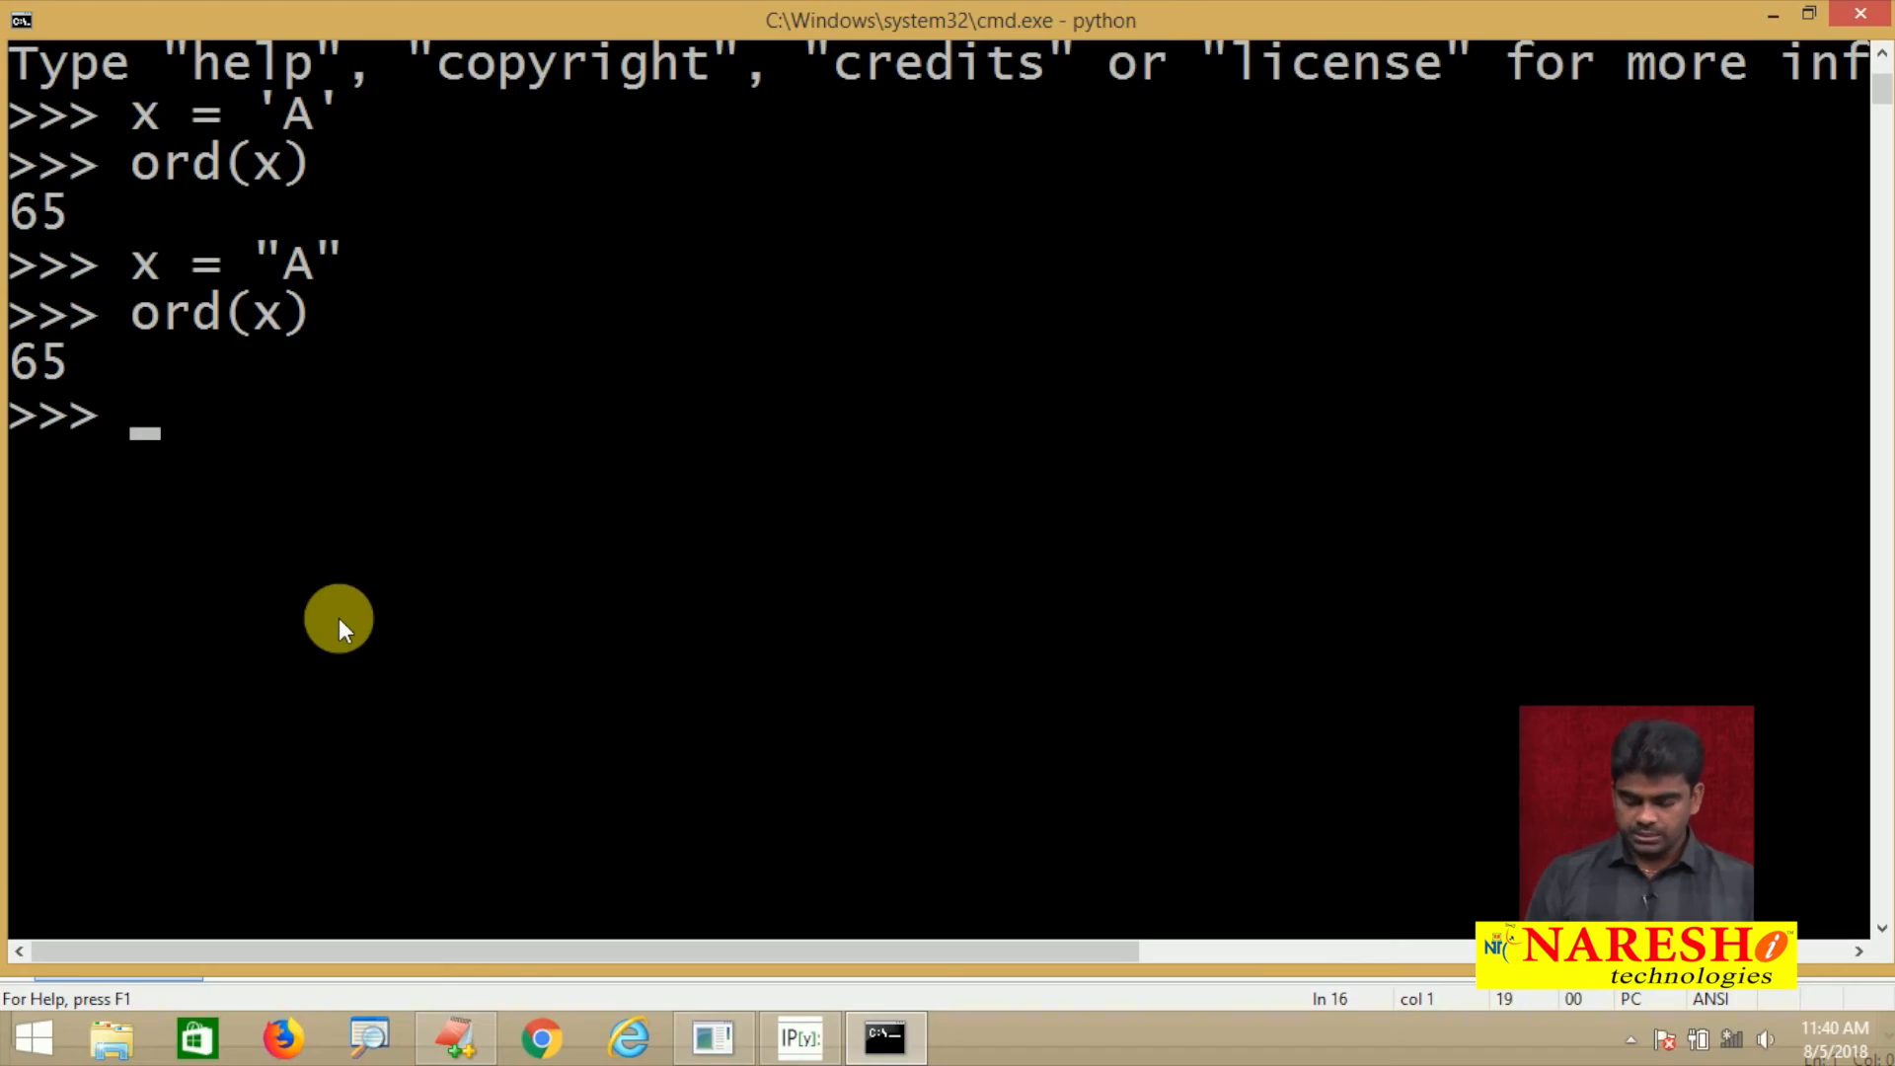
Assign x = '0' and run ord(x), which returns 48
text(x =)
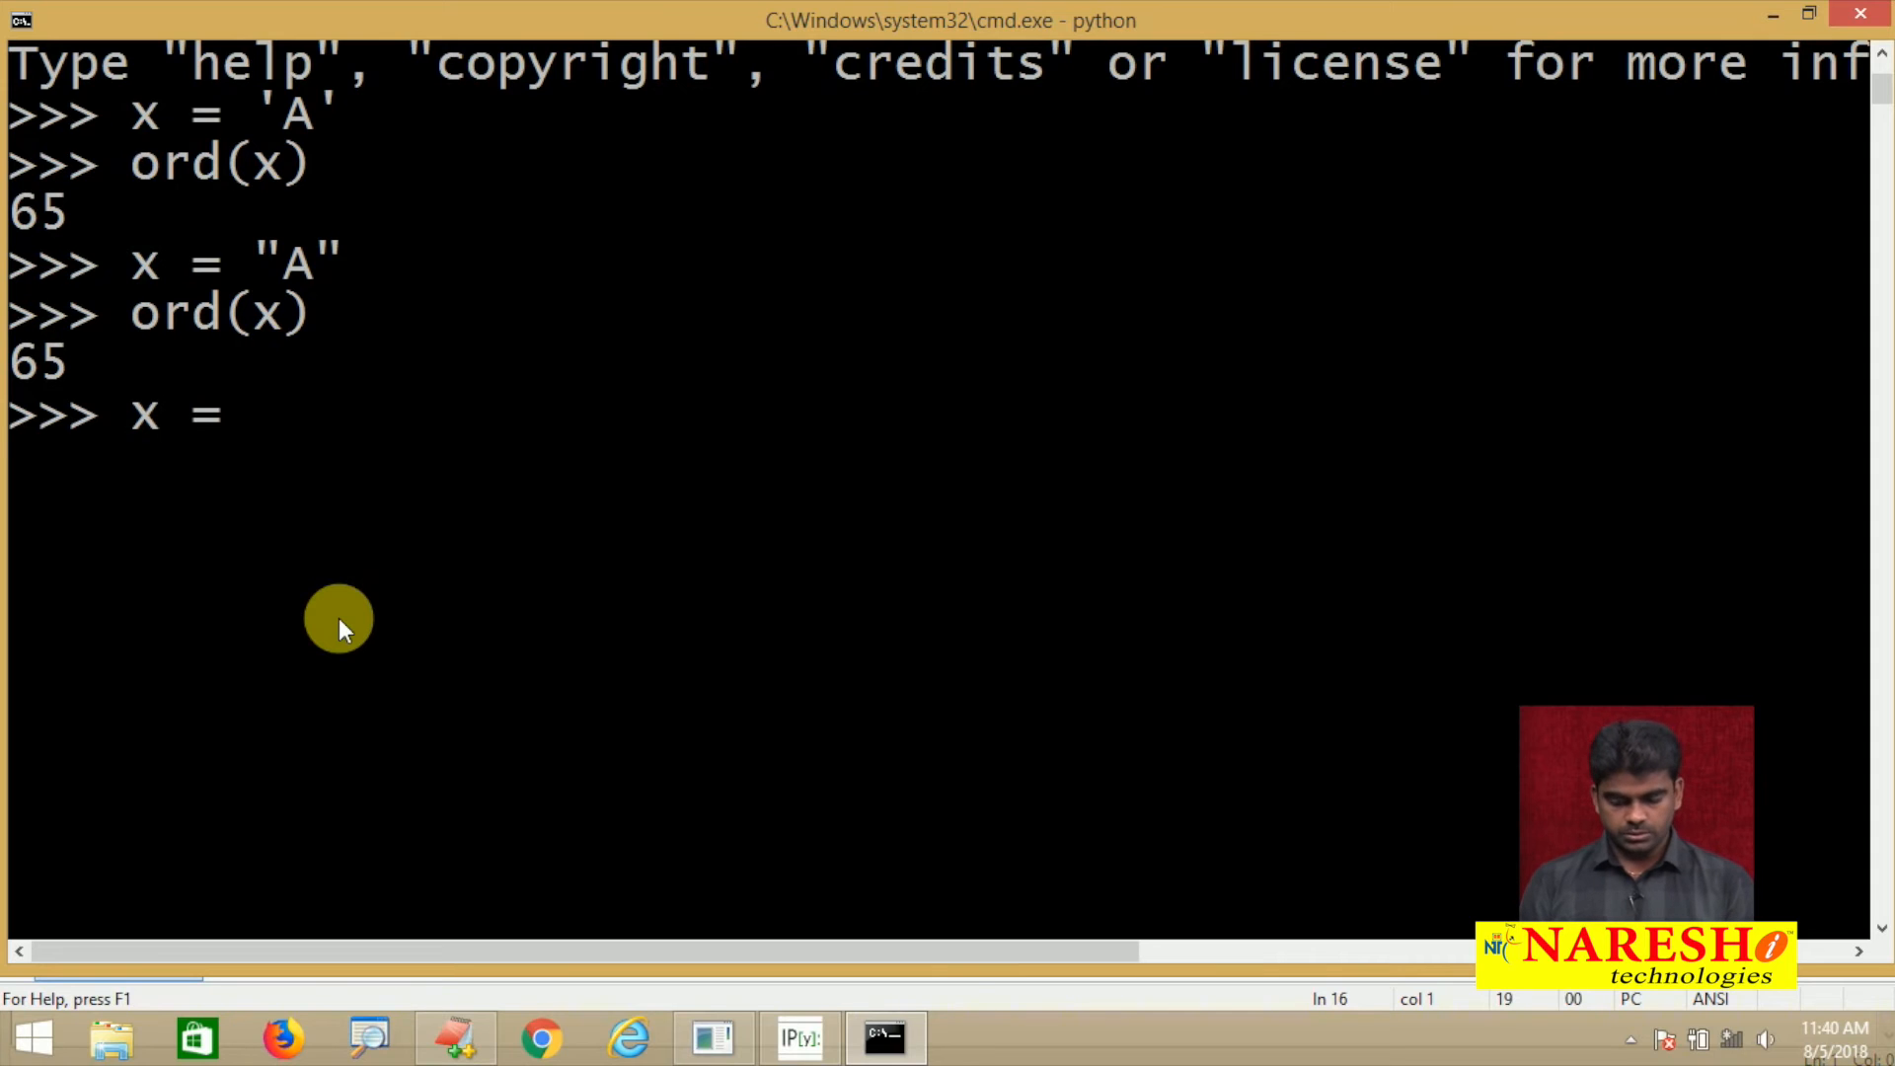
text('0')
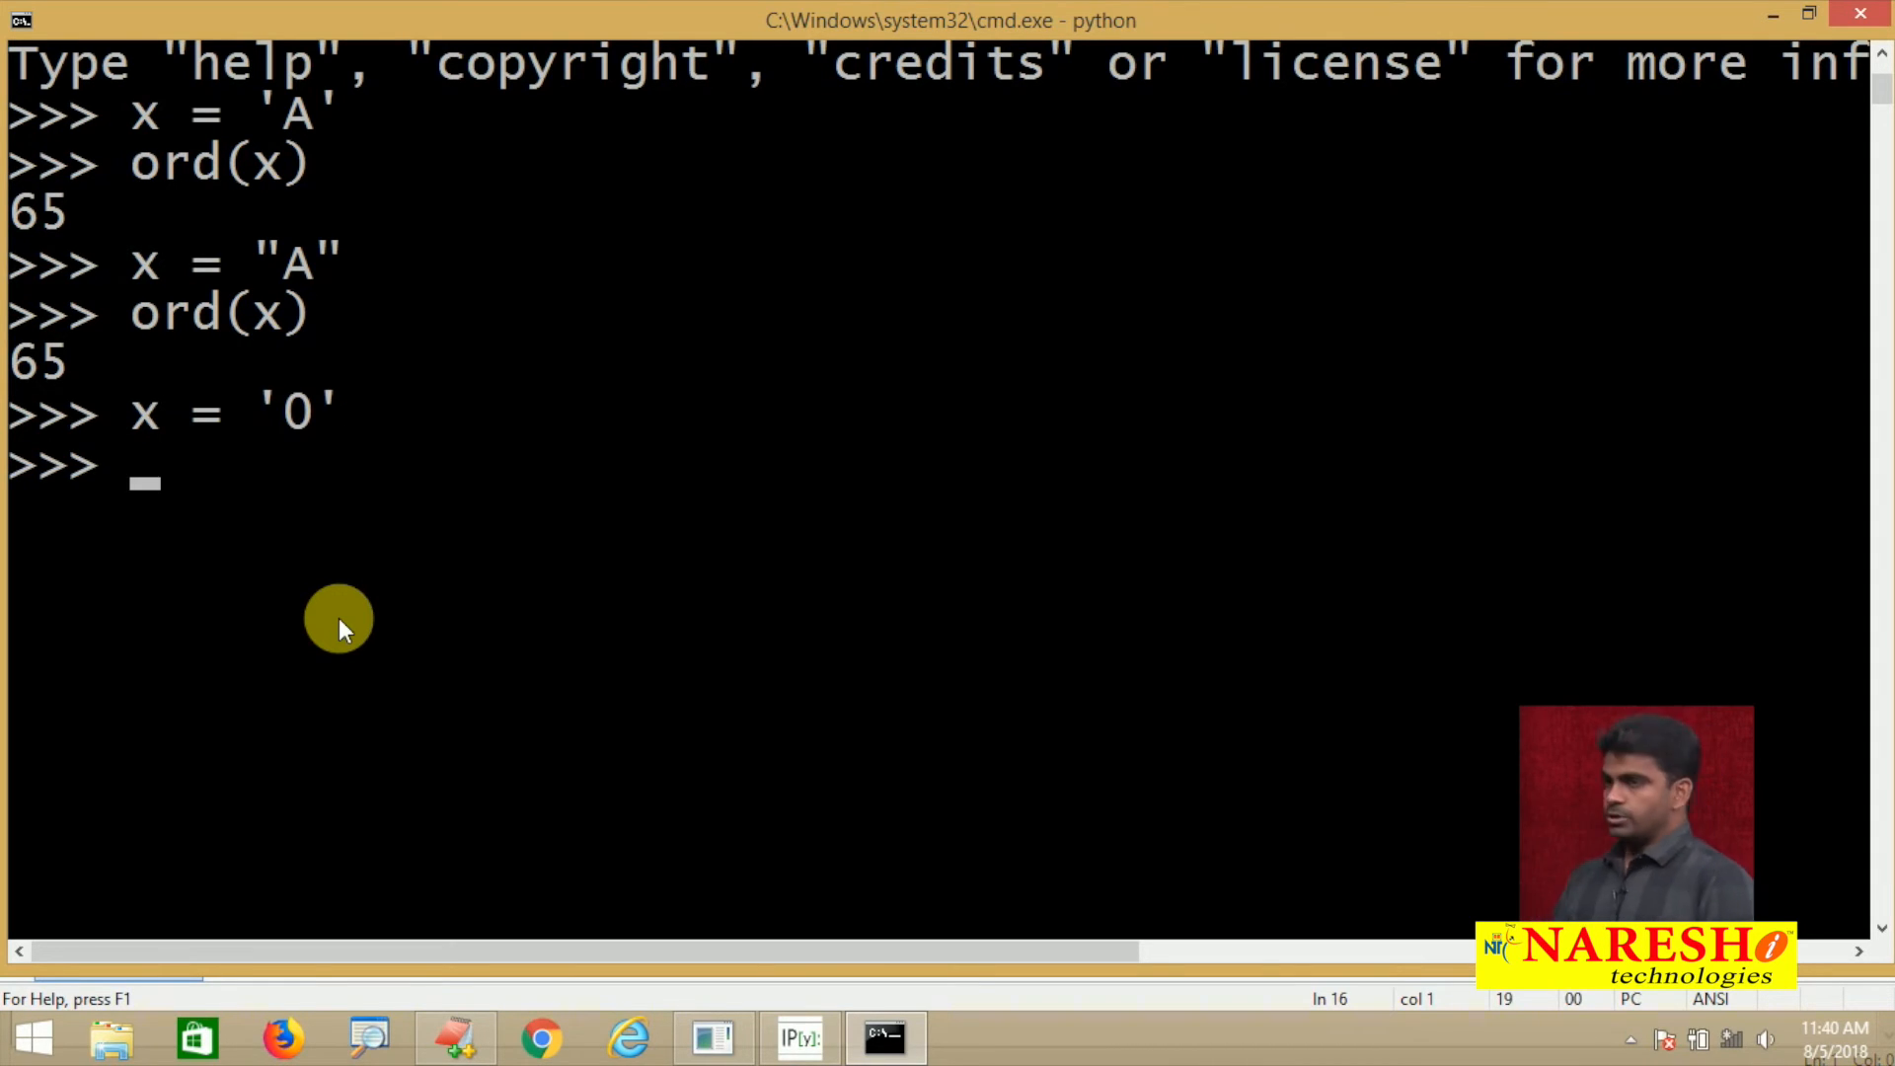
text(ord()
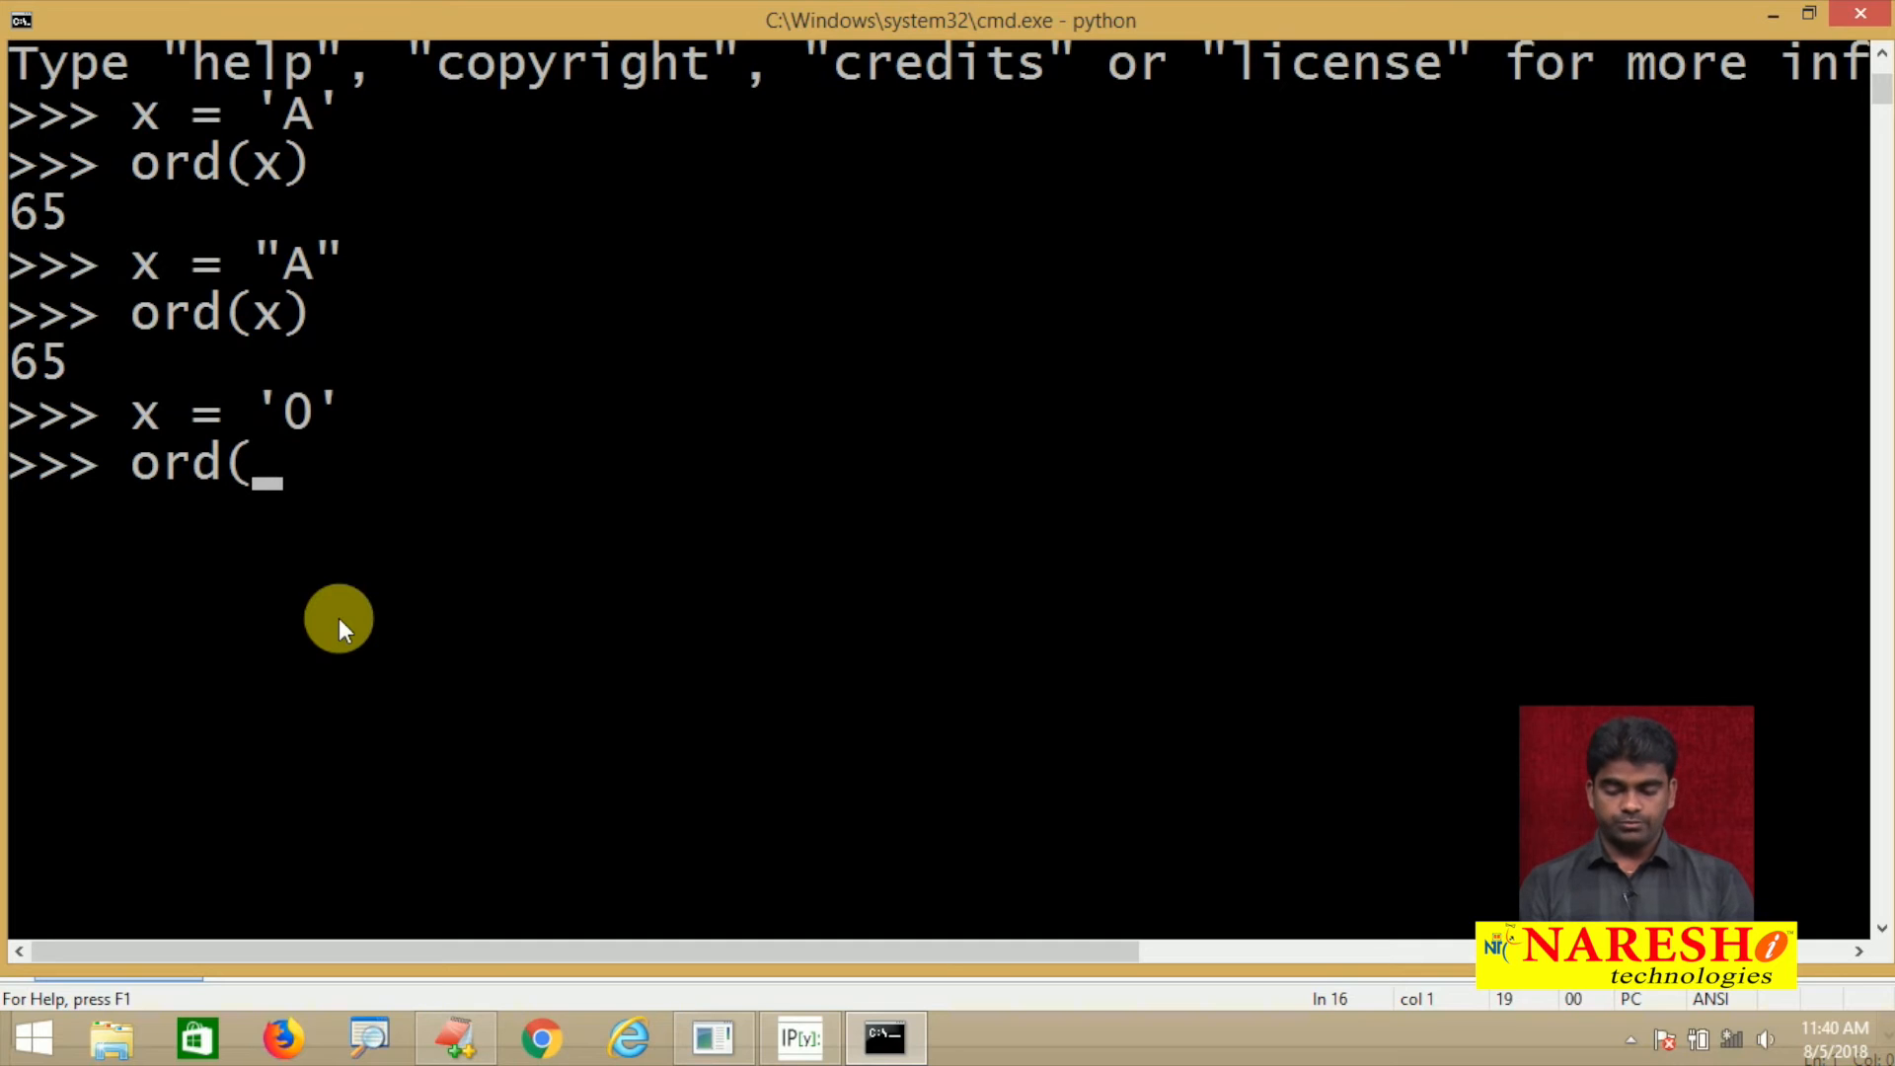
key(Enter)
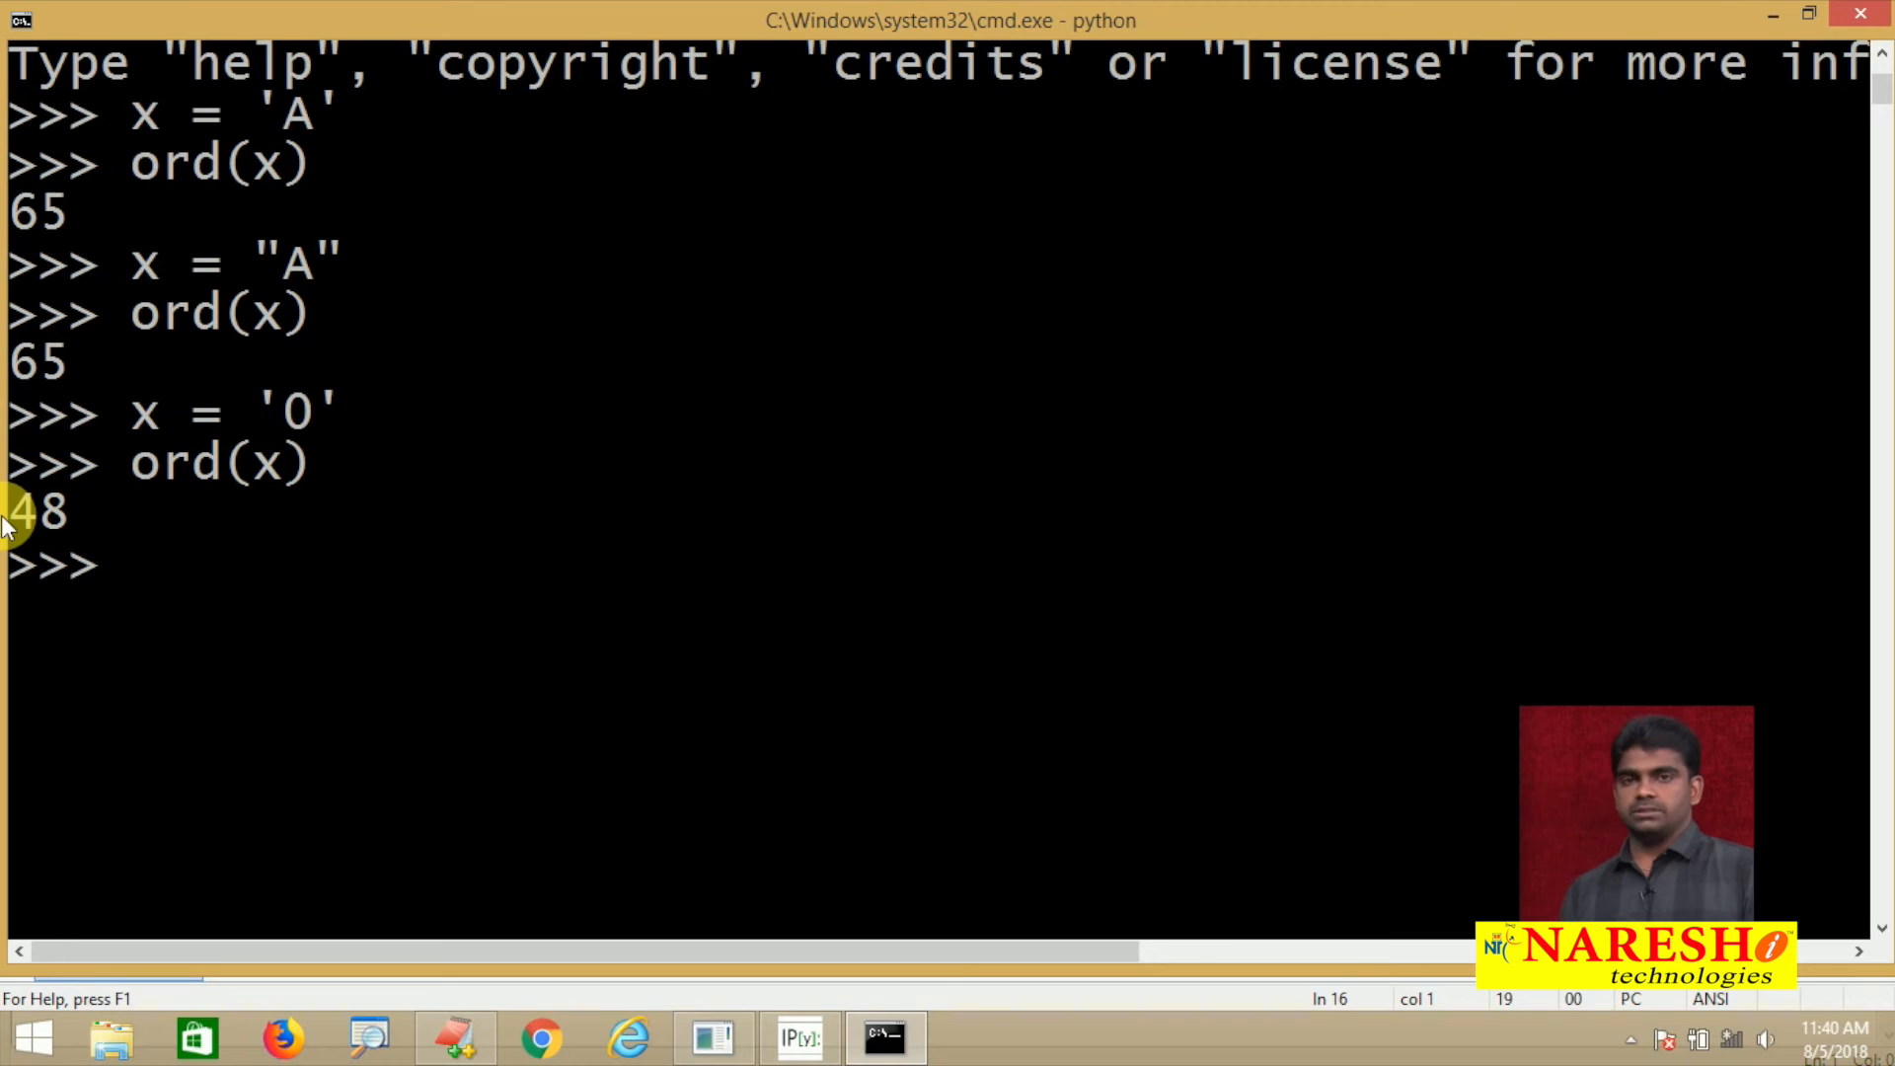
Set x = 'A', run ord(x), then show int(x) raises a ValueError
text(x = 'A)
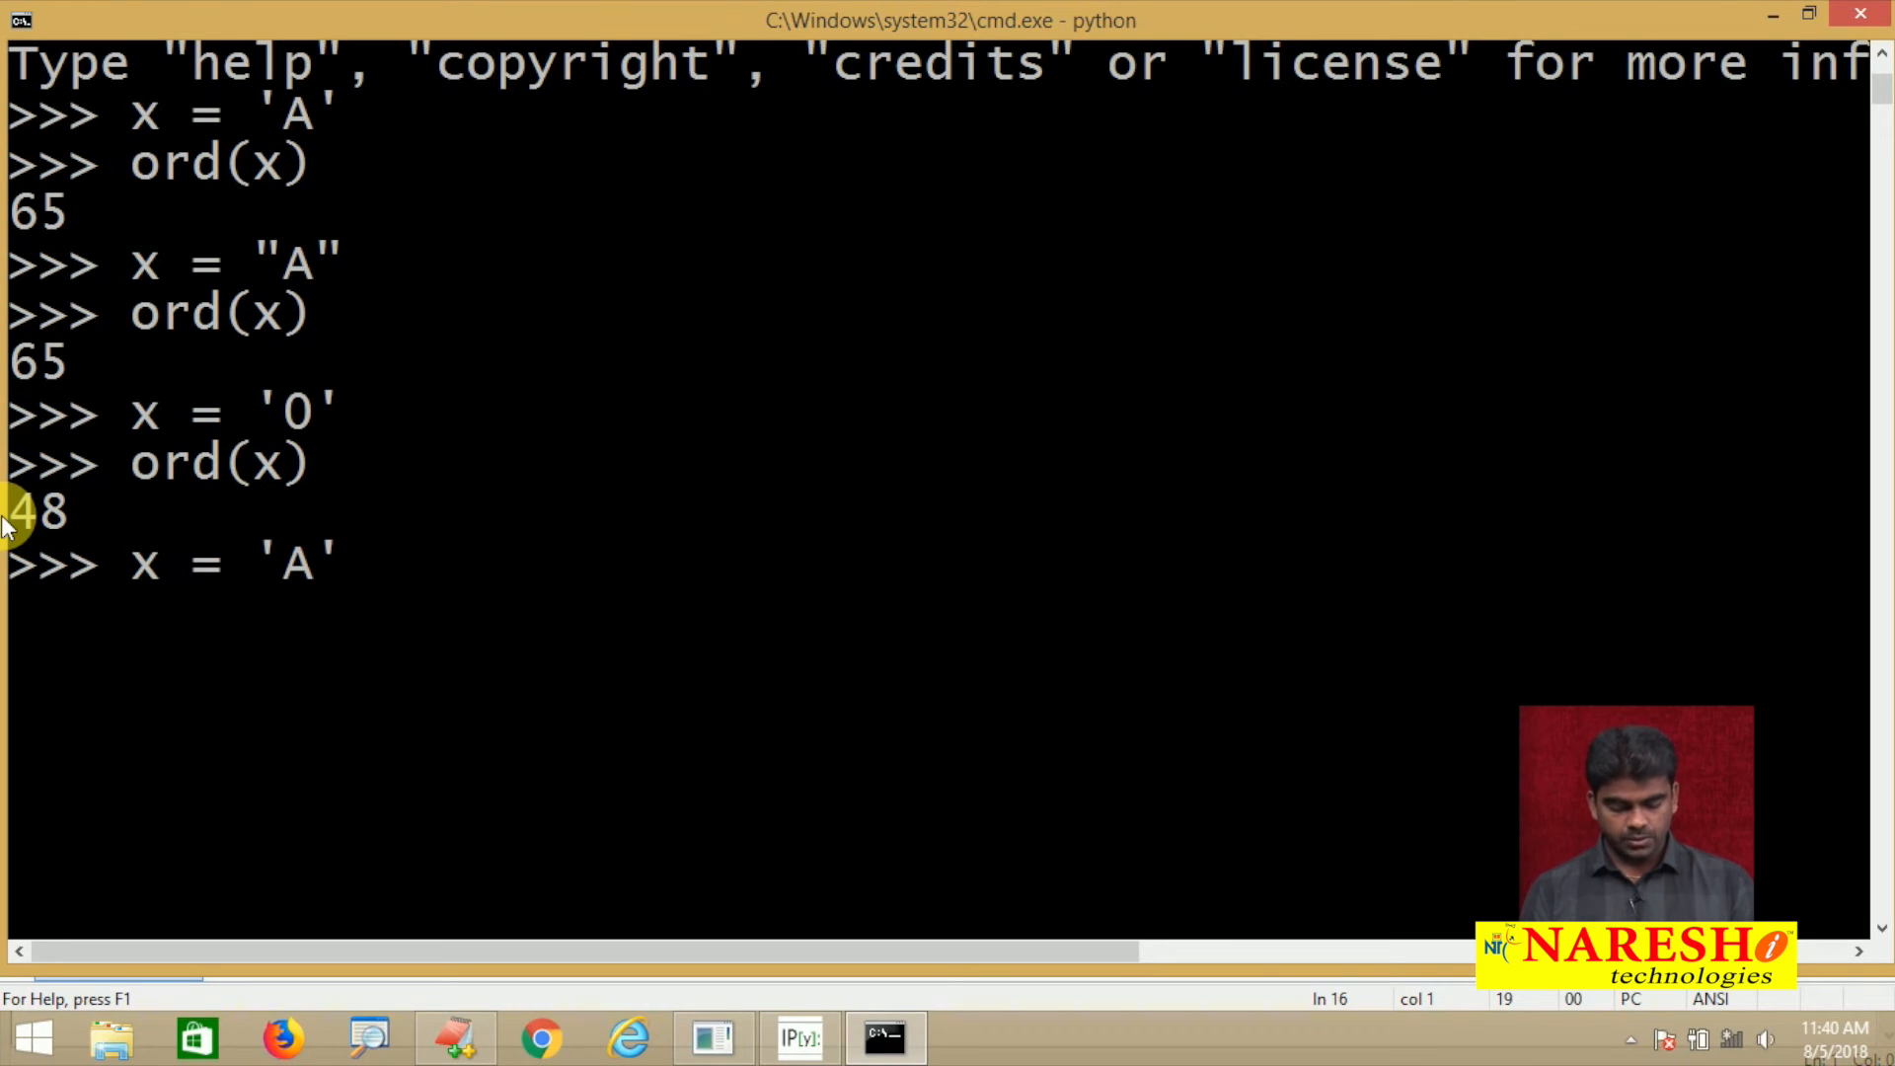
text(ord(x)
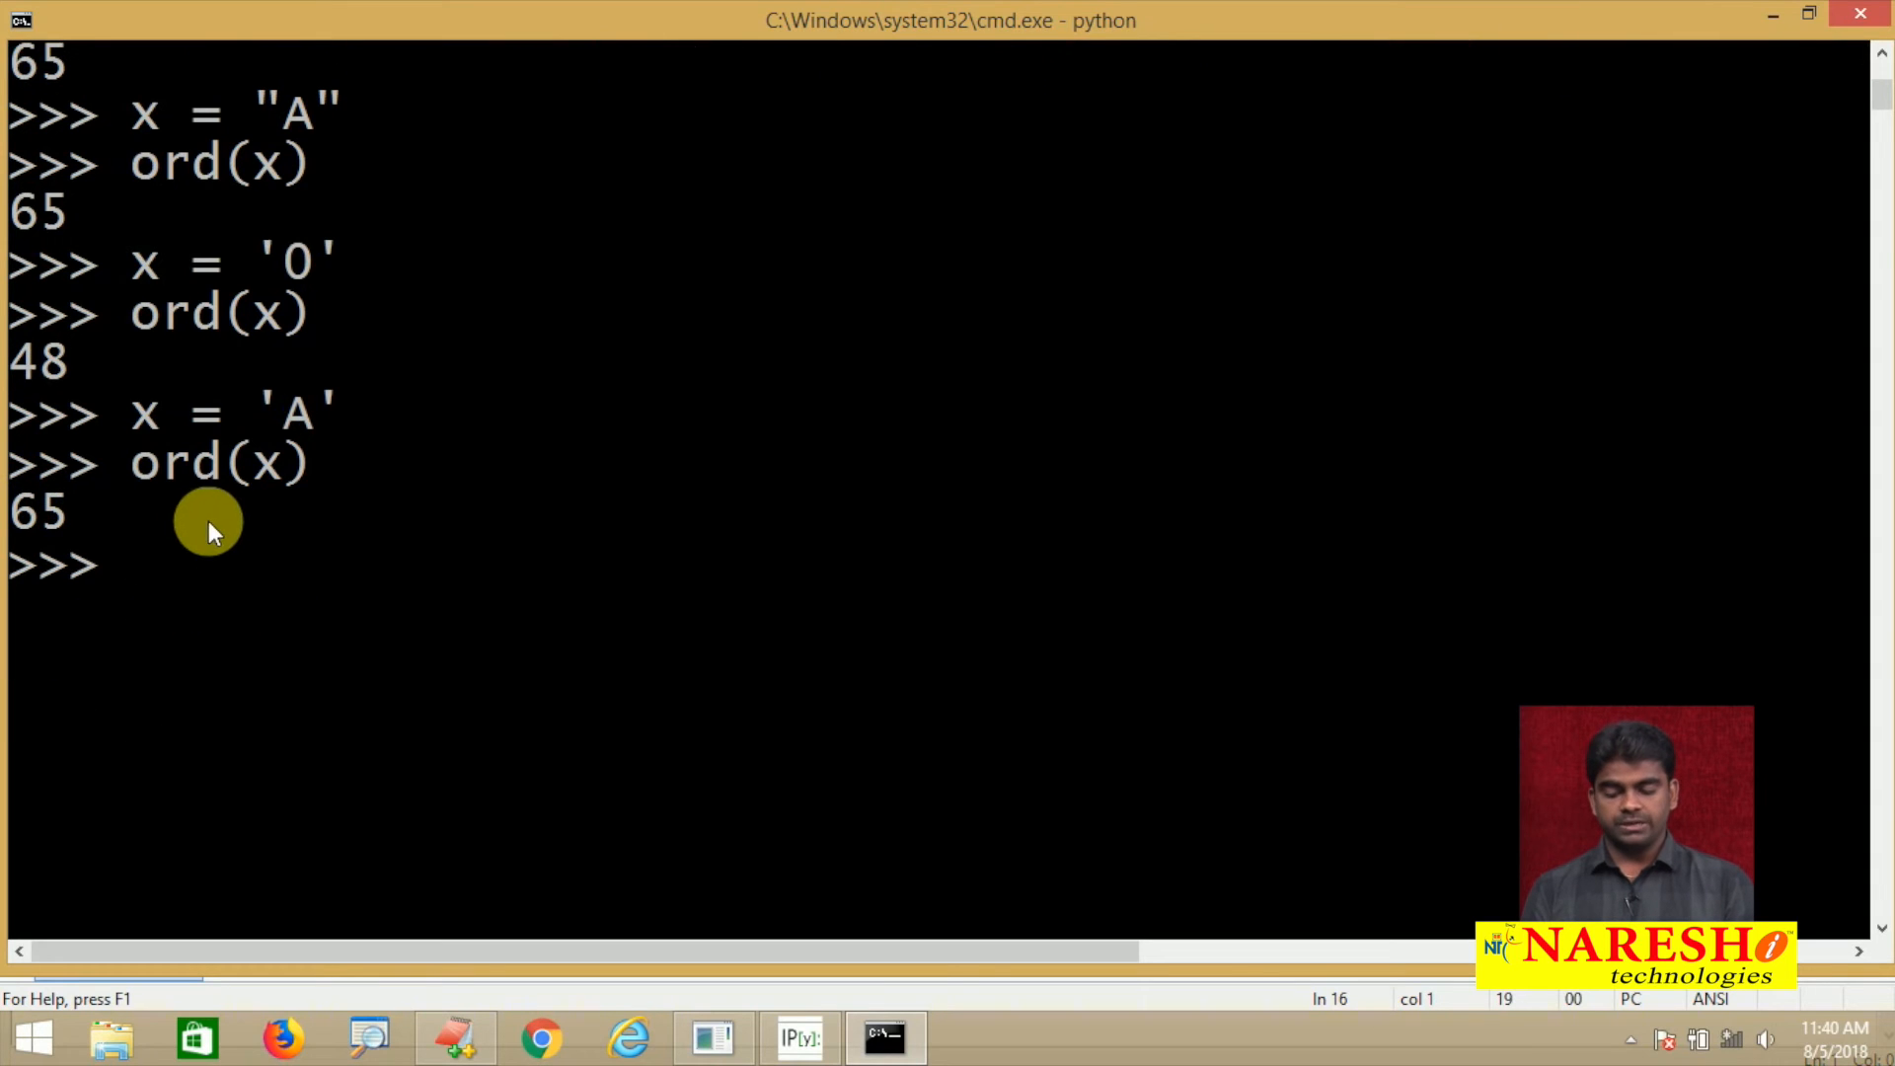
text(int(x)
text(x = 97)
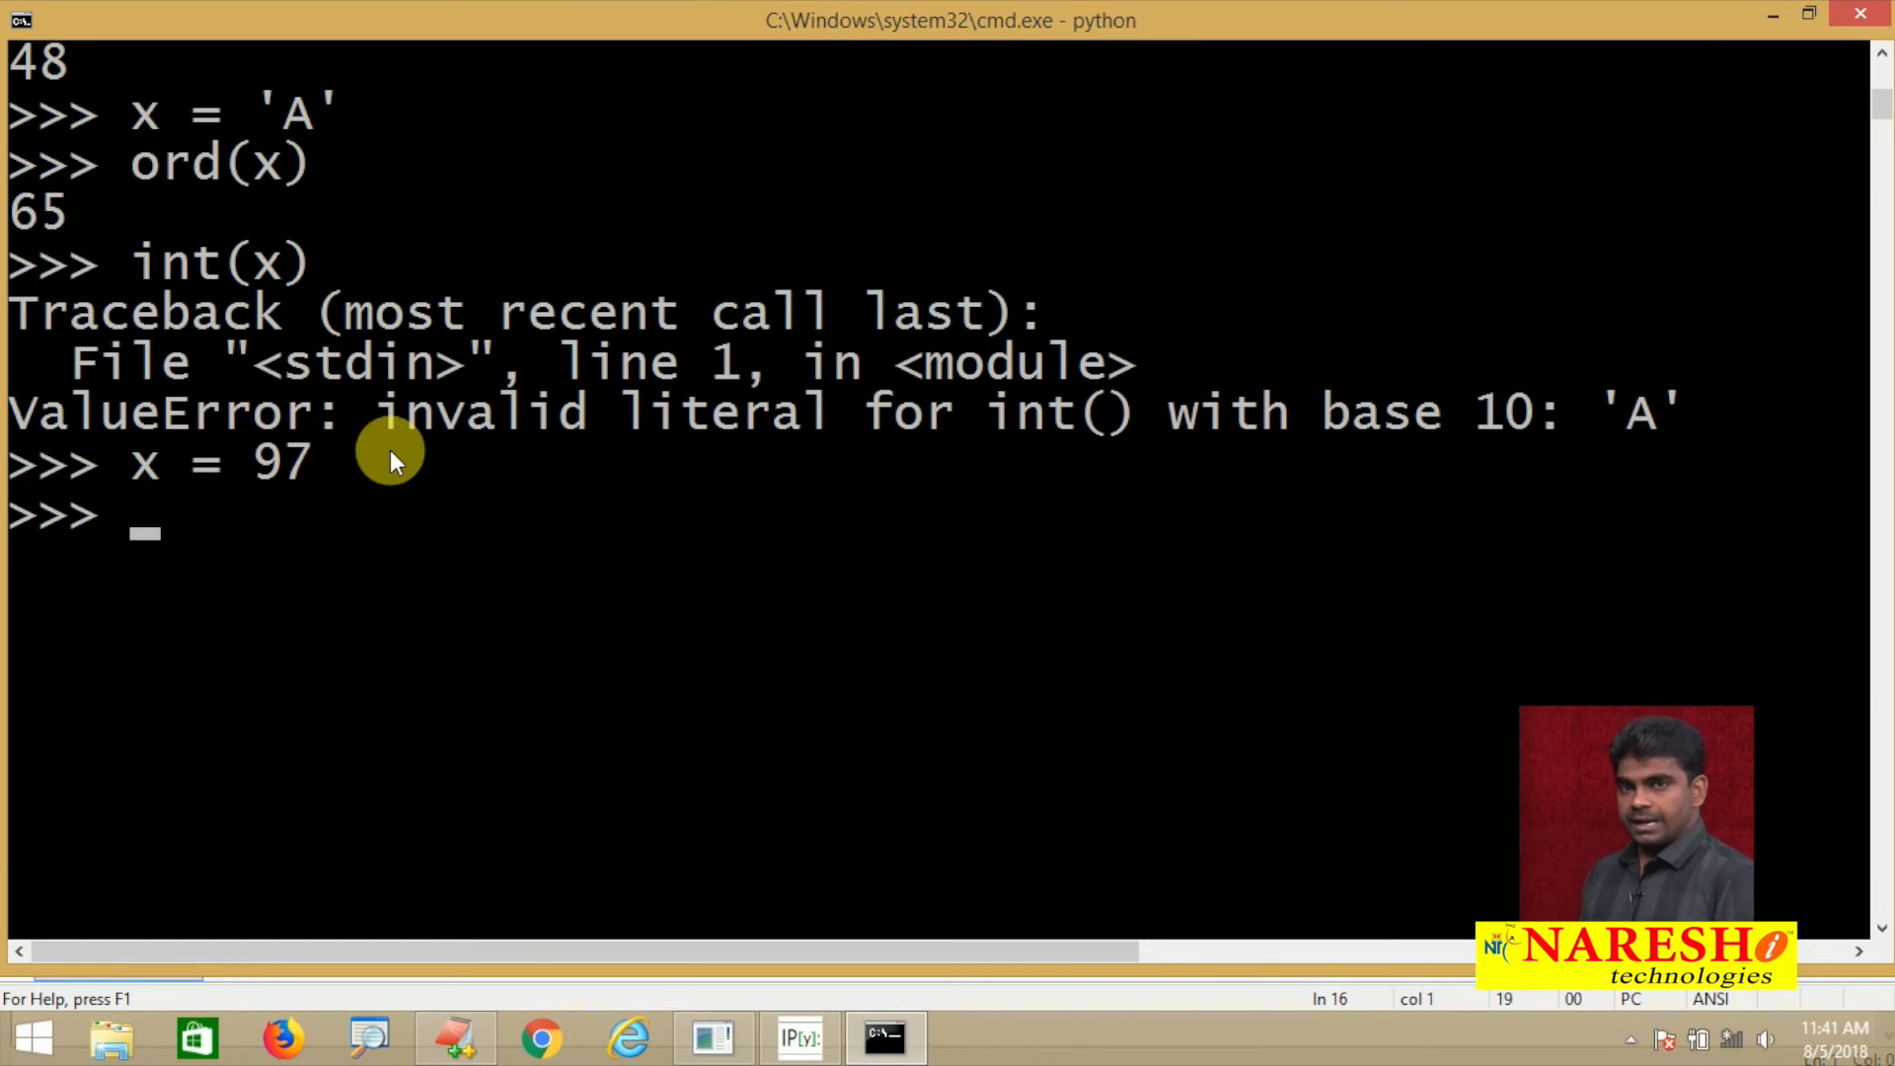
Run chr(97) to get 'a', then ord('ab') to trigger a TypeError
text(chr(x)
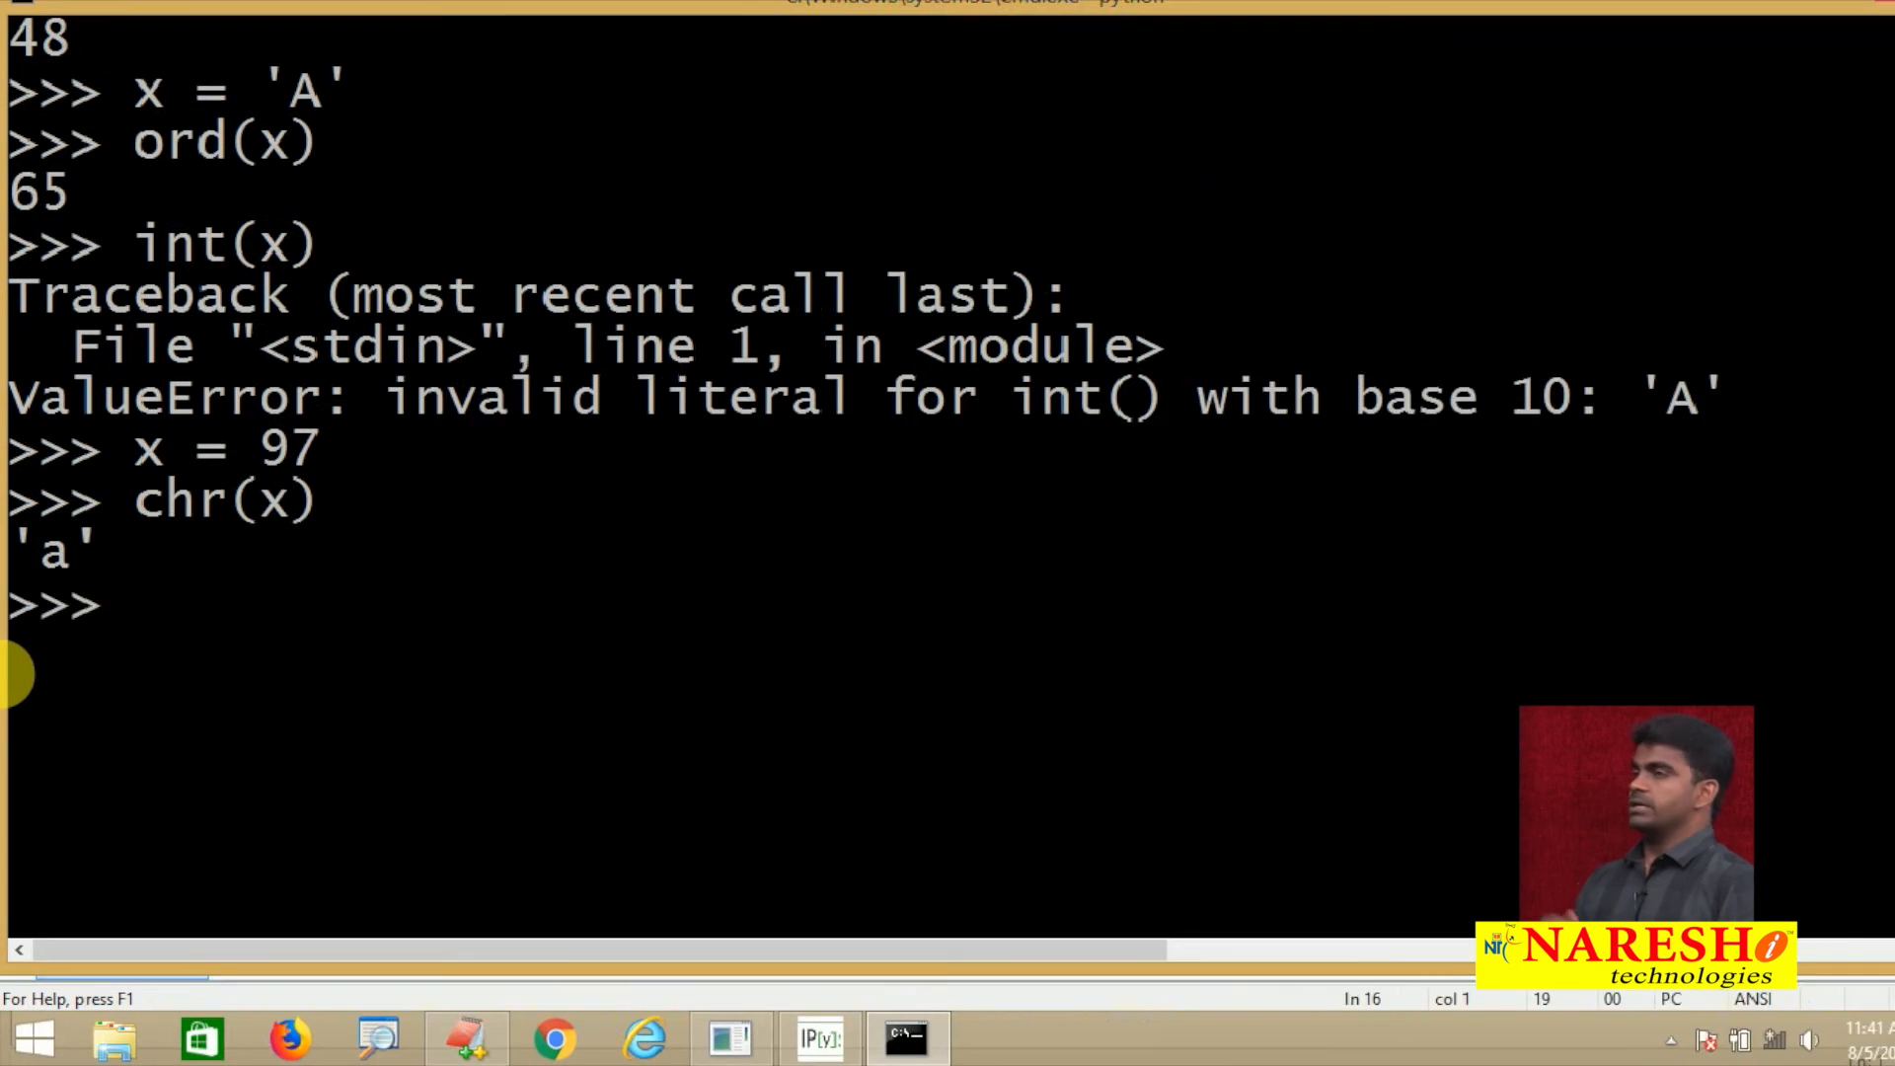
text(x =)
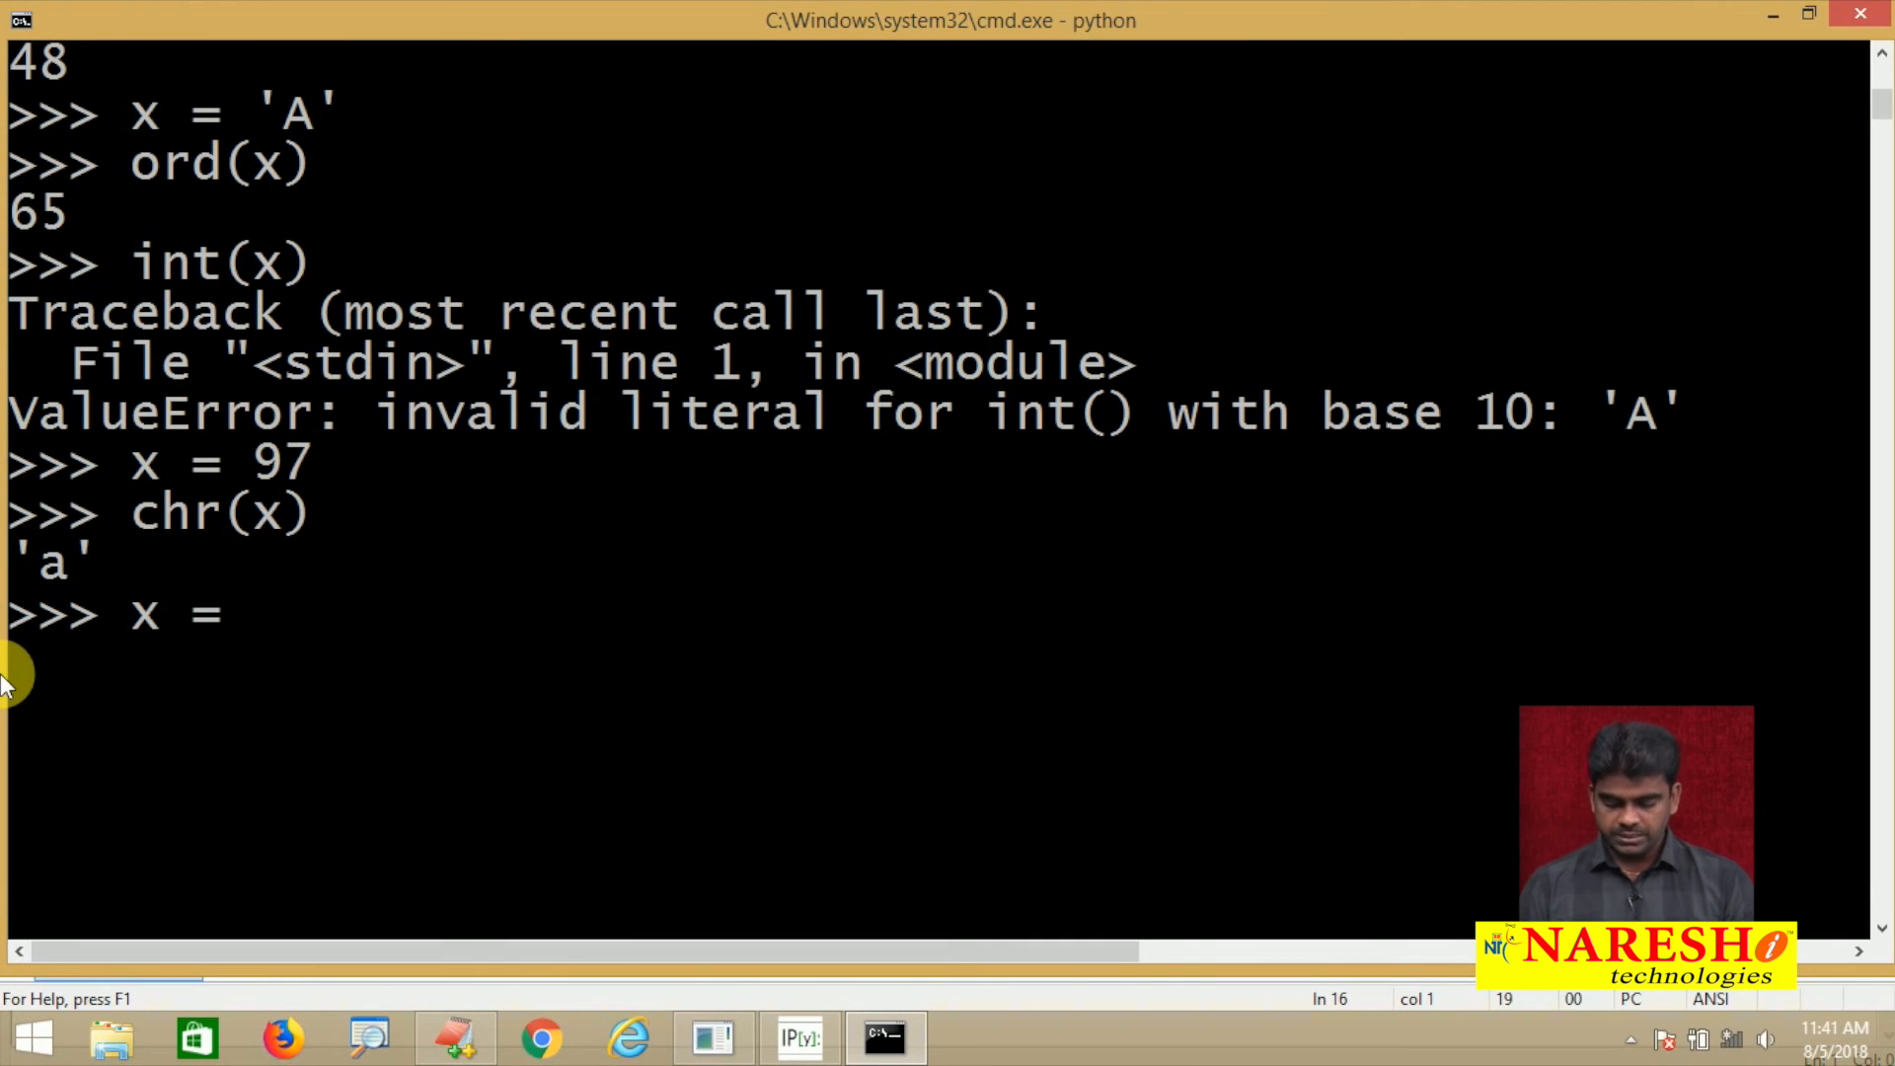
text('ab)
text(ord(x))
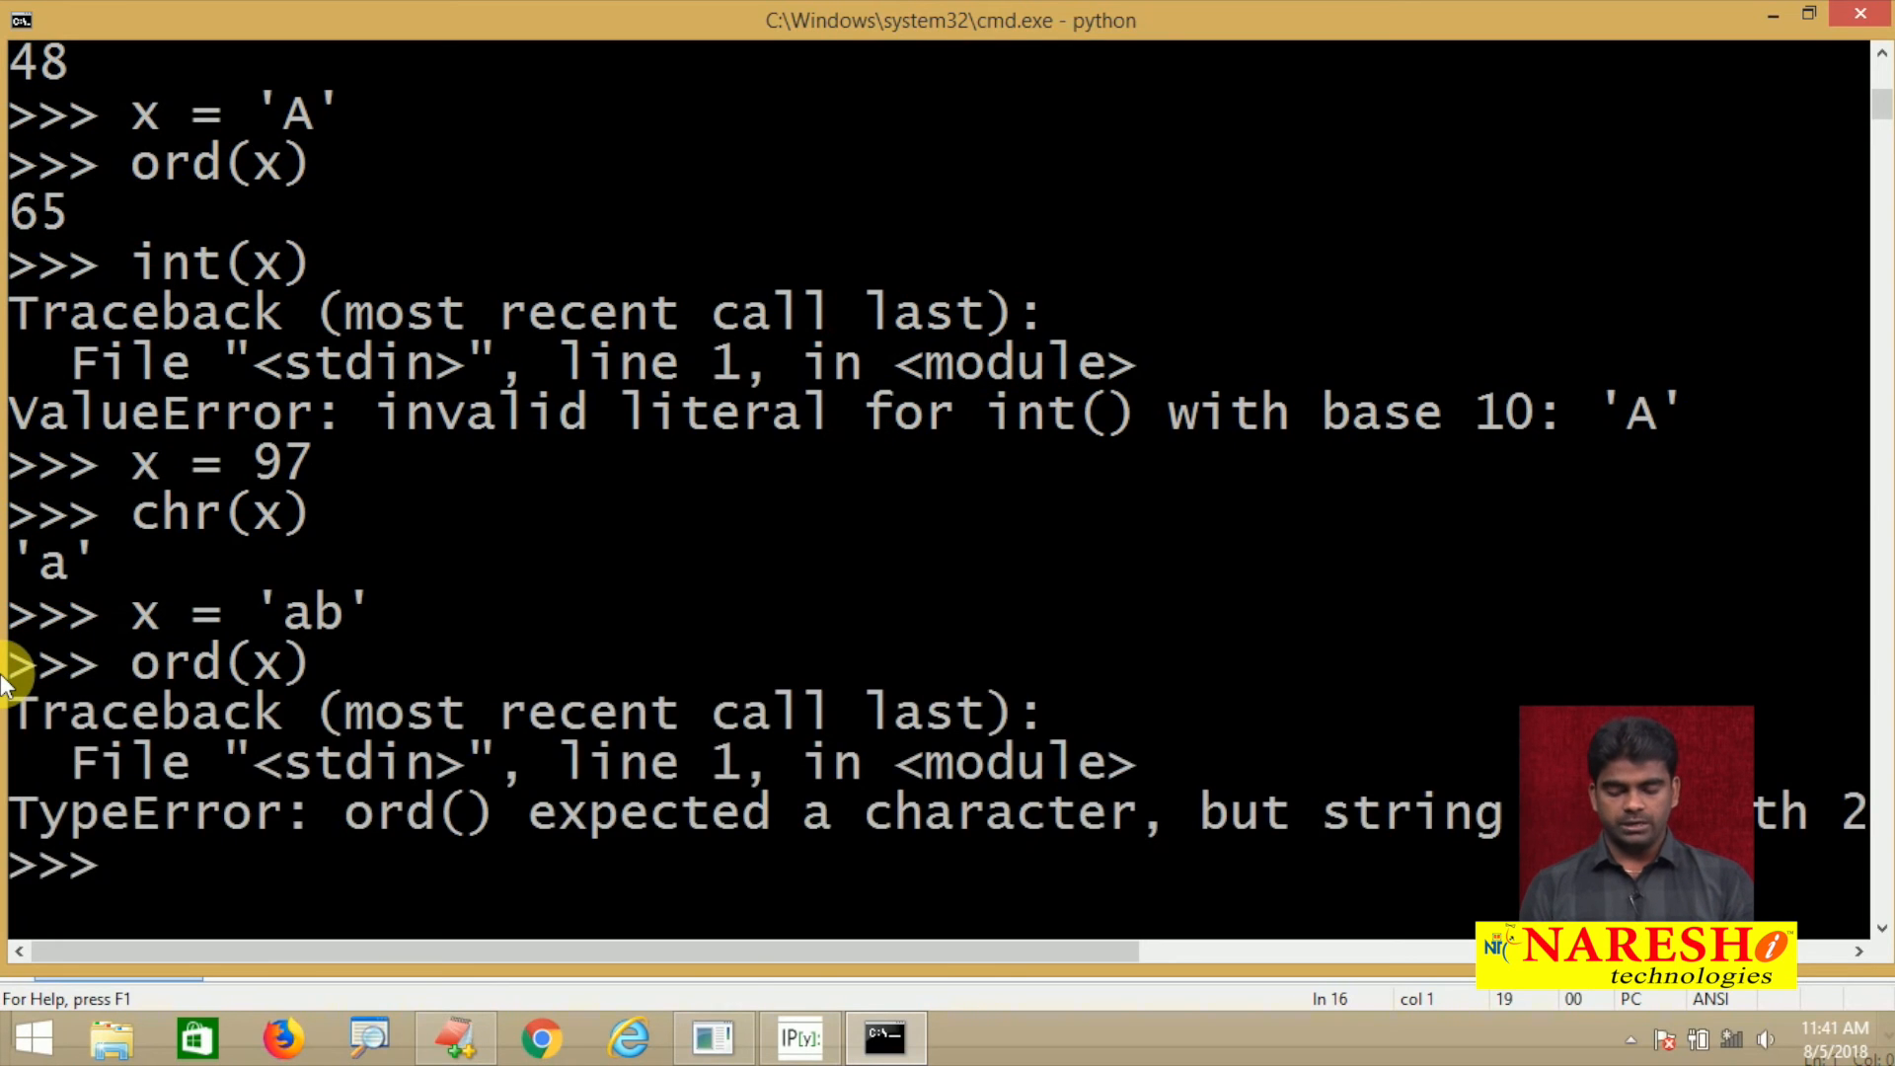
scroll(down, 3)
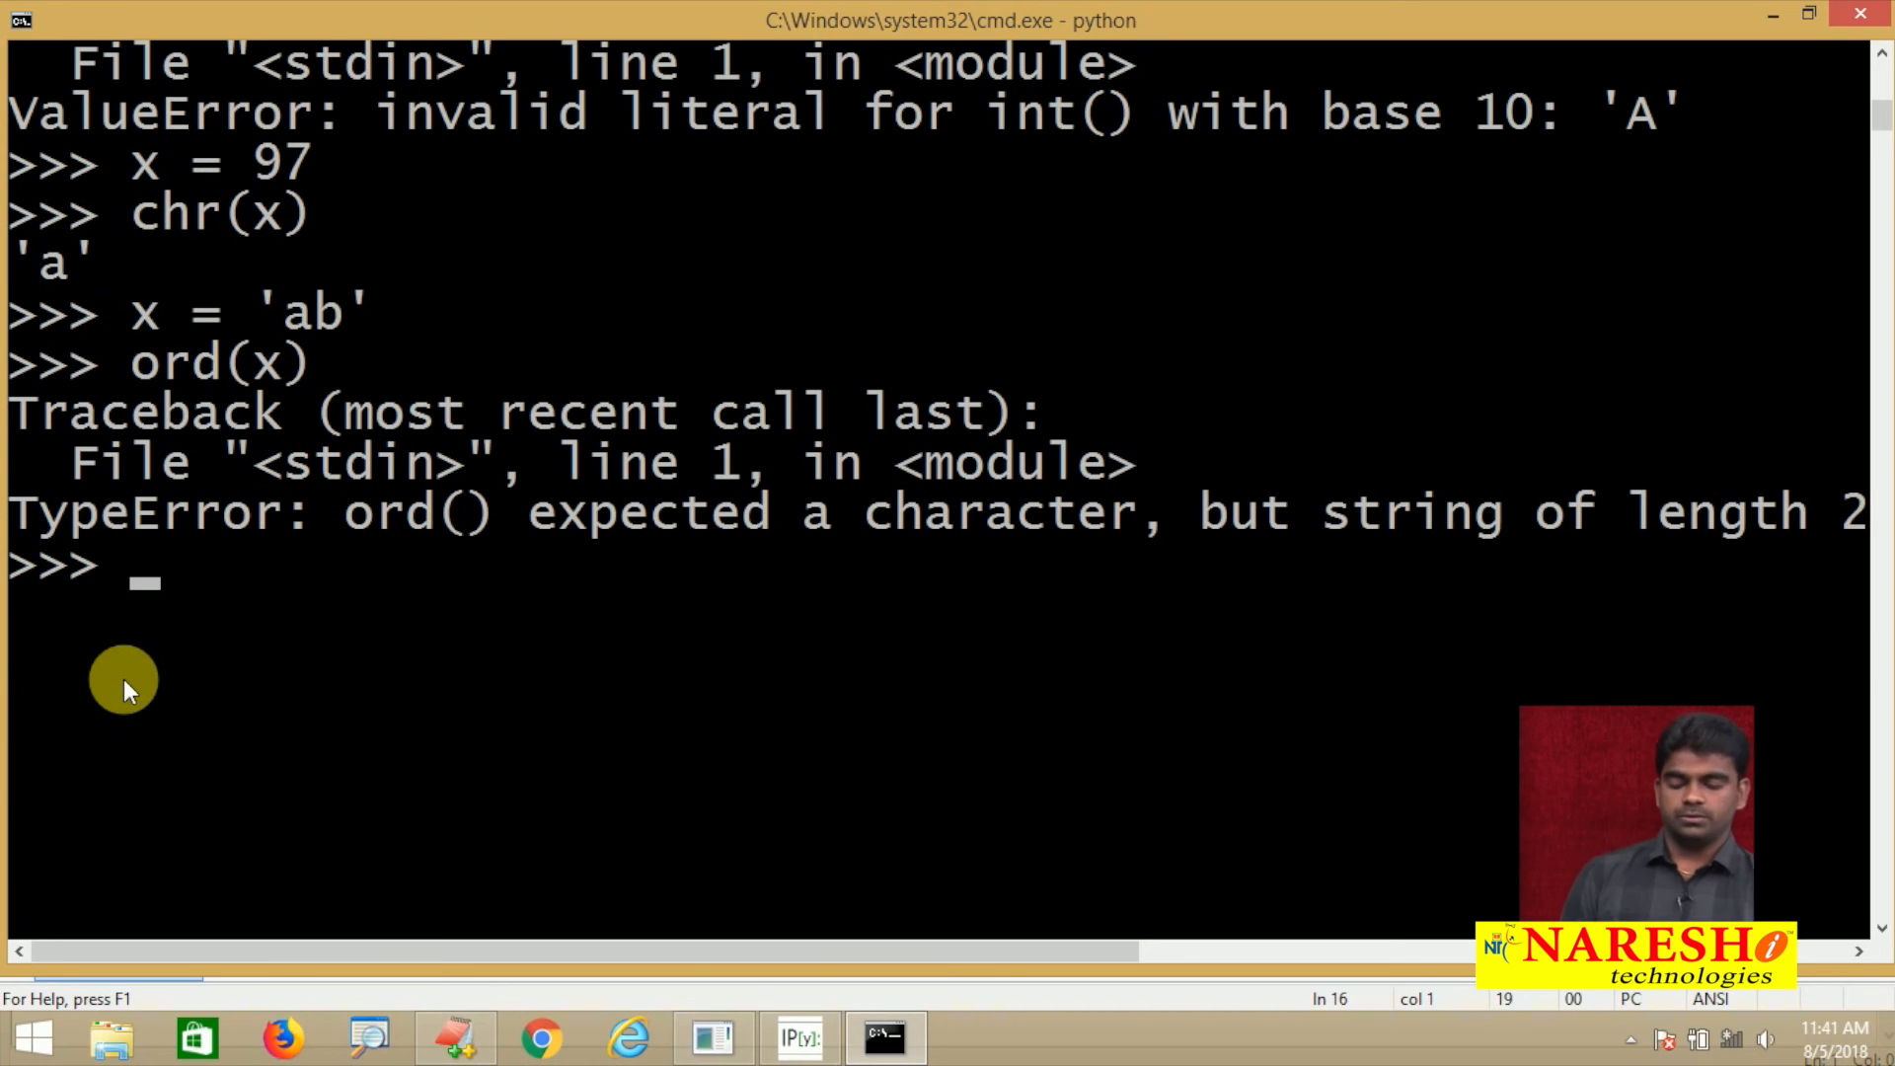